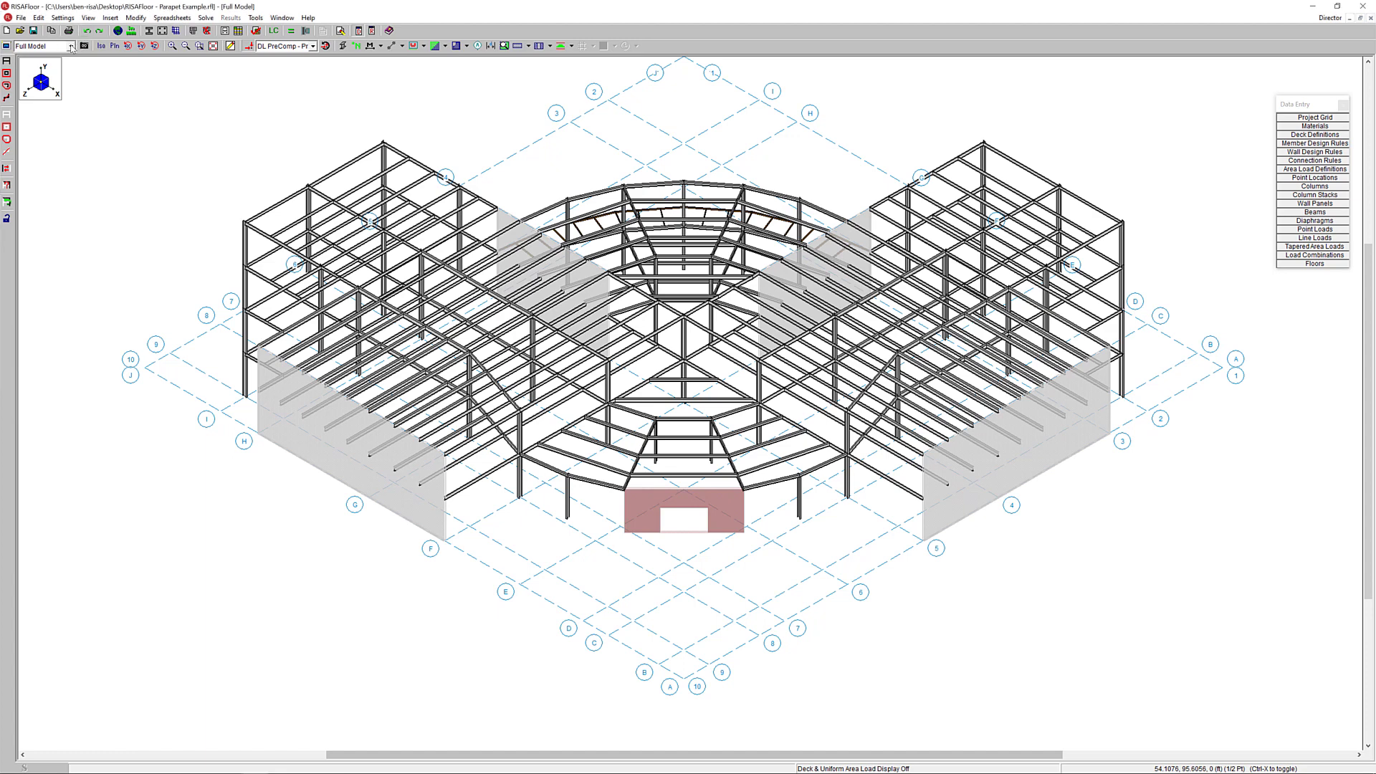
Step: Show the Floor Plan 2 view and bring up the Floors spreadsheet with both levels
left_click(70, 46)
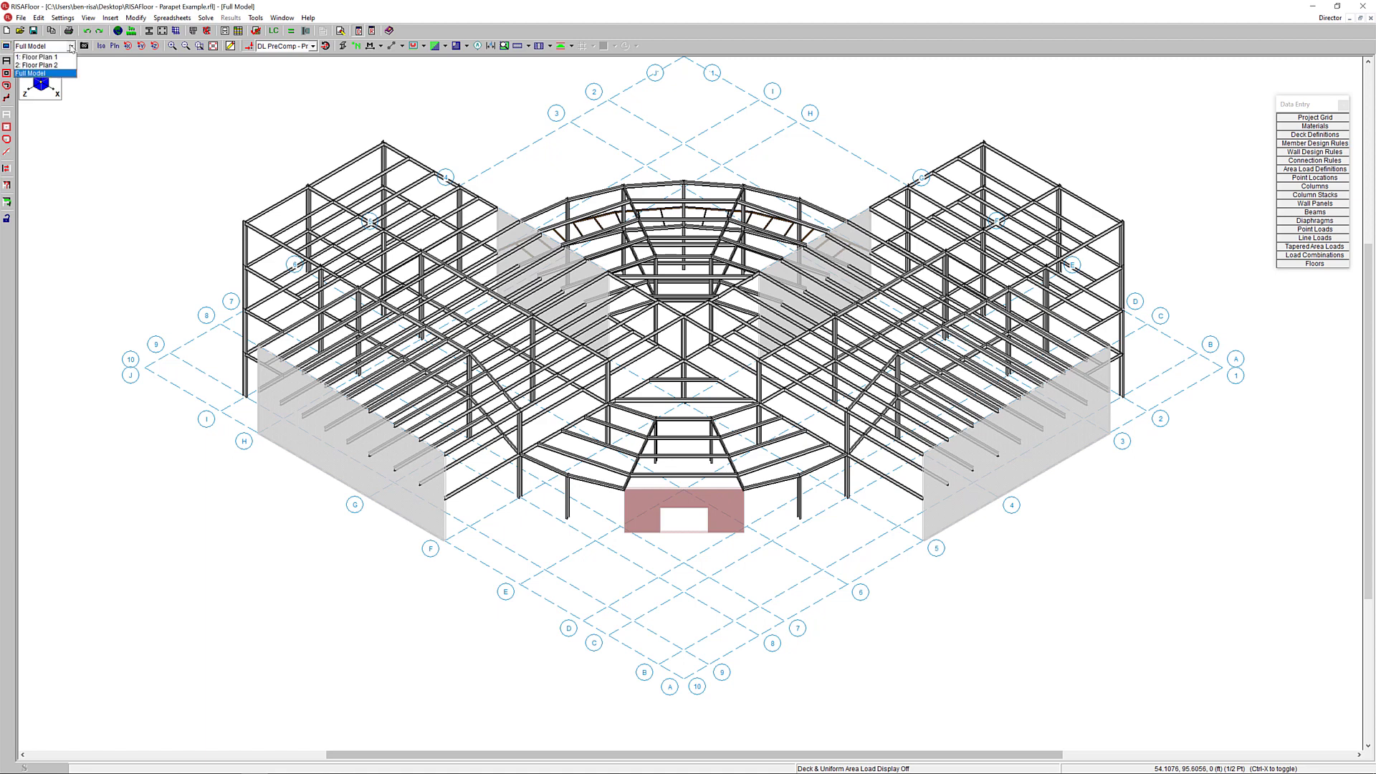
left_click(37, 64)
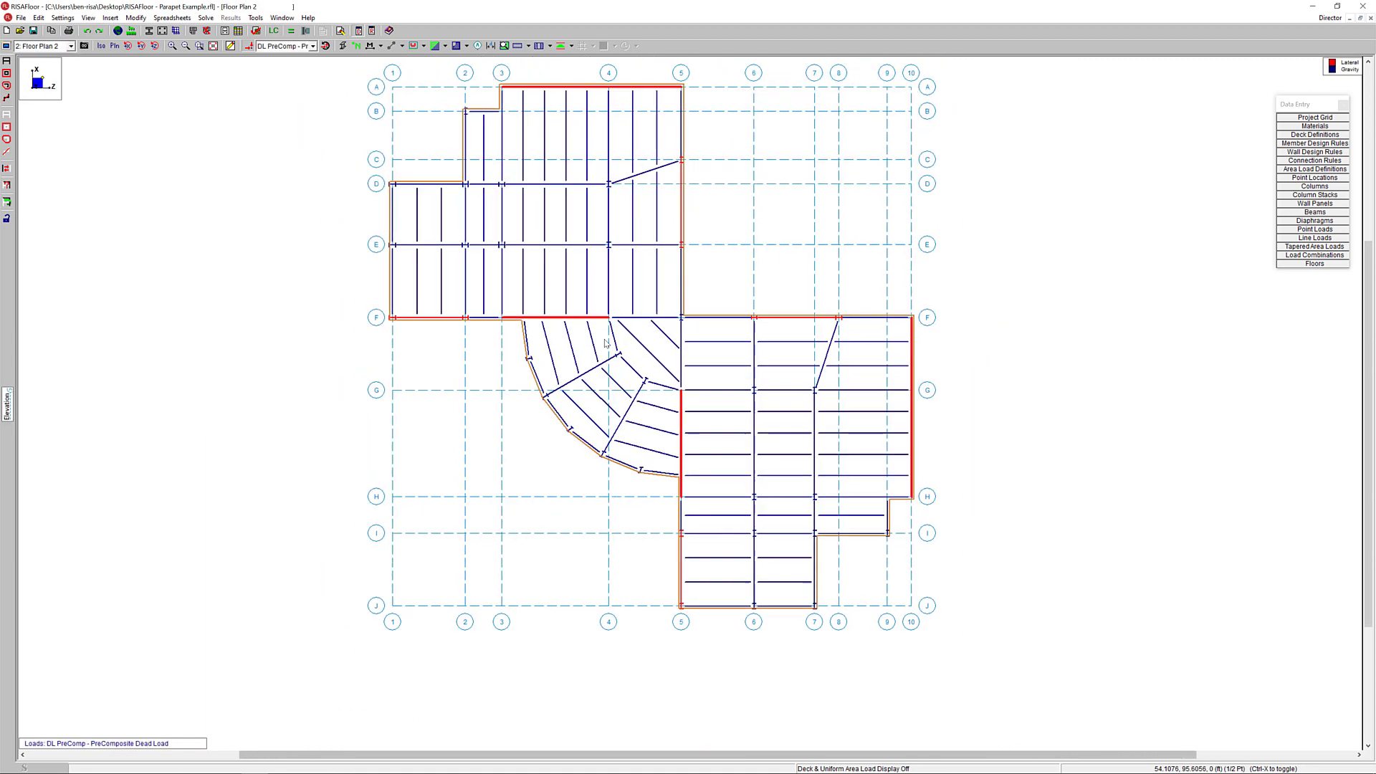
left_click(1315, 264)
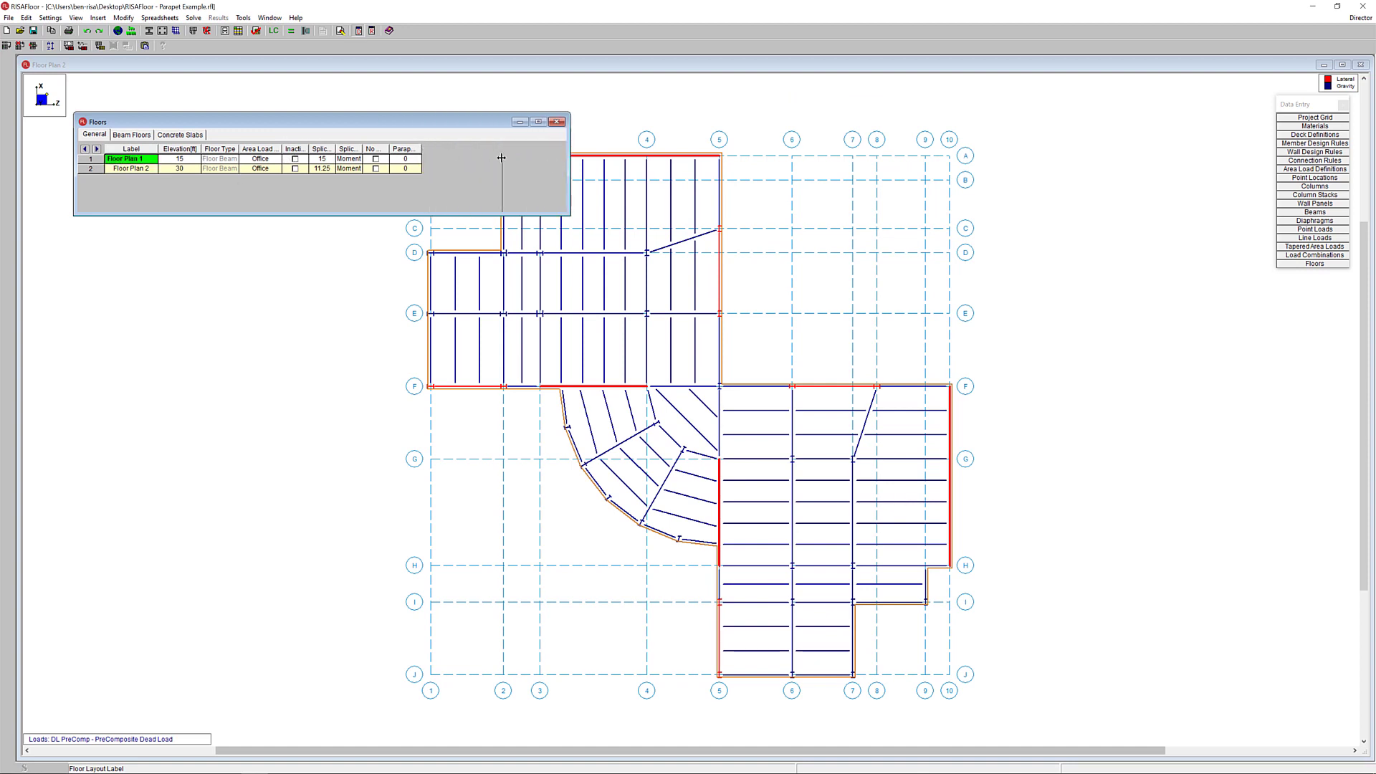
Step: Give Floor Plan 2 a 4 ft default parapet height and return to the full 3D model
left_click(446, 169)
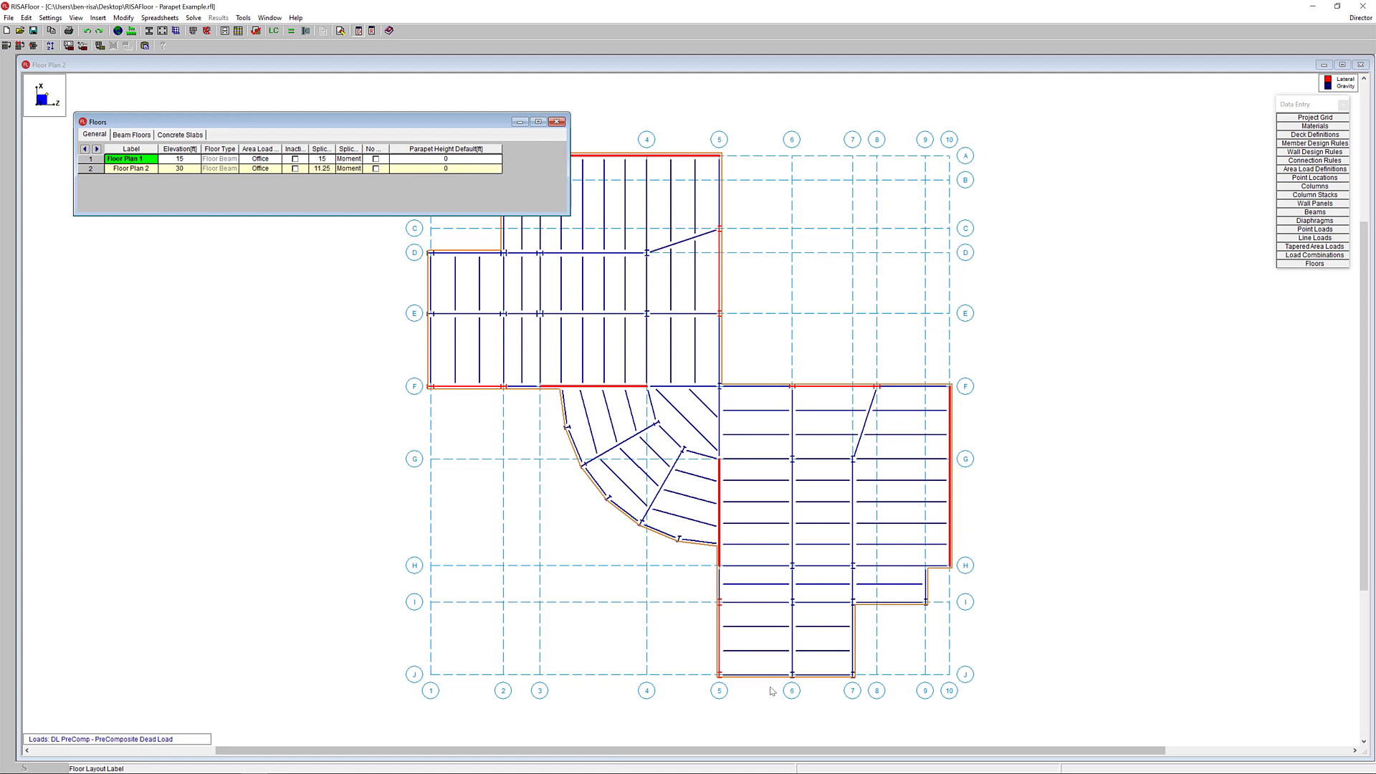
mouse_move(438, 351)
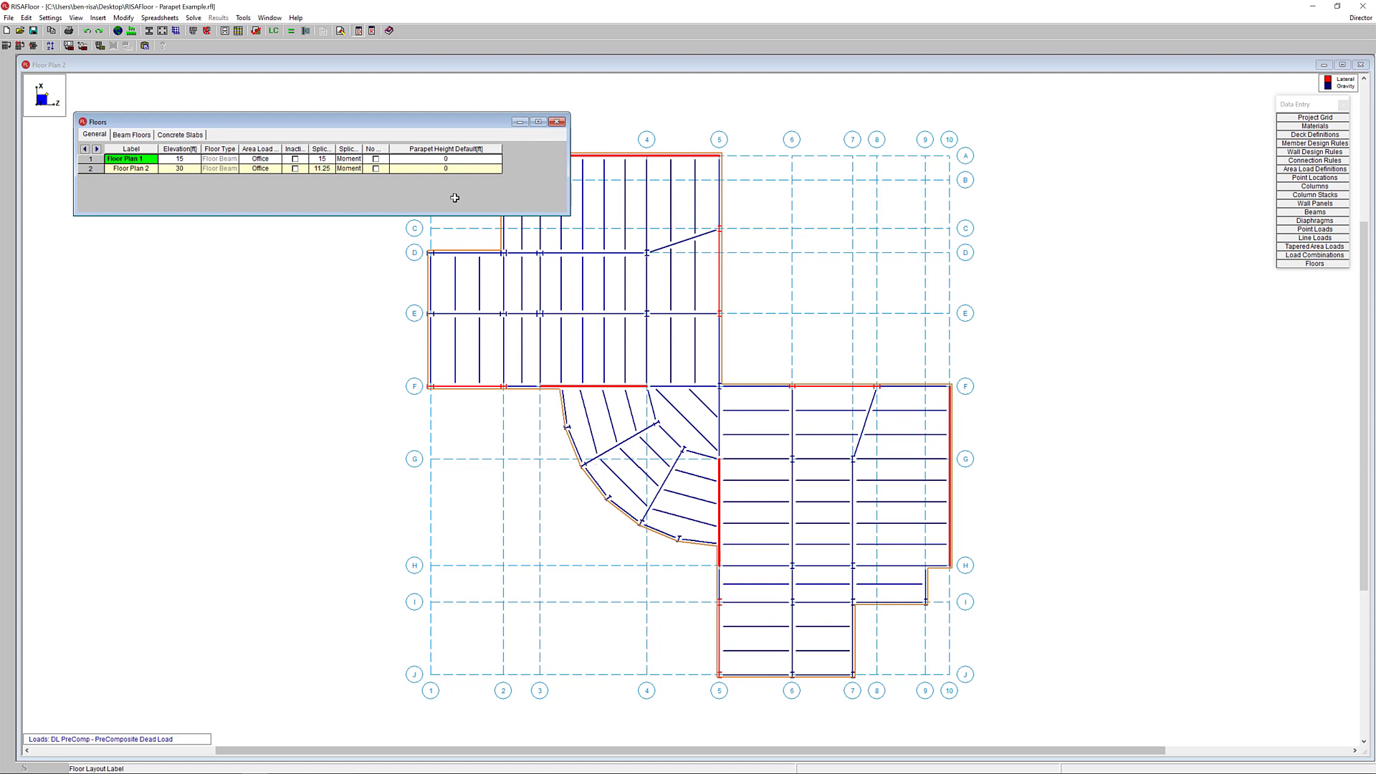
left_click(444, 169)
type("4")
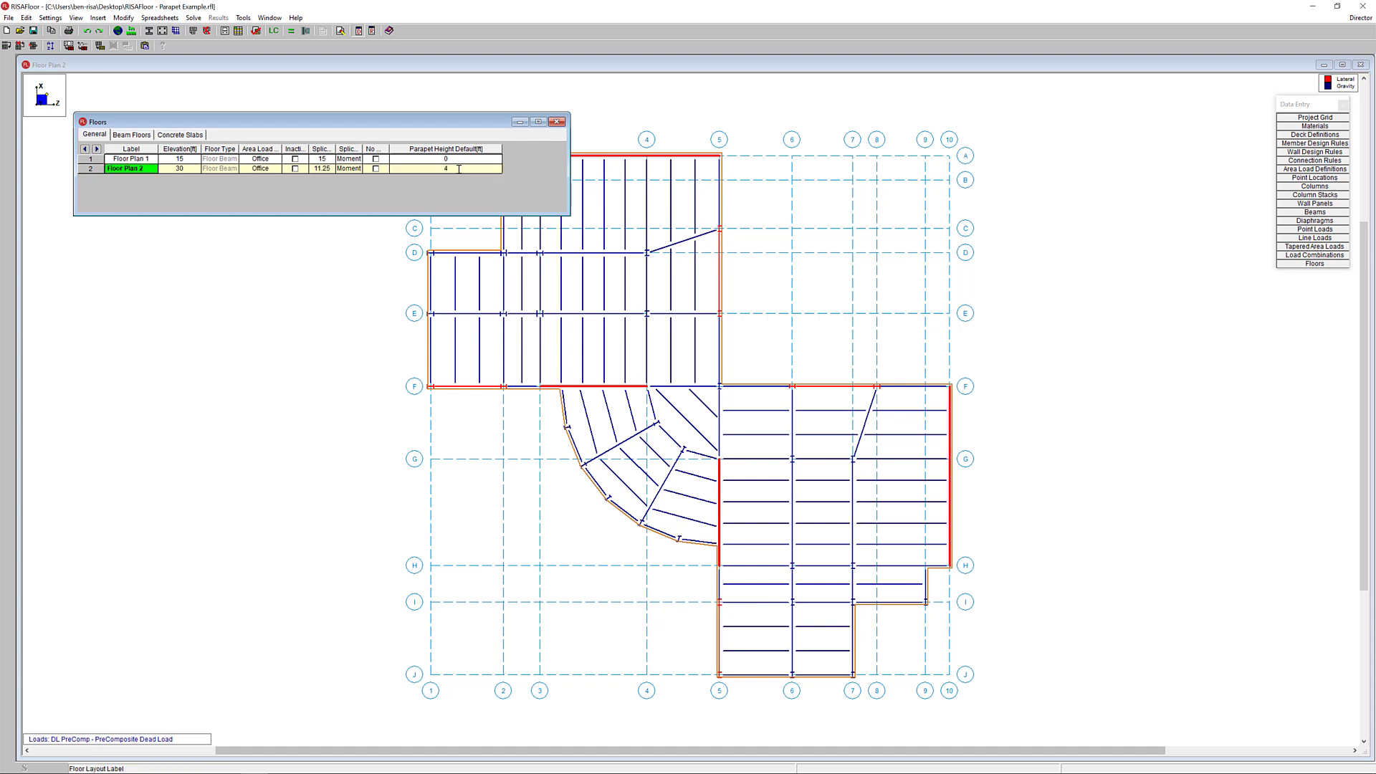
left_click(558, 121)
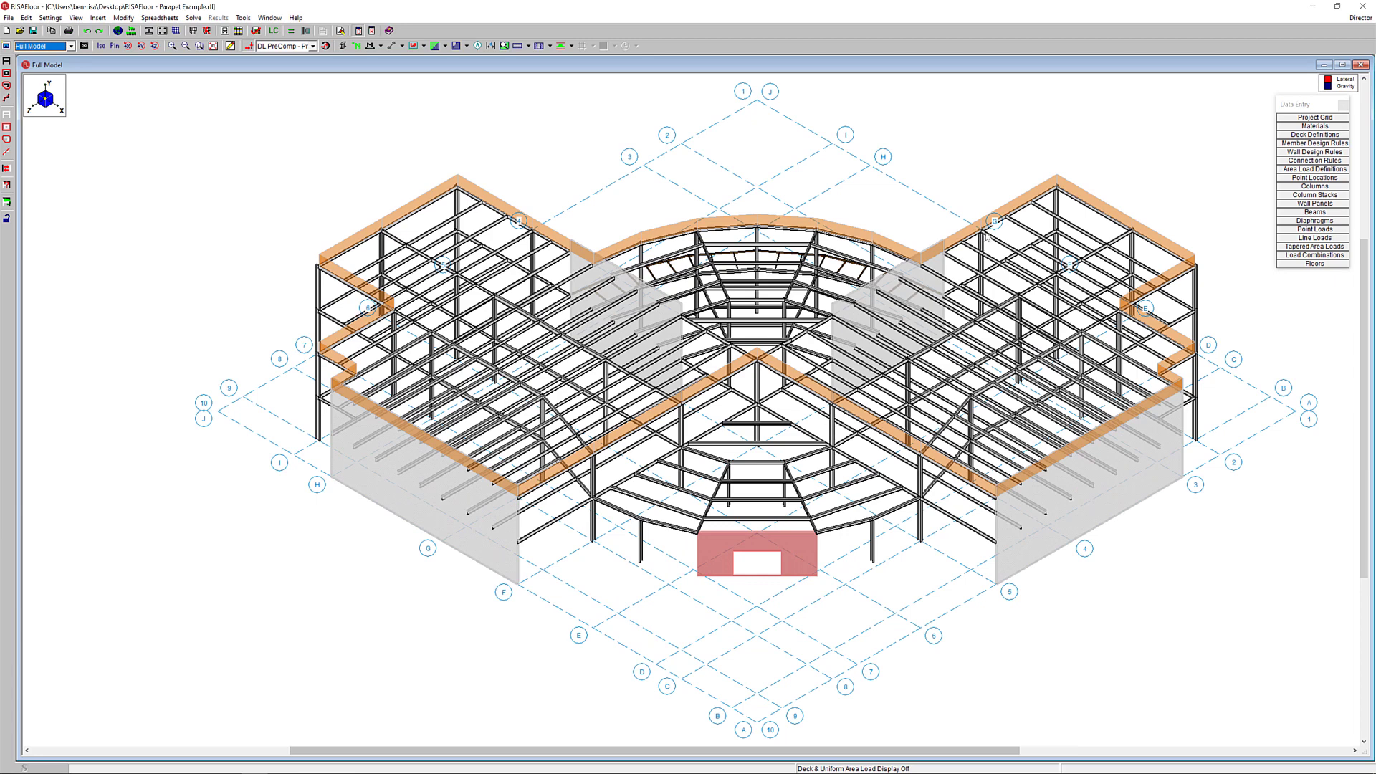
mouse_move(745, 447)
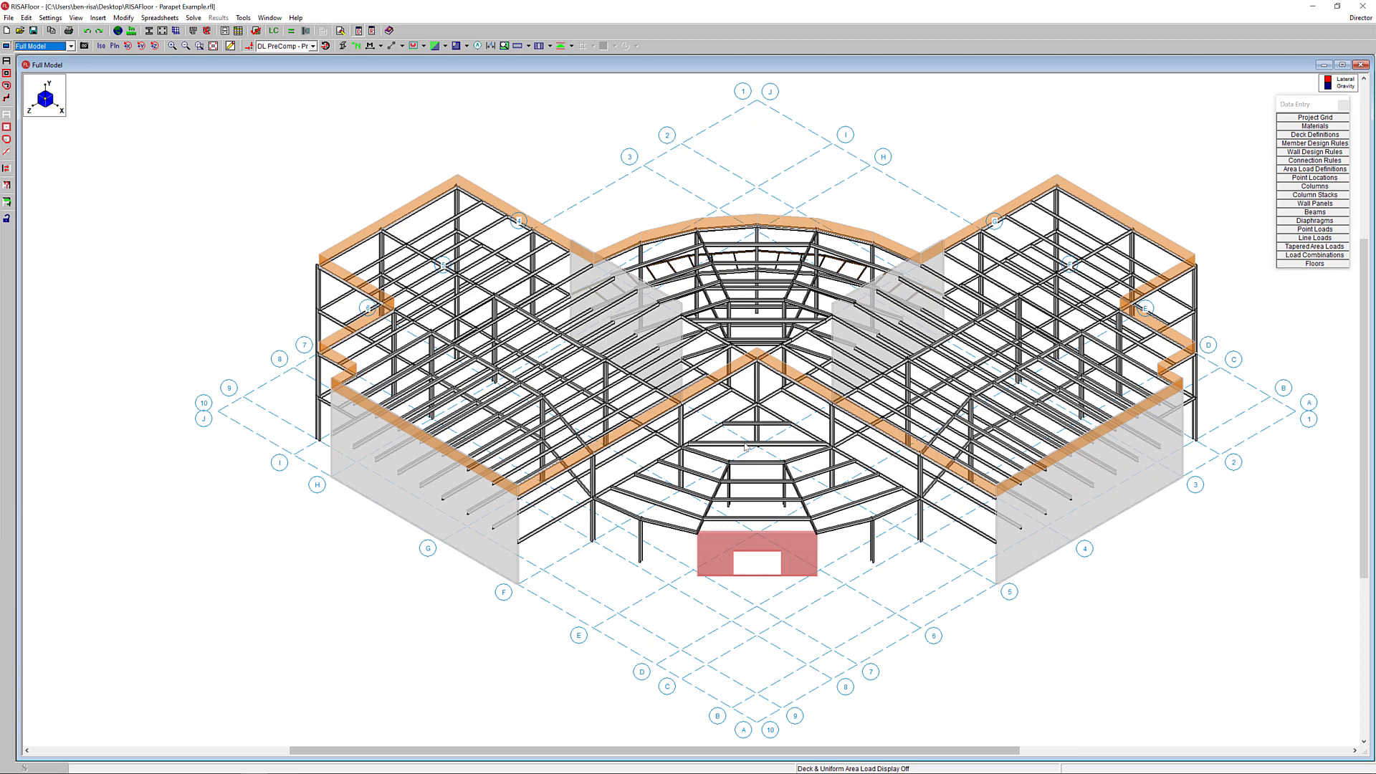
mouse_move(658, 513)
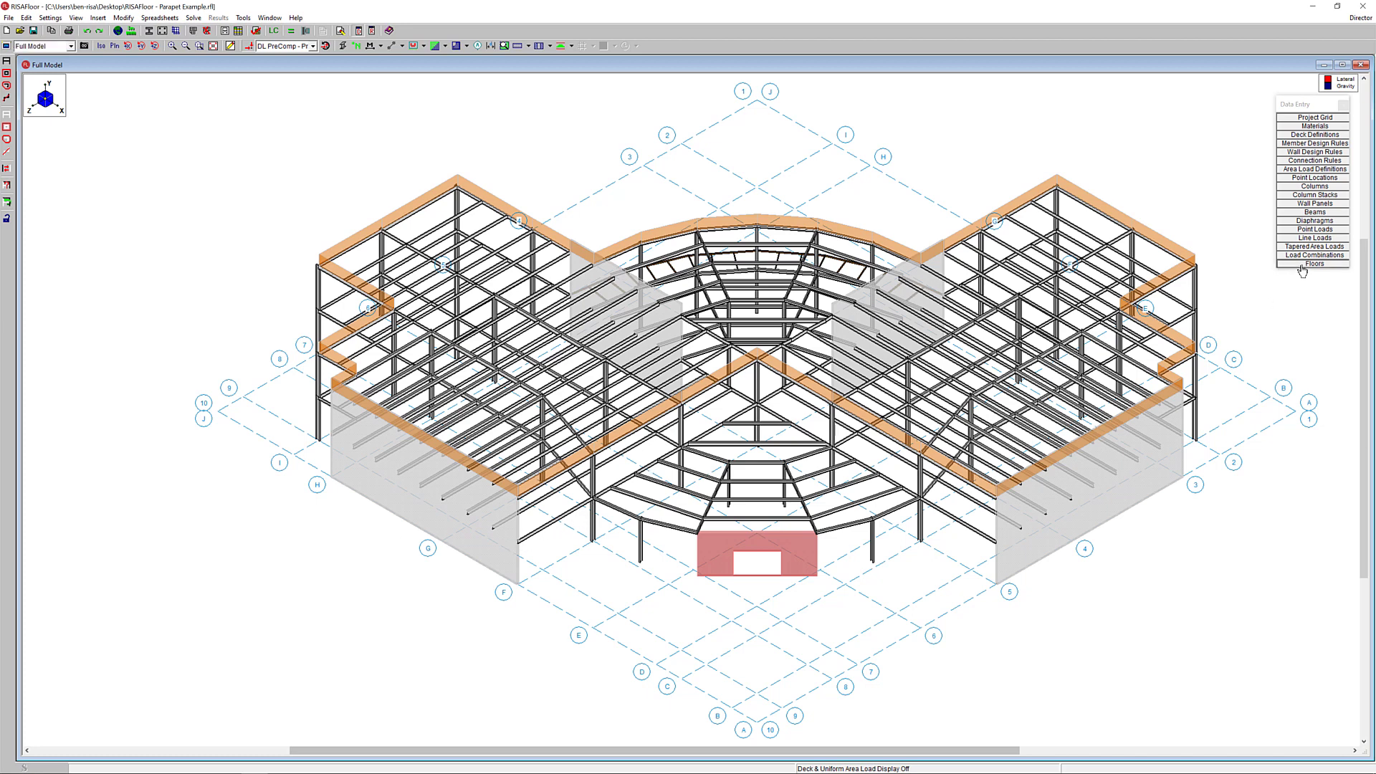
Step: Set Floor Plan 1's default parapet height to 0 in the Floors spreadsheet and view the full model
left_click(1314, 264)
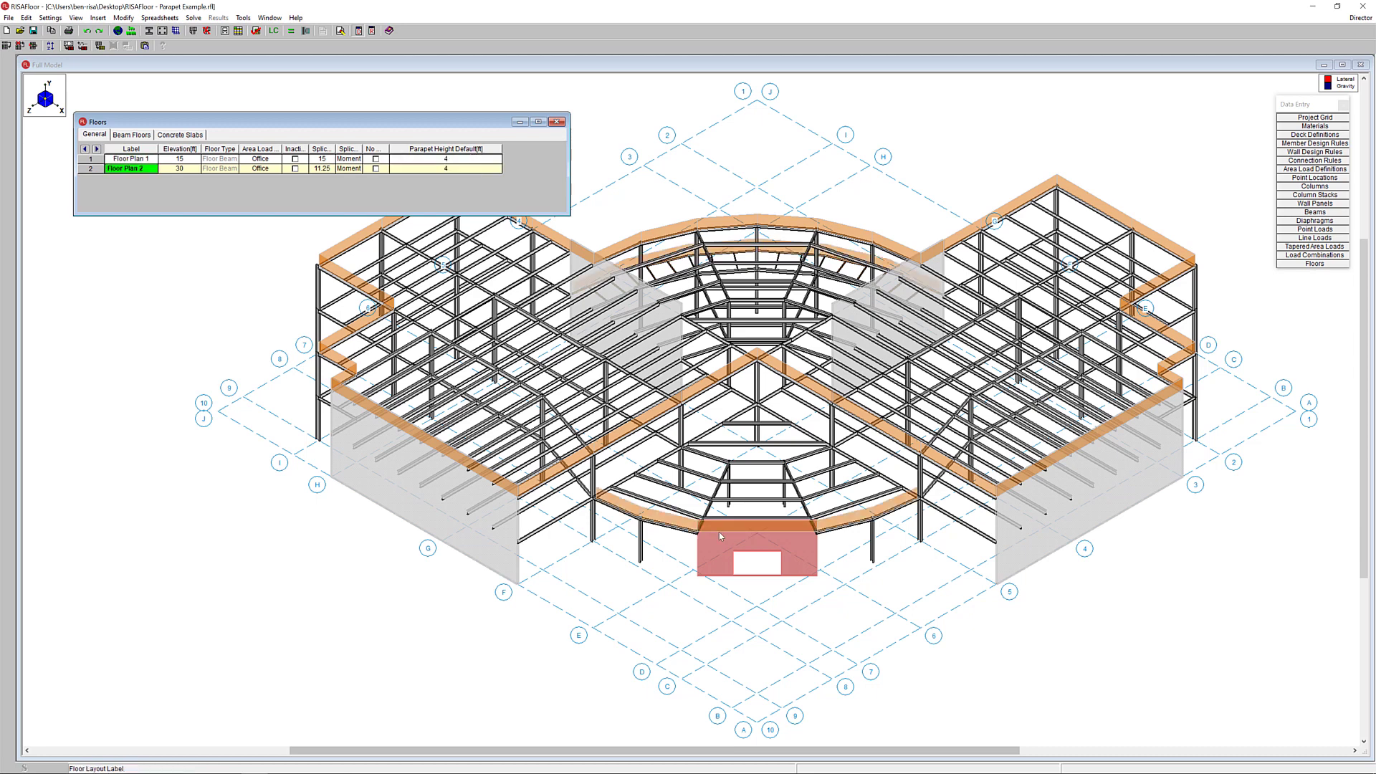
left_click(556, 121)
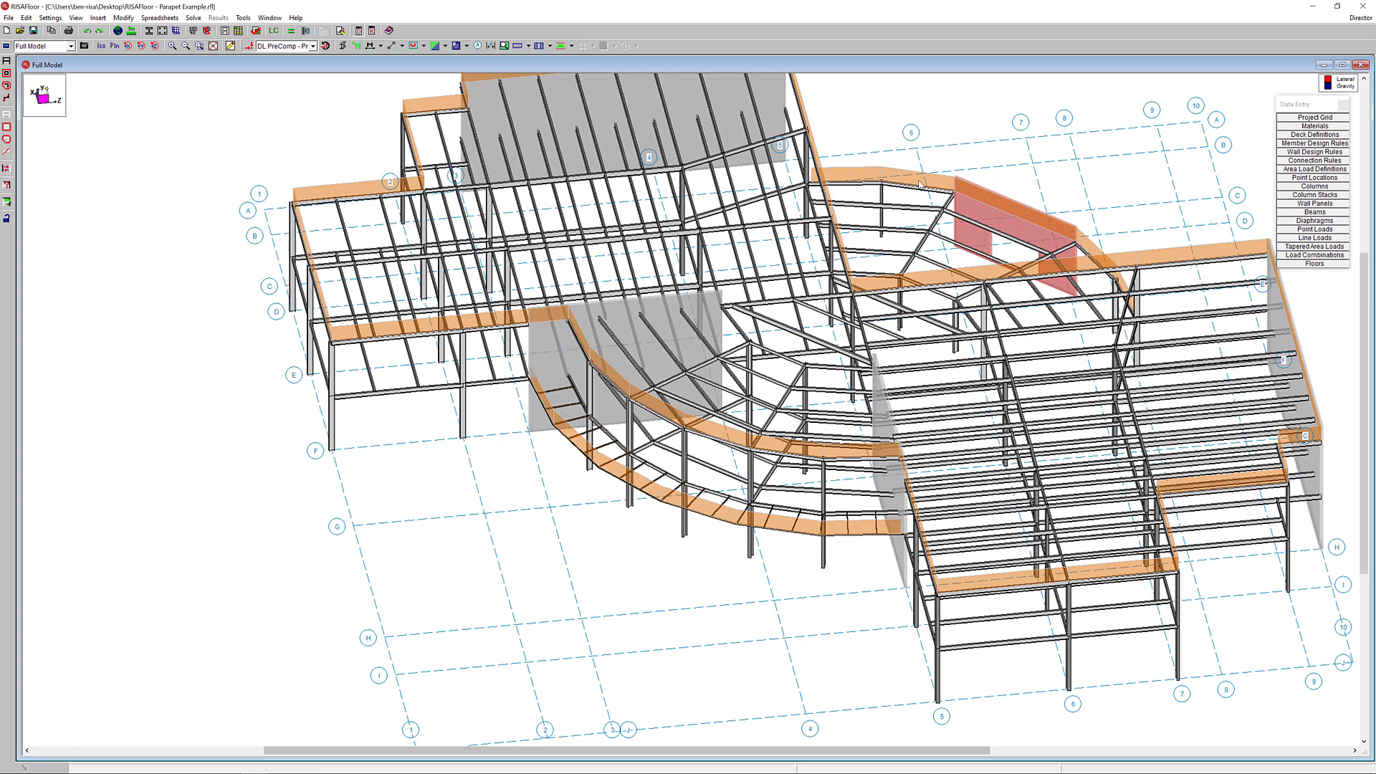
left_click(1315, 263)
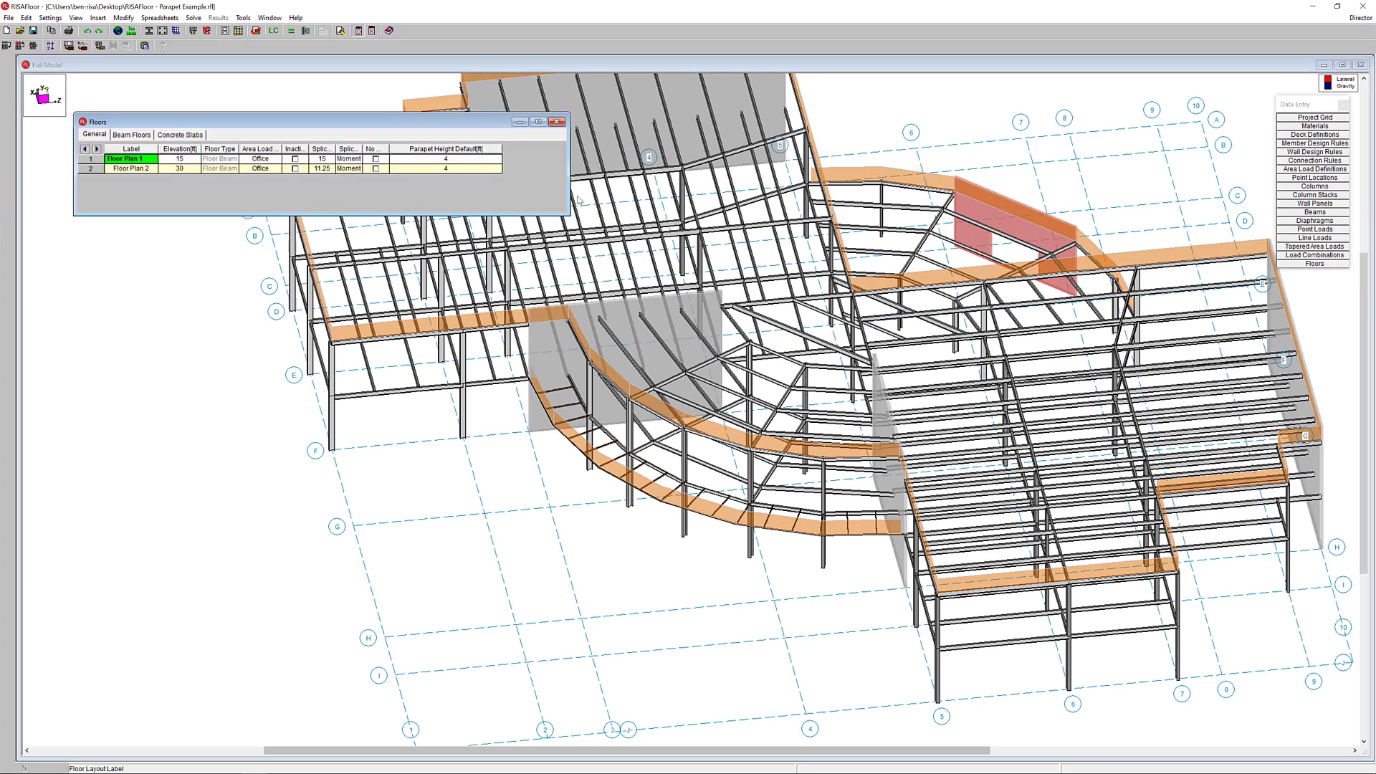
left_click(446, 159)
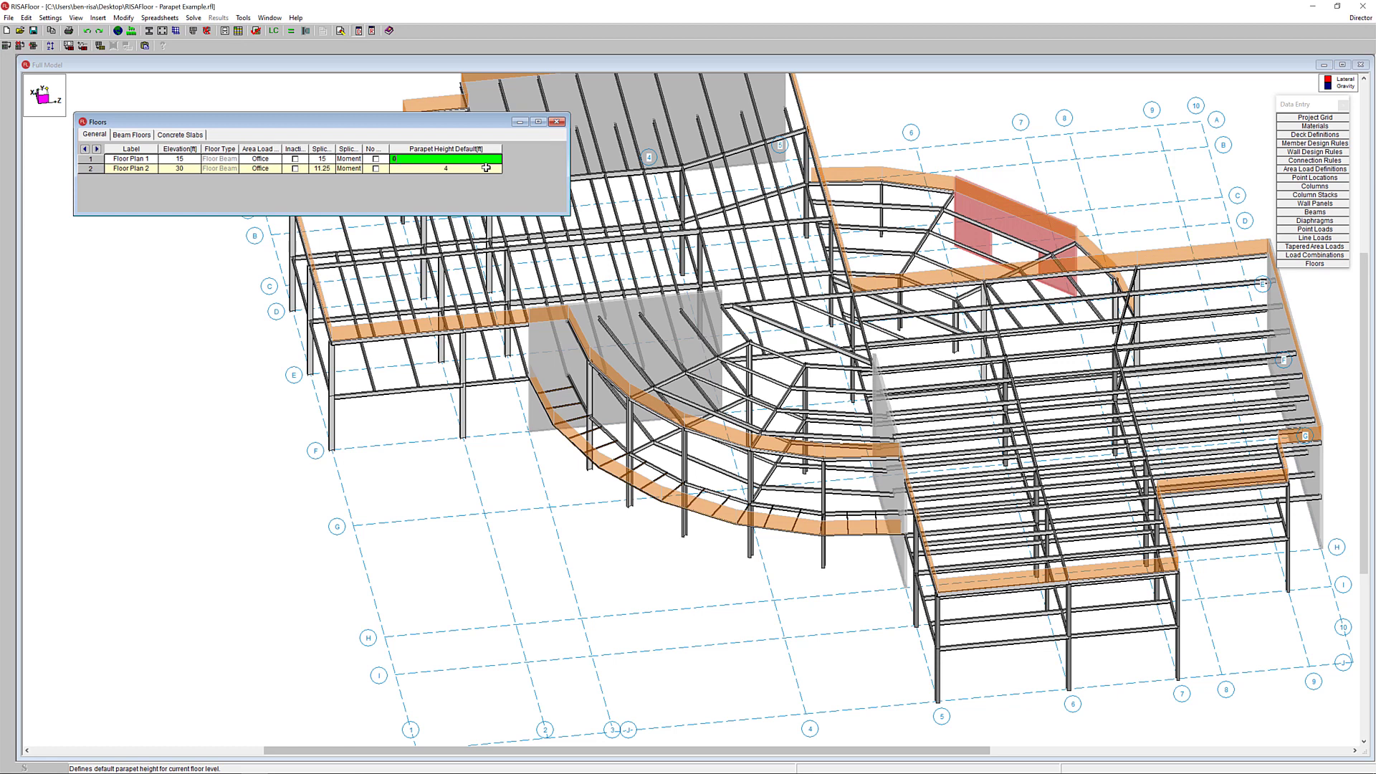
left_click(130, 168)
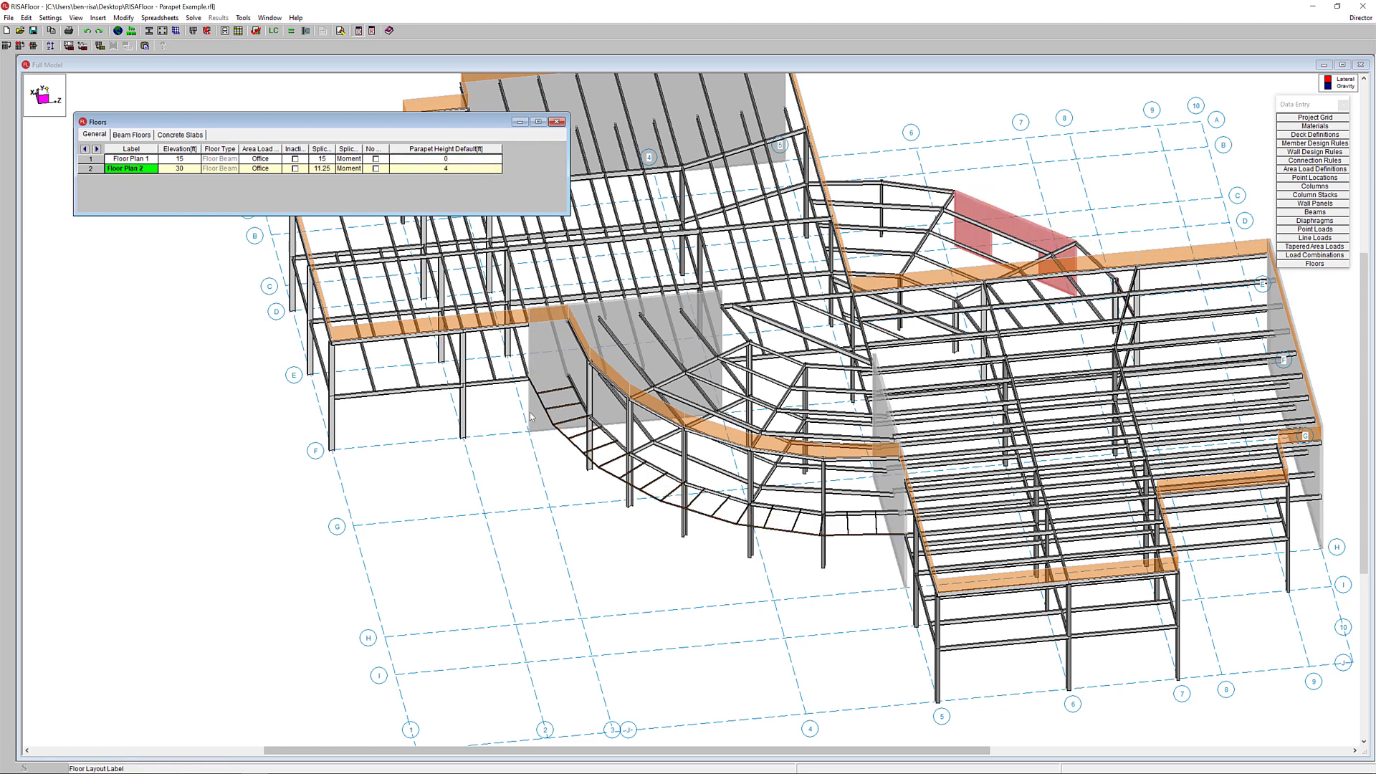
left_click(559, 121)
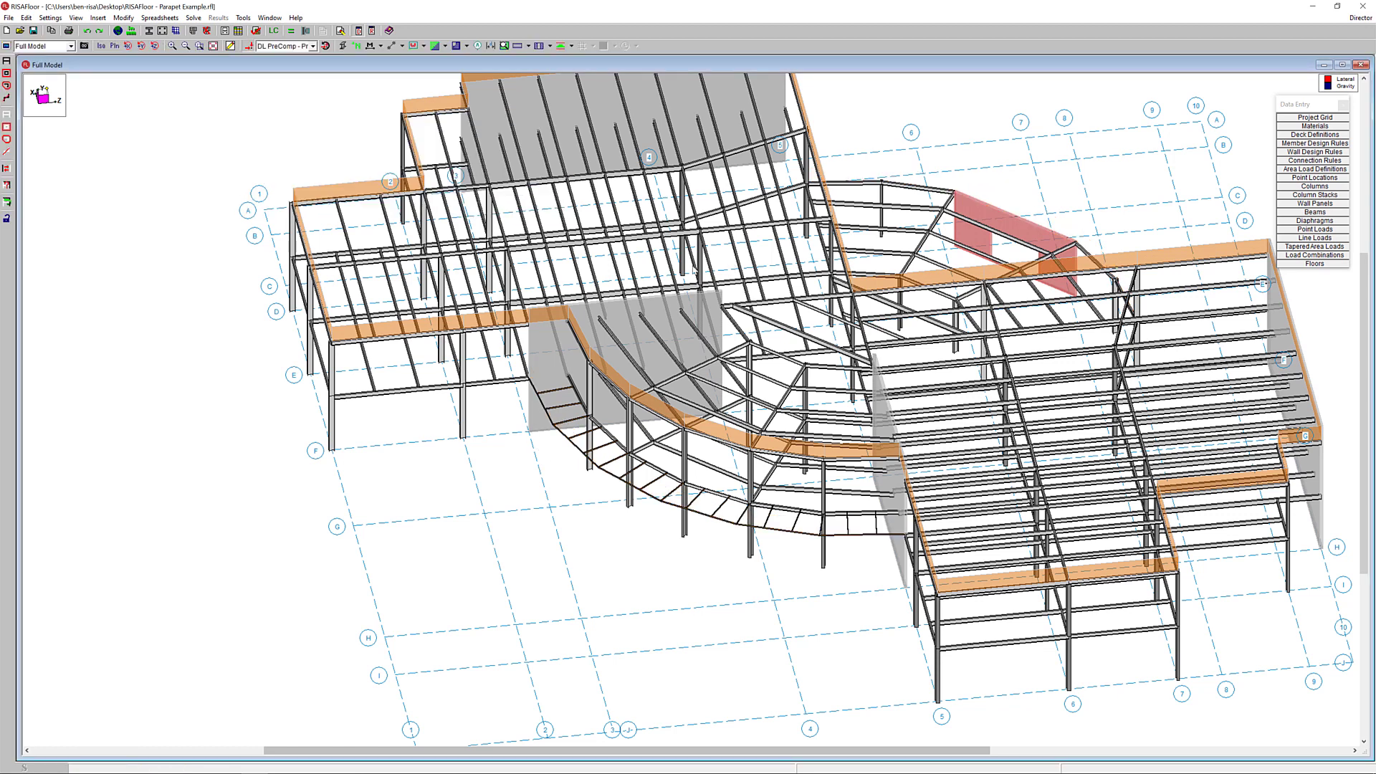
left_click(69, 46)
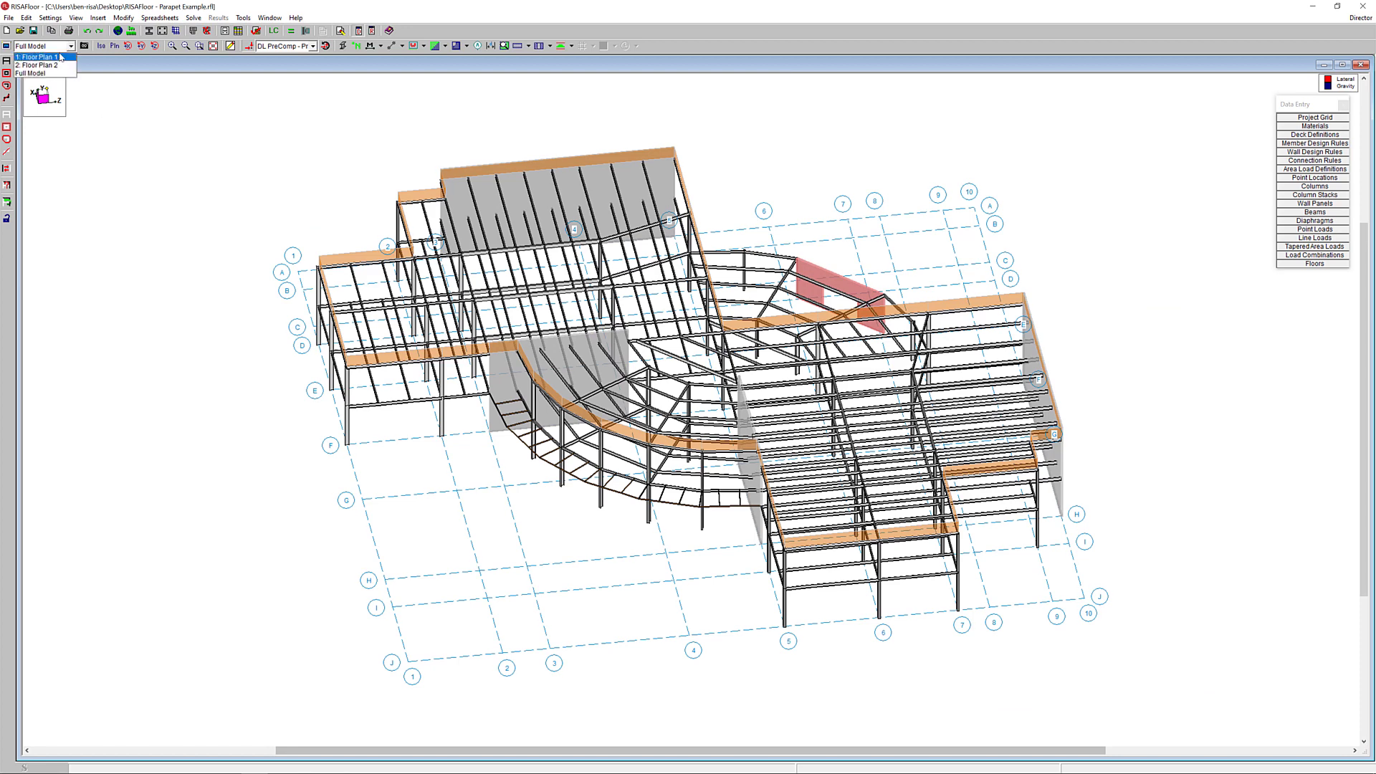
Step: Show the Floor Plan 1 plan view with the member drawing toolbar displayed
left_click(35, 56)
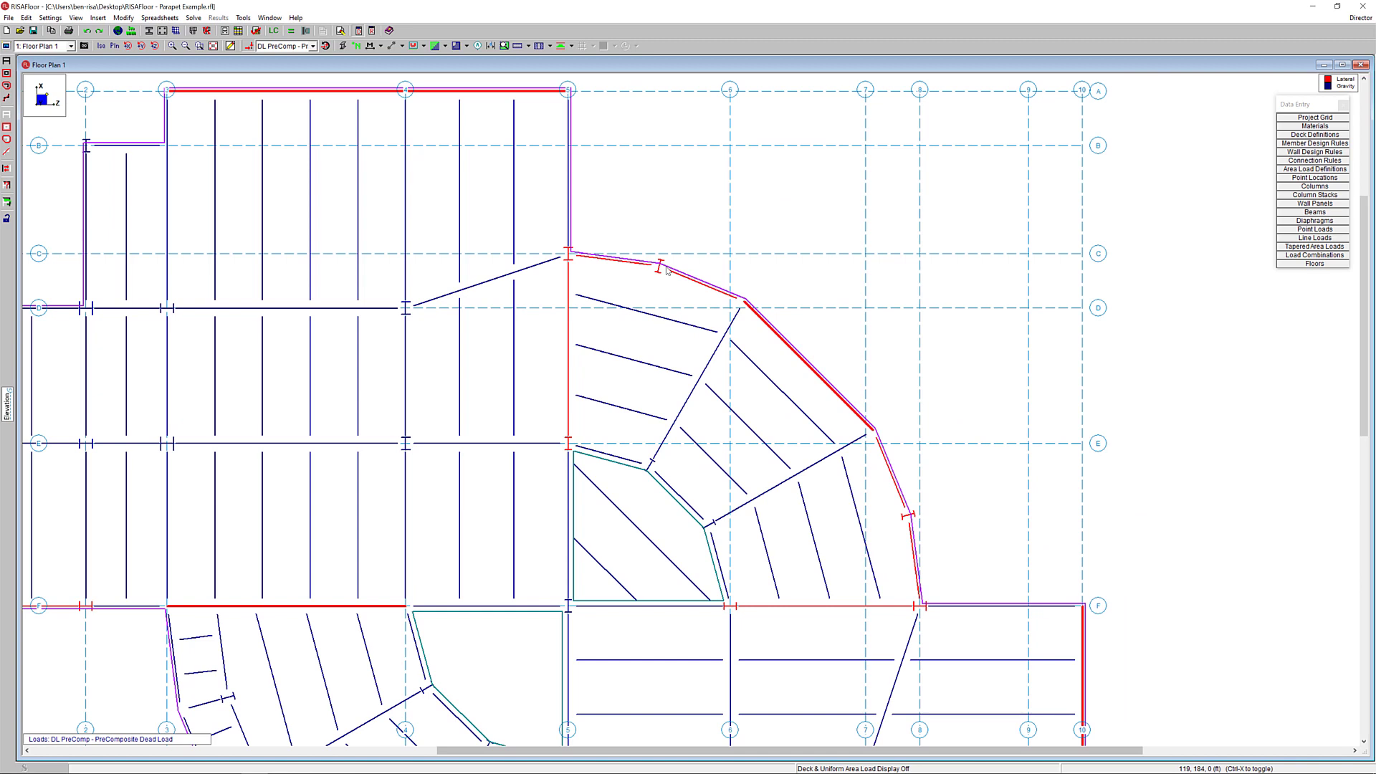
mouse_move(1002, 577)
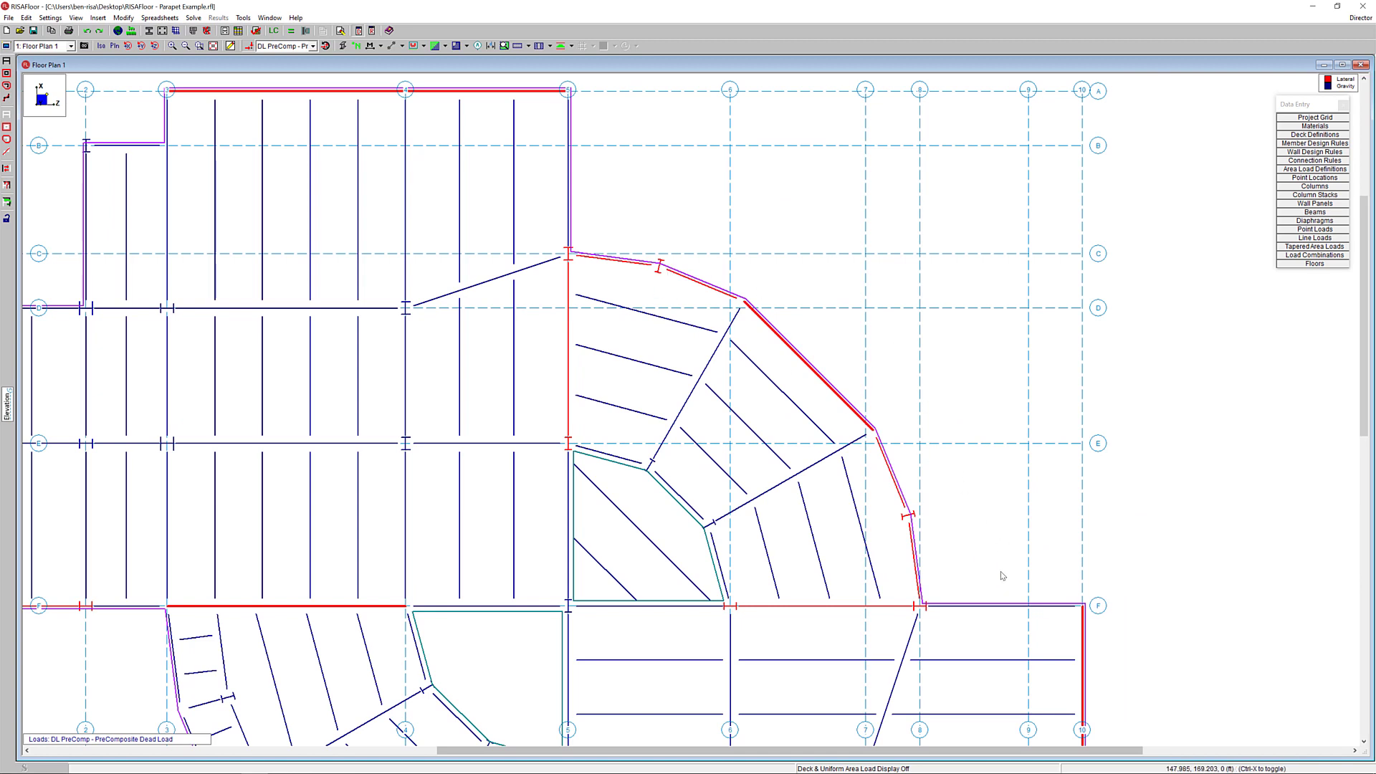
mouse_move(659, 268)
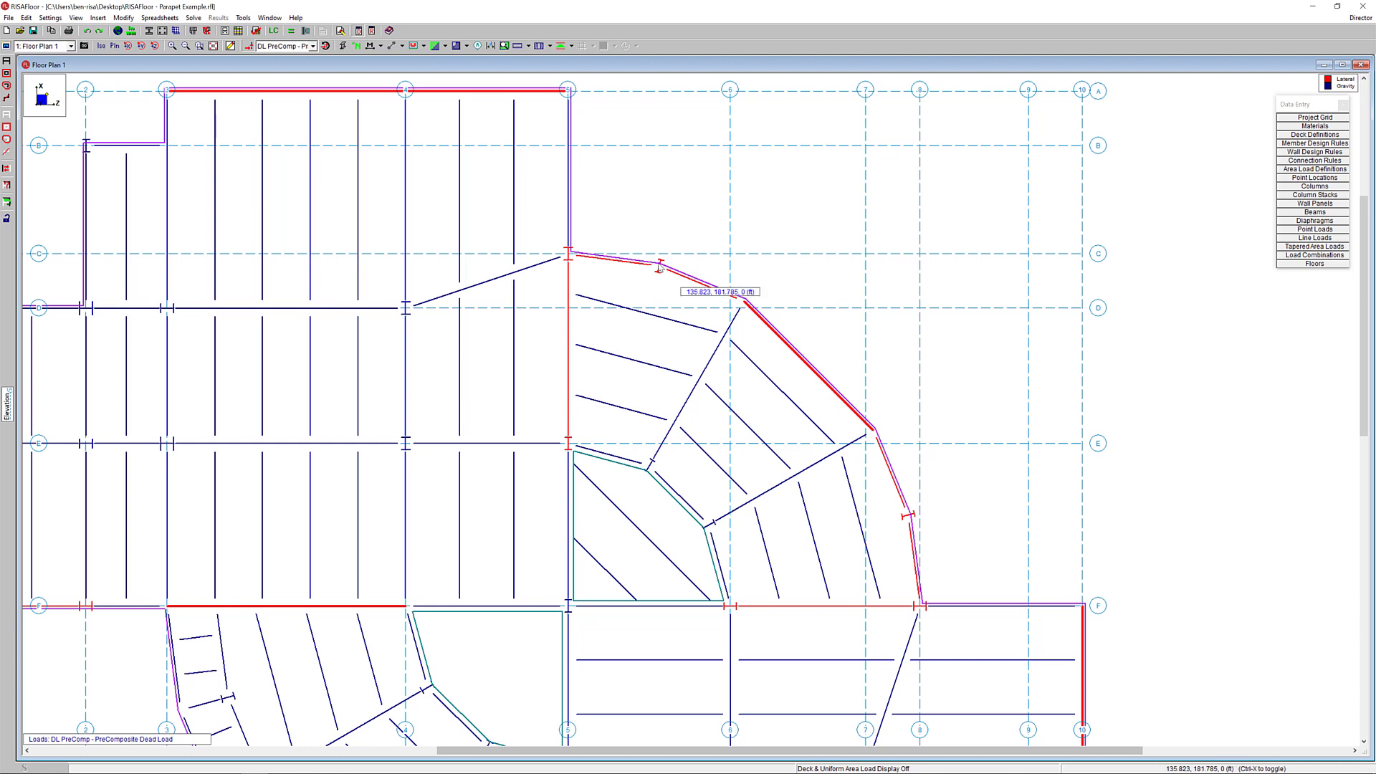
mouse_move(919, 407)
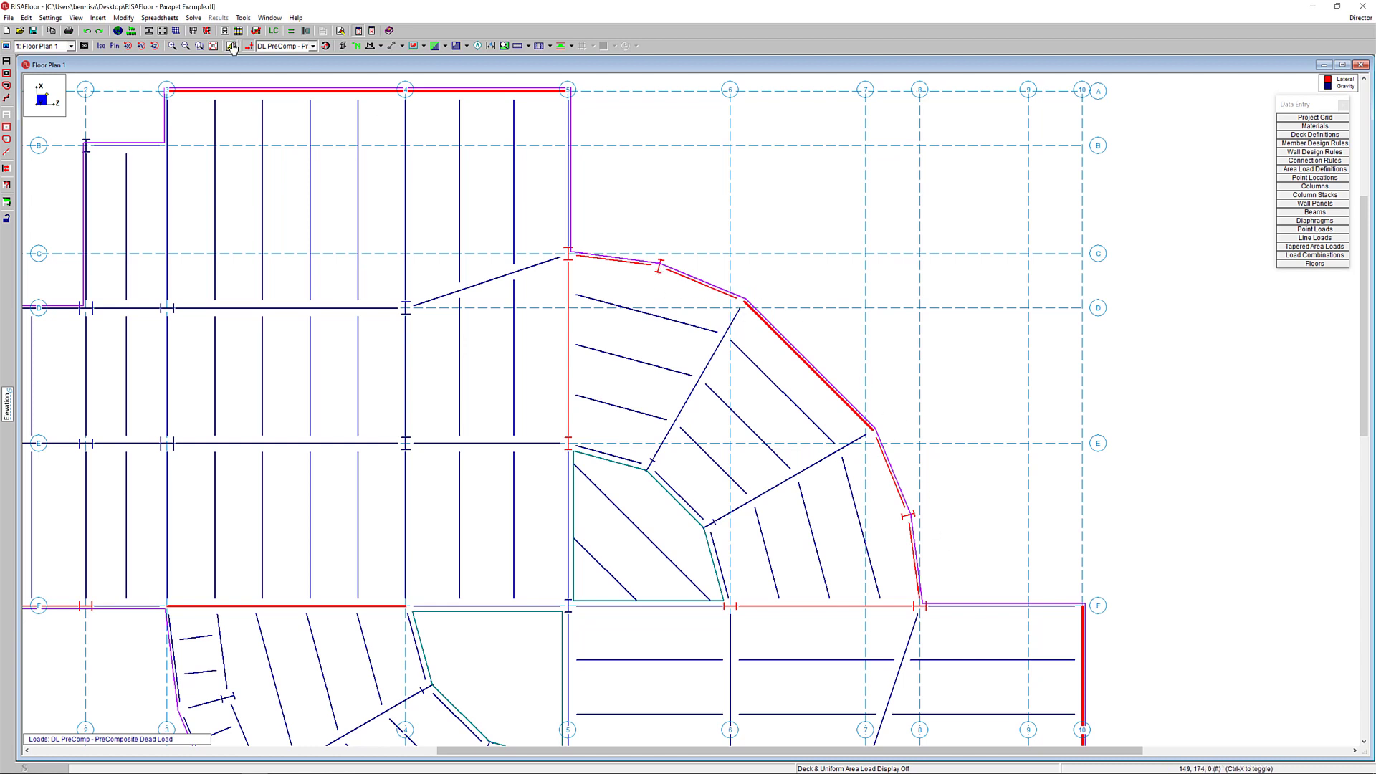
left_click(234, 46)
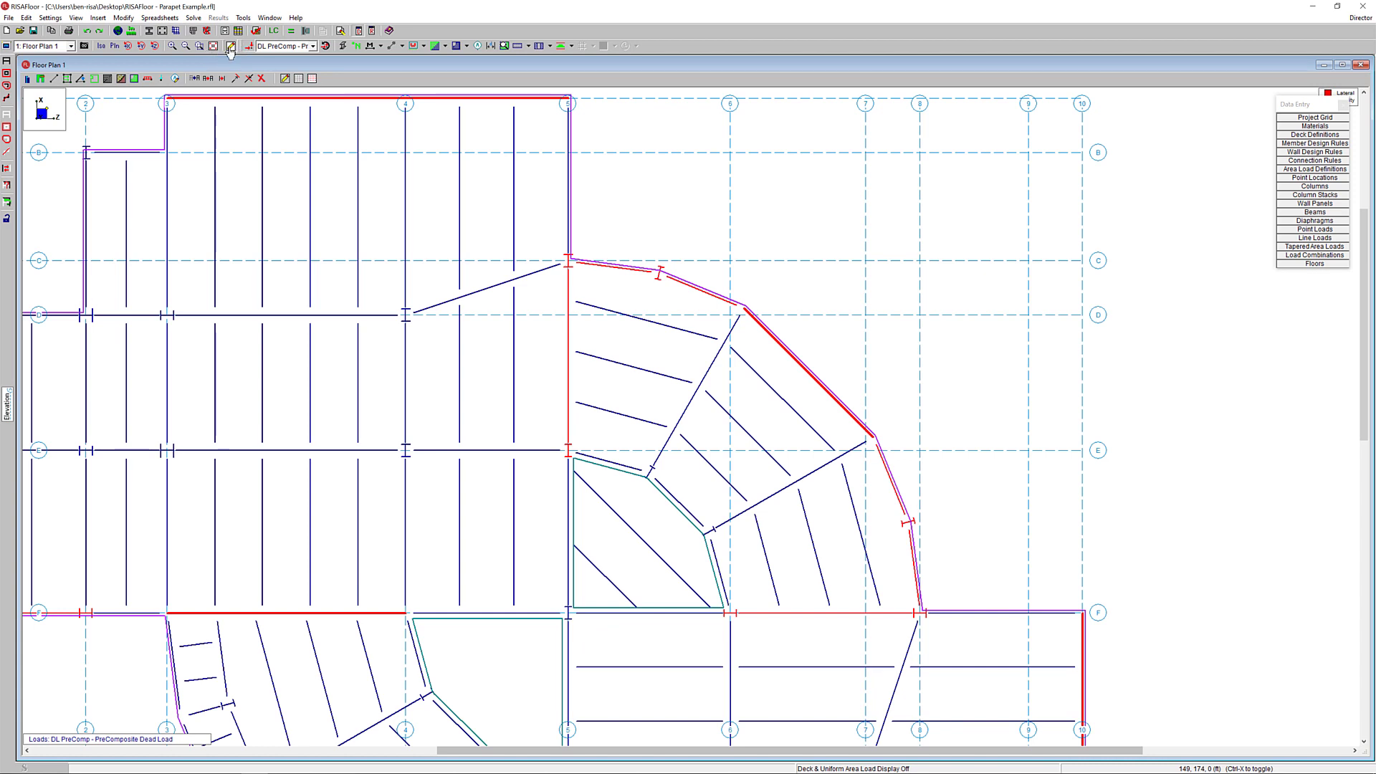
mouse_move(28, 78)
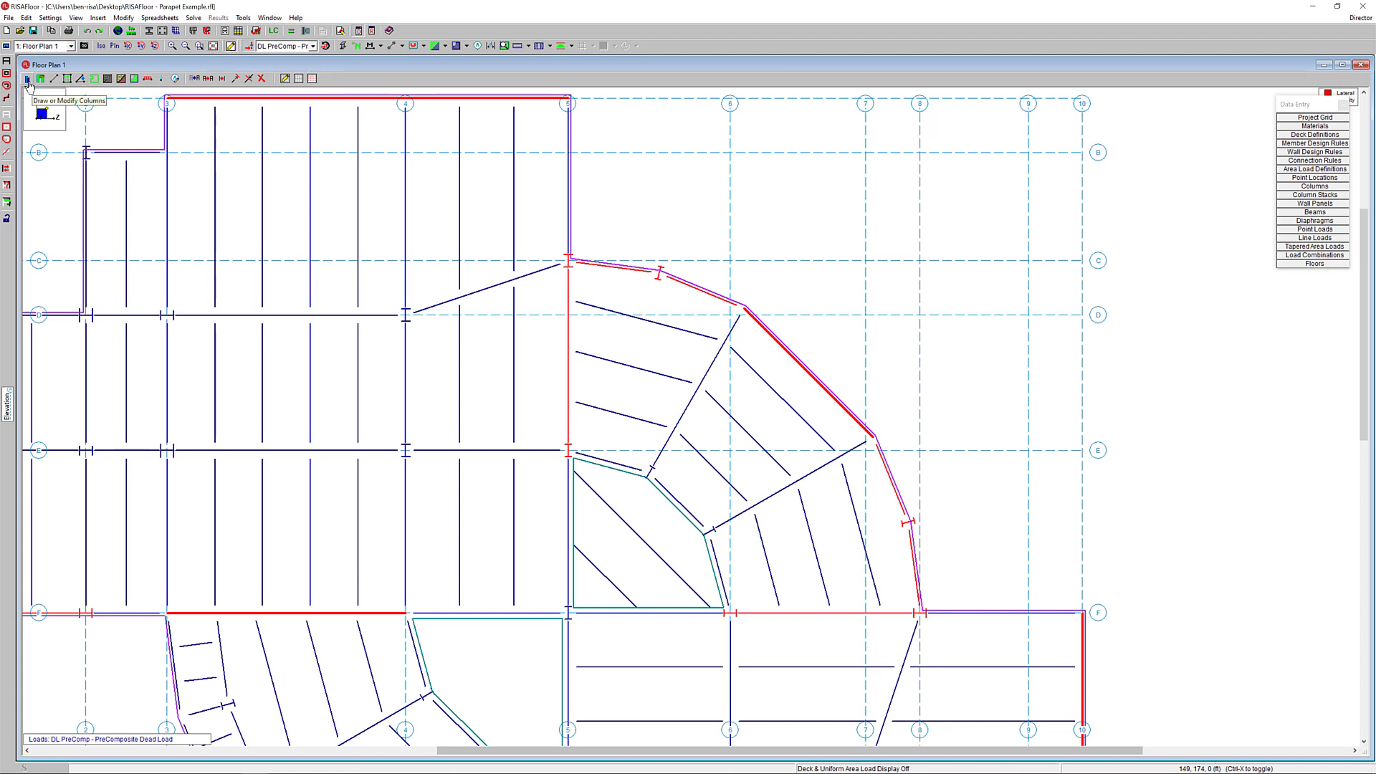
Step: In Modify Column Properties, enable a 4 ft parapet height and apply it to columns
left_click(27, 77)
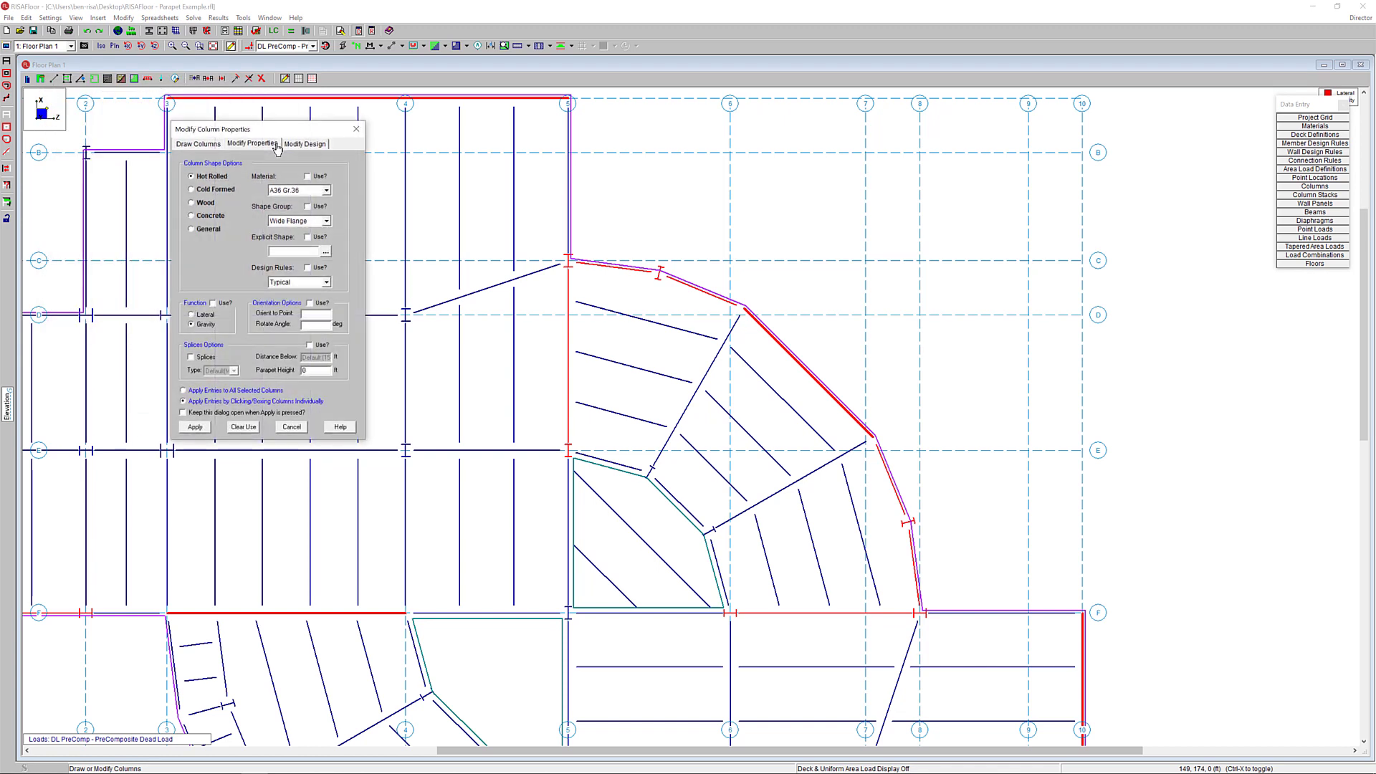
mouse_move(250, 348)
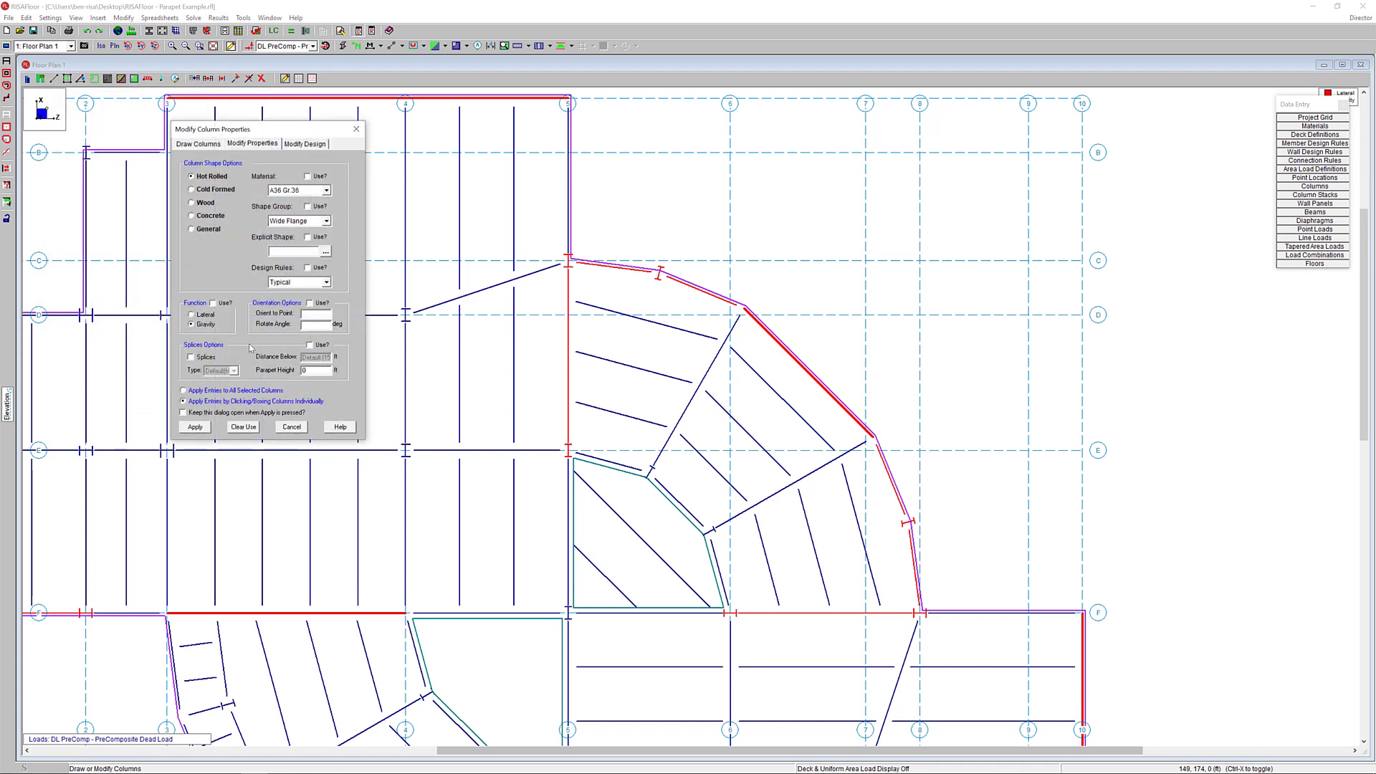
left_click(310, 344)
type("4")
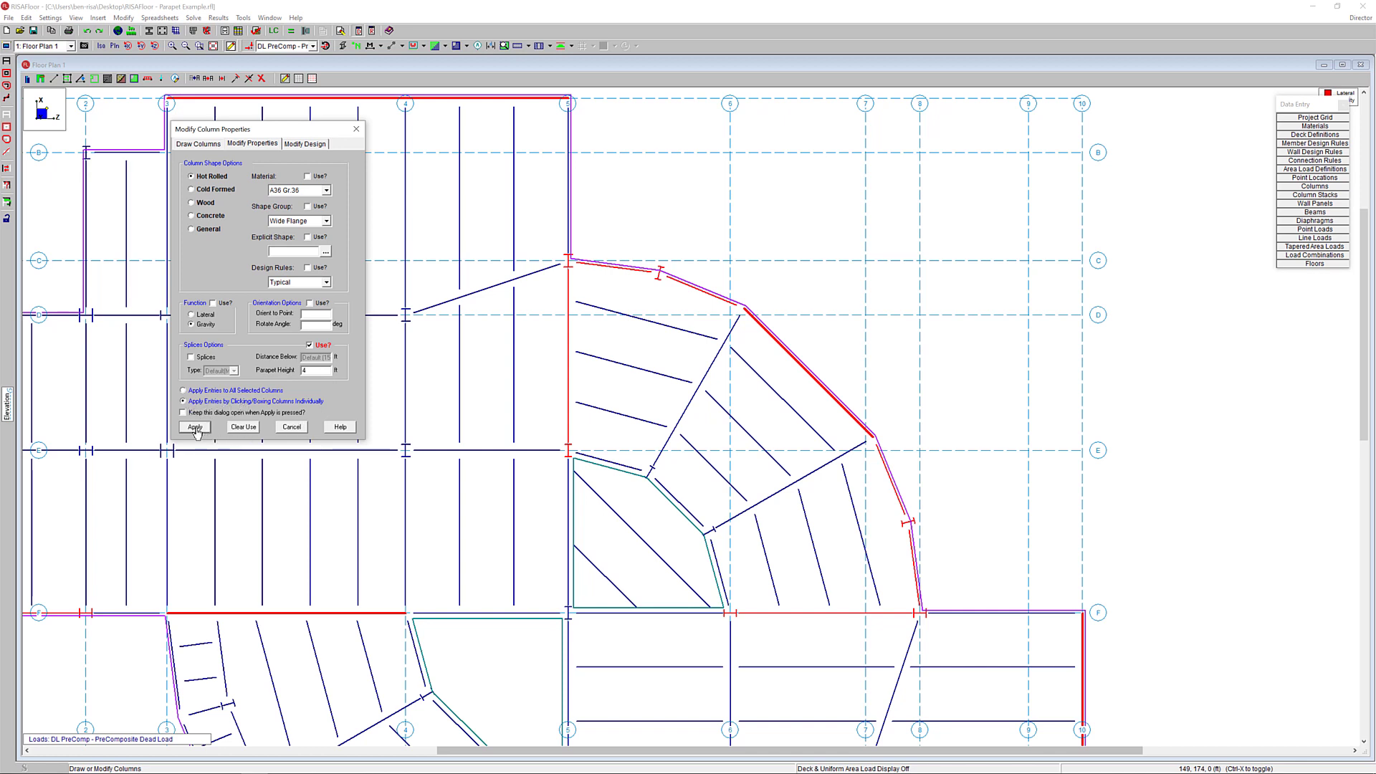
left_click(194, 427)
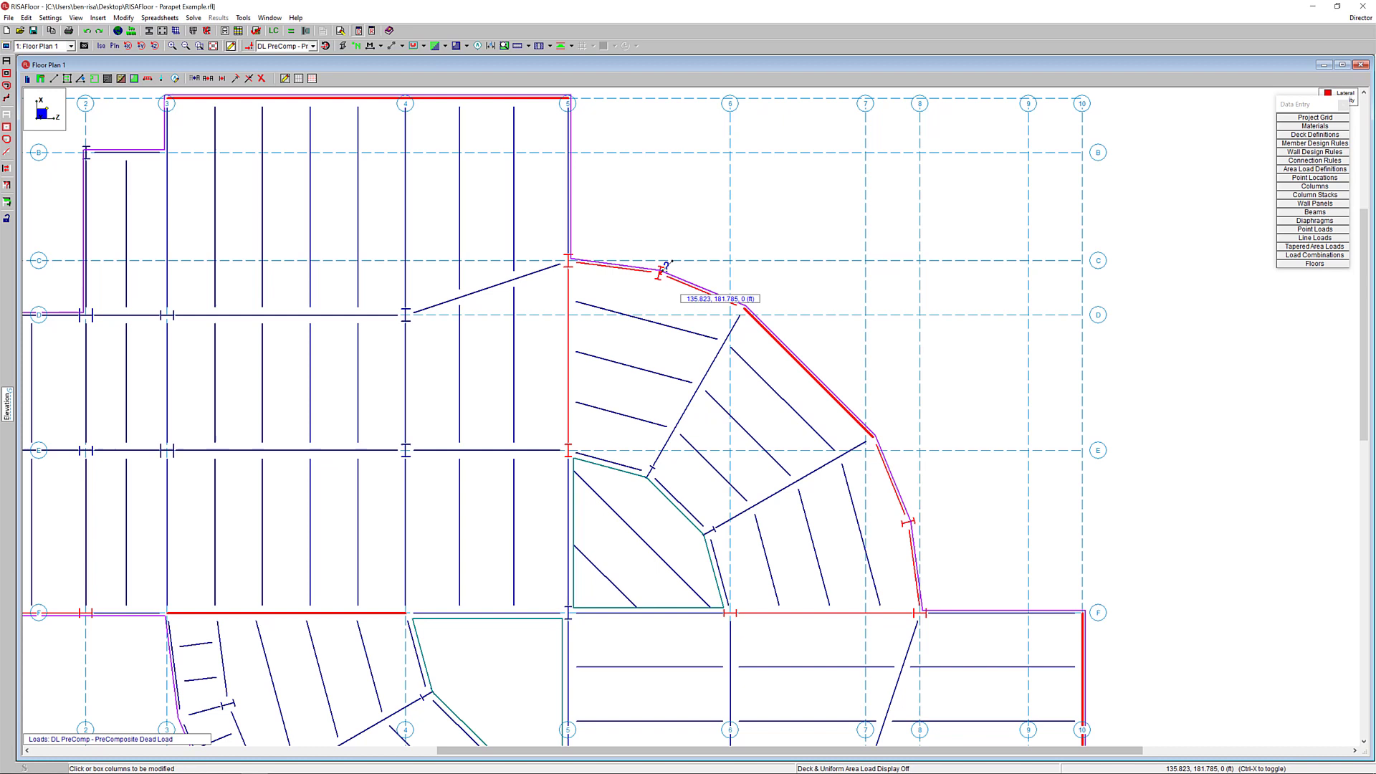
mouse_move(913, 513)
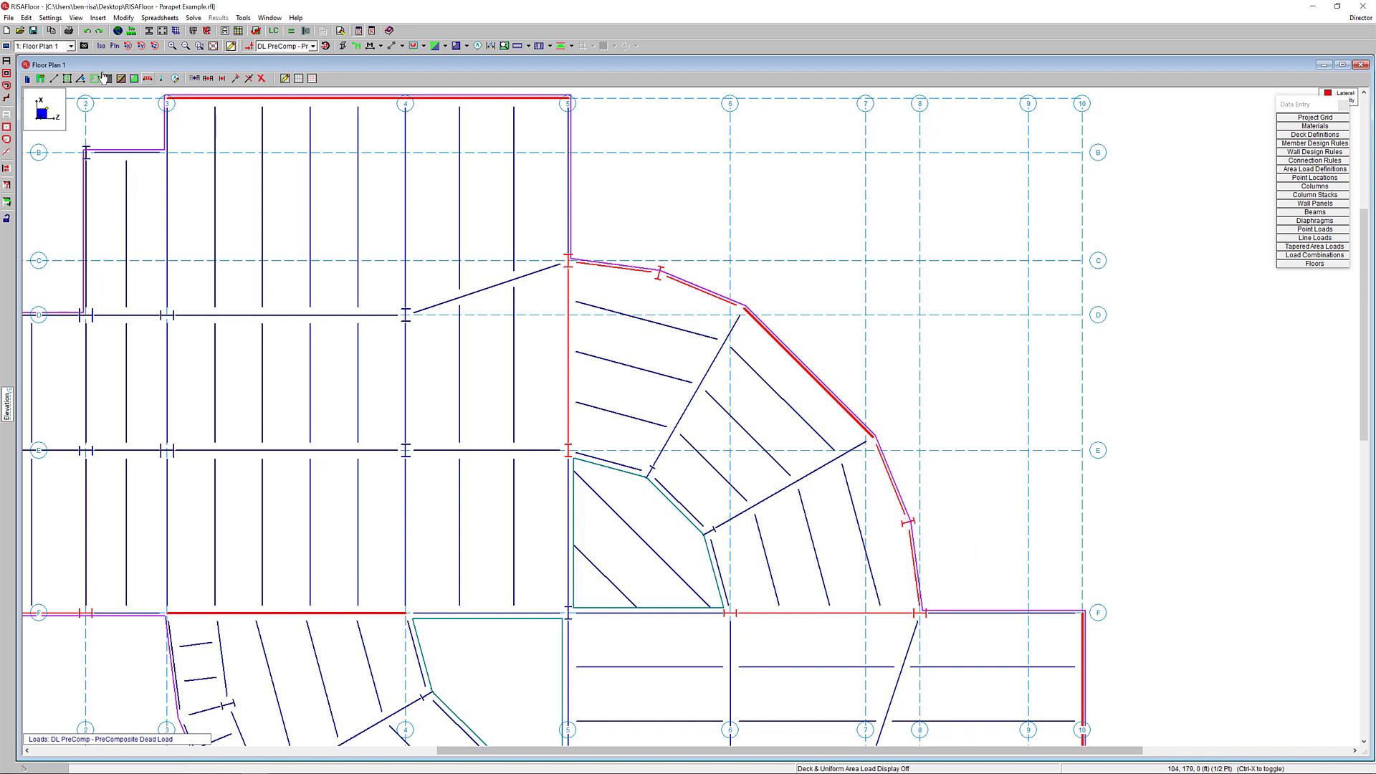
Step: View the full 3D model to inspect the lower-level and 4 ft roof parapets
left_click(100, 46)
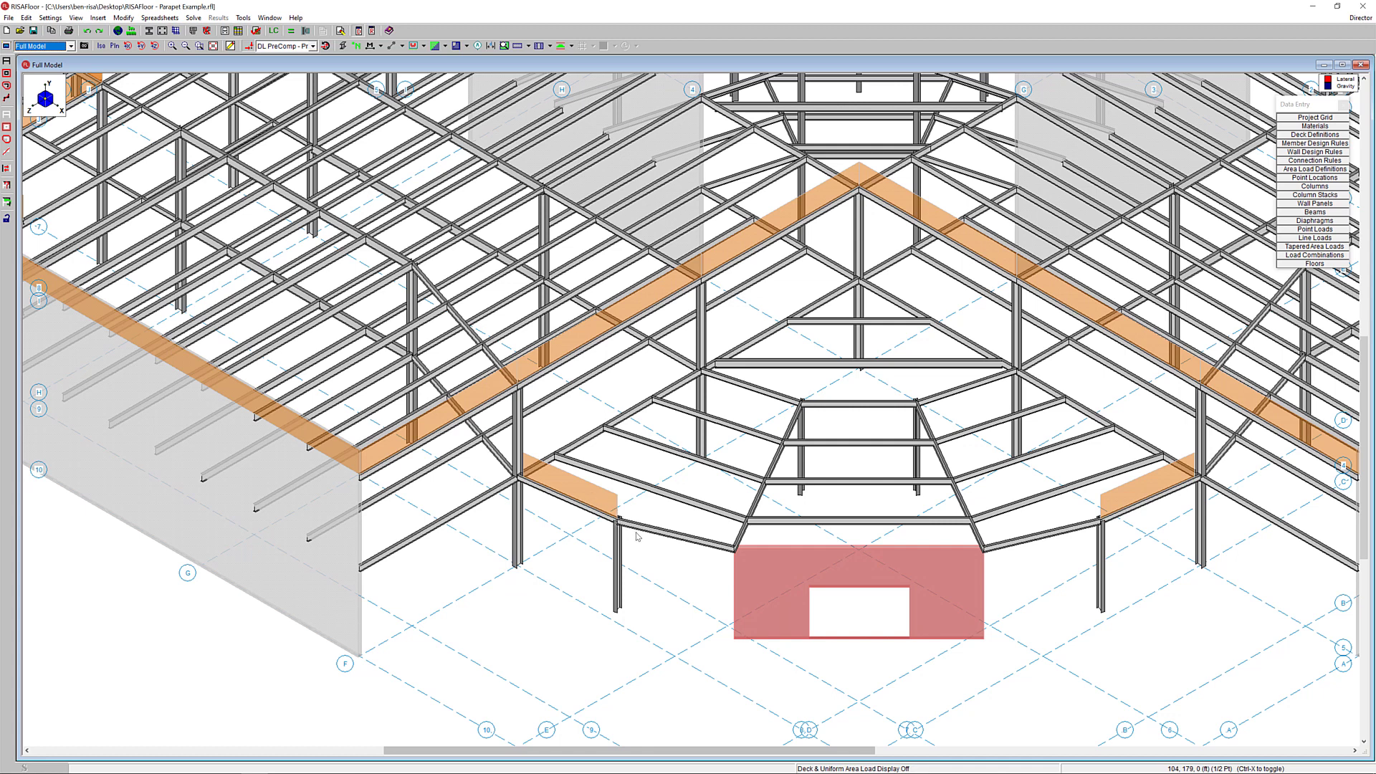
mouse_move(1074, 514)
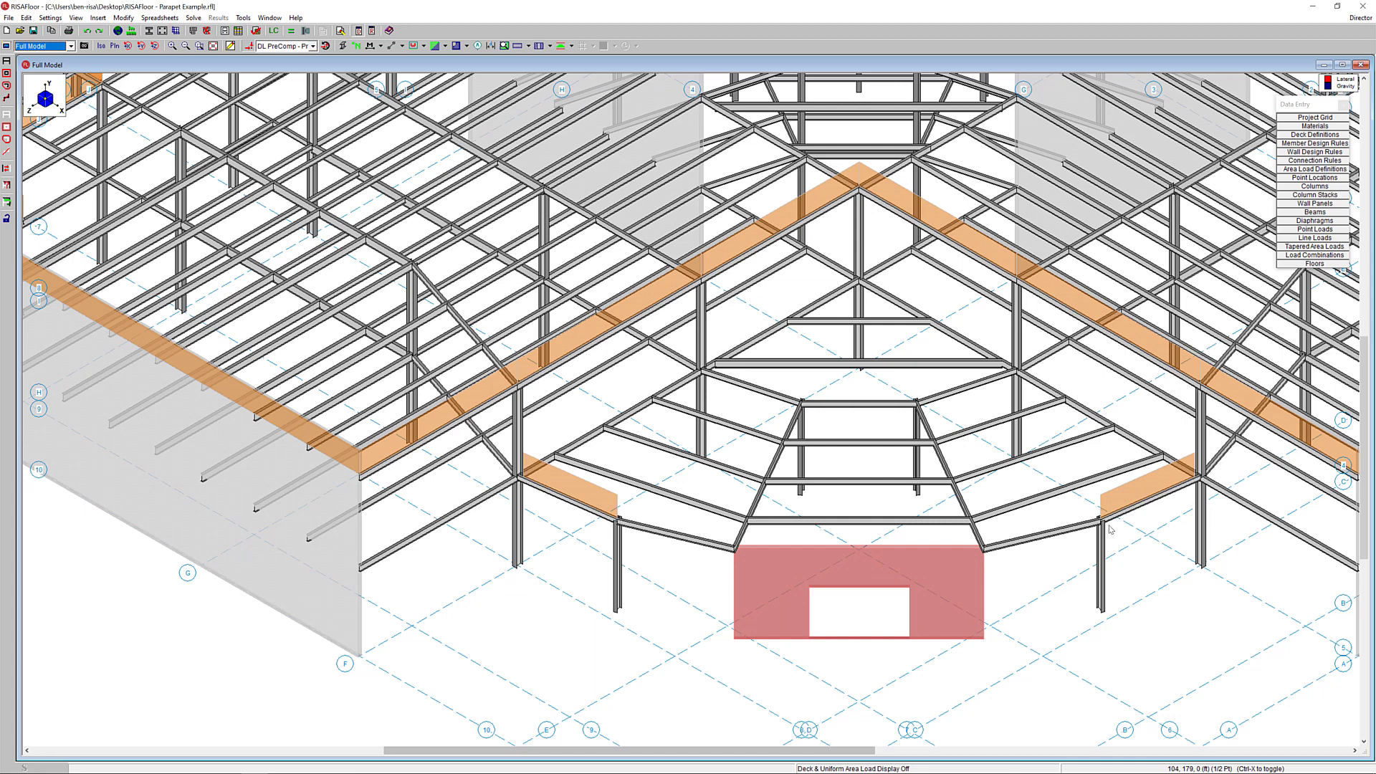
mouse_move(1110, 525)
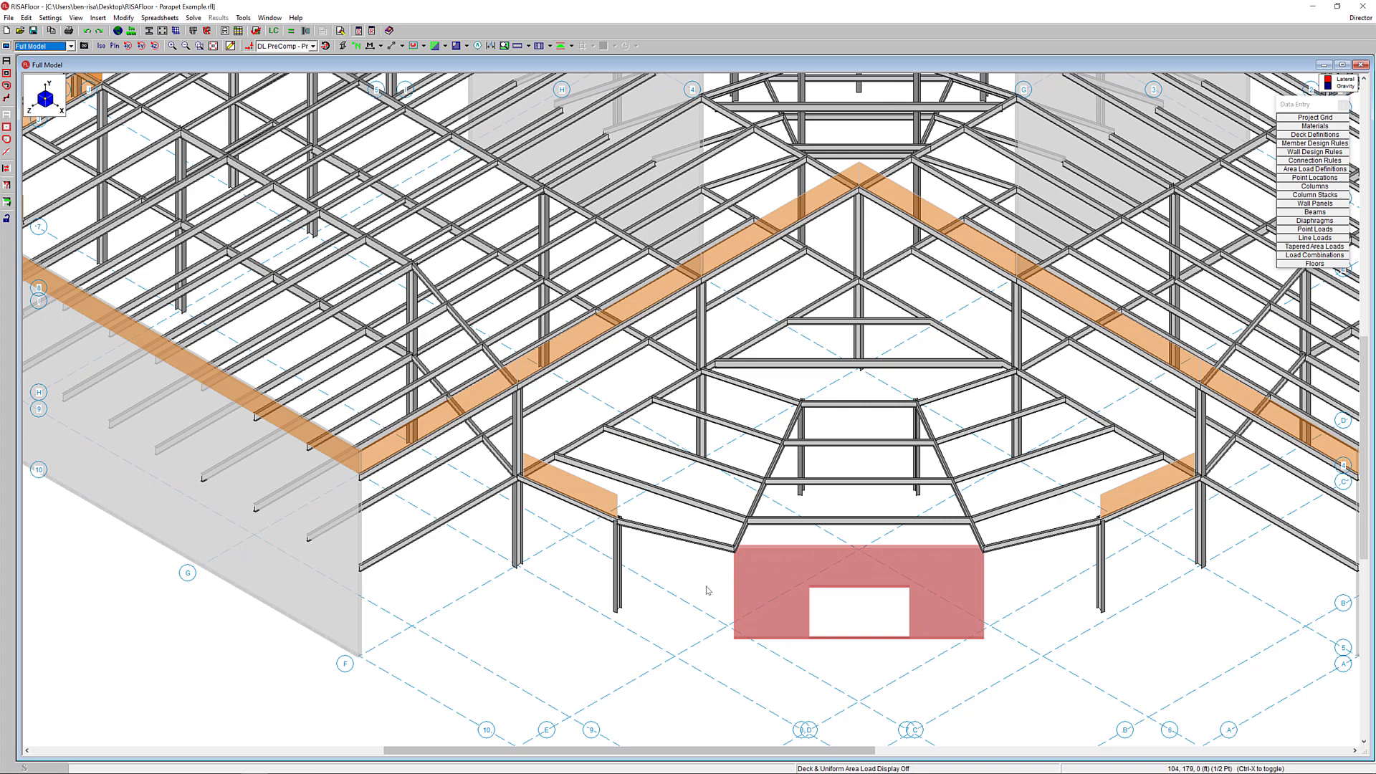
left_click(69, 46)
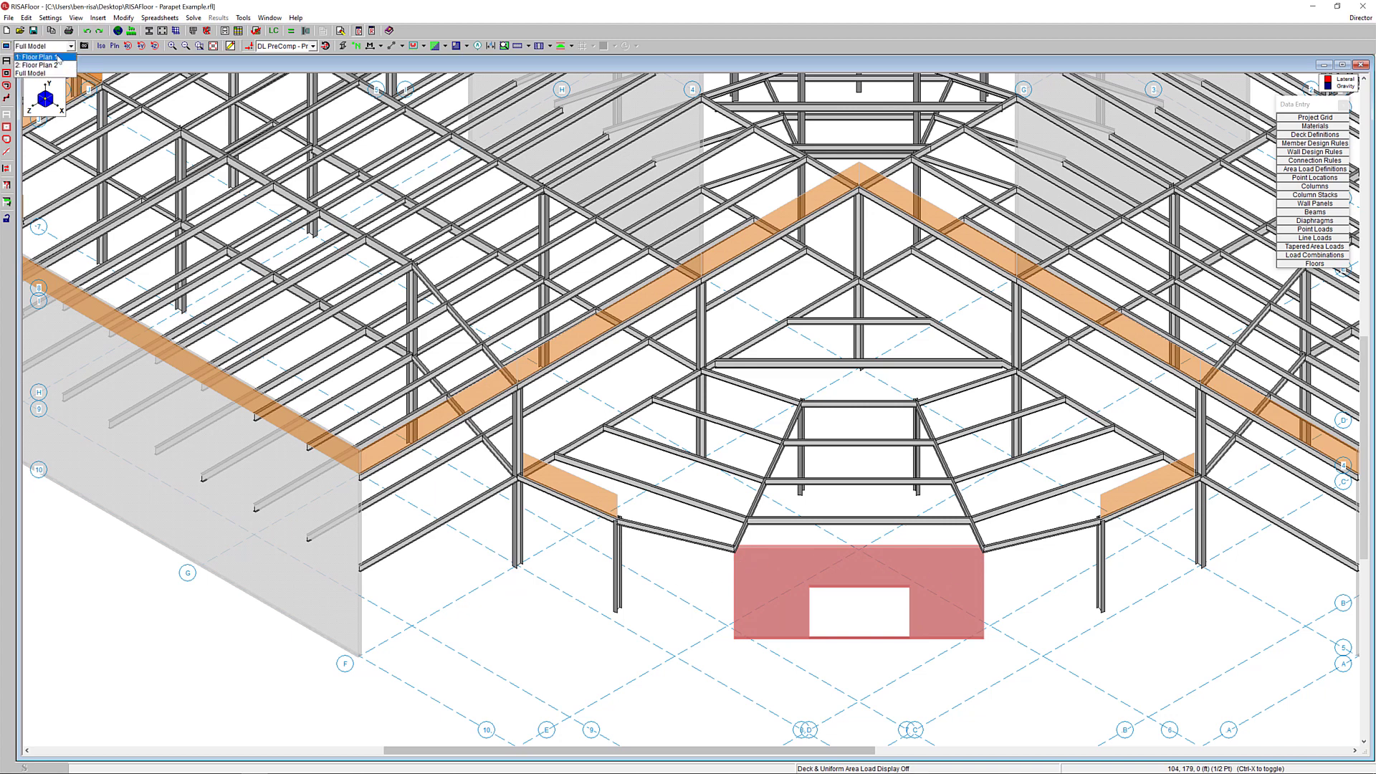
Step: On Floor Plan 1, enable a custom 2 ft parapet height in Modify Wall Panels and apply it to the wall
left_click(40, 58)
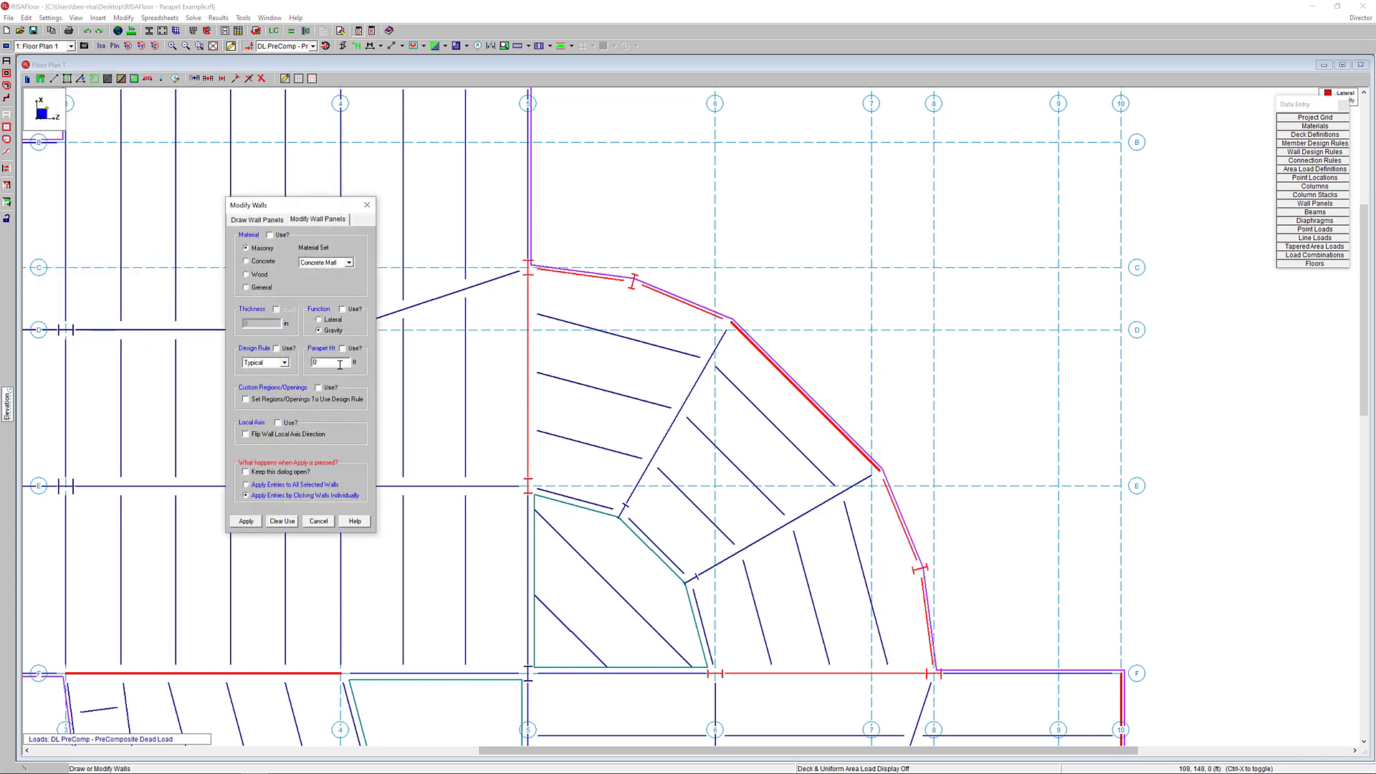
left_click(341, 347)
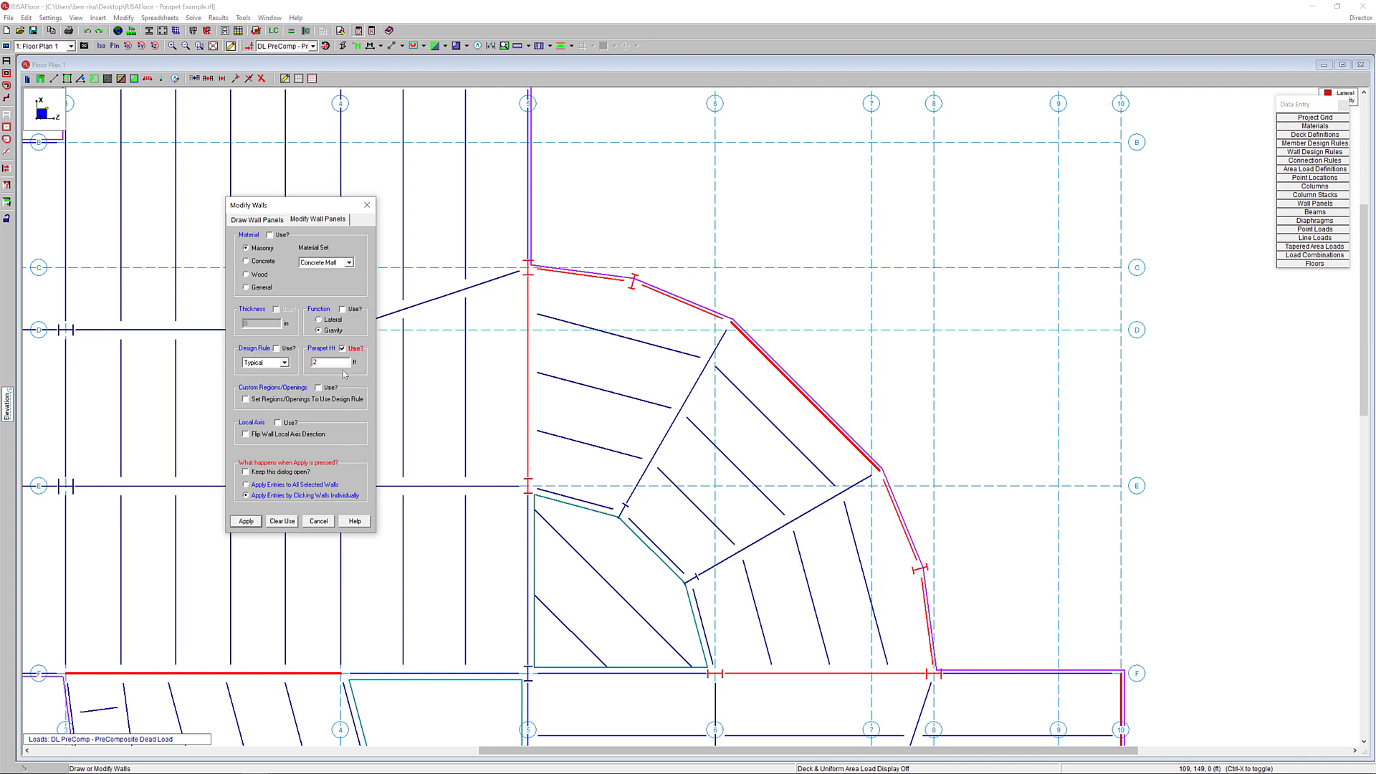
left_click(245, 520)
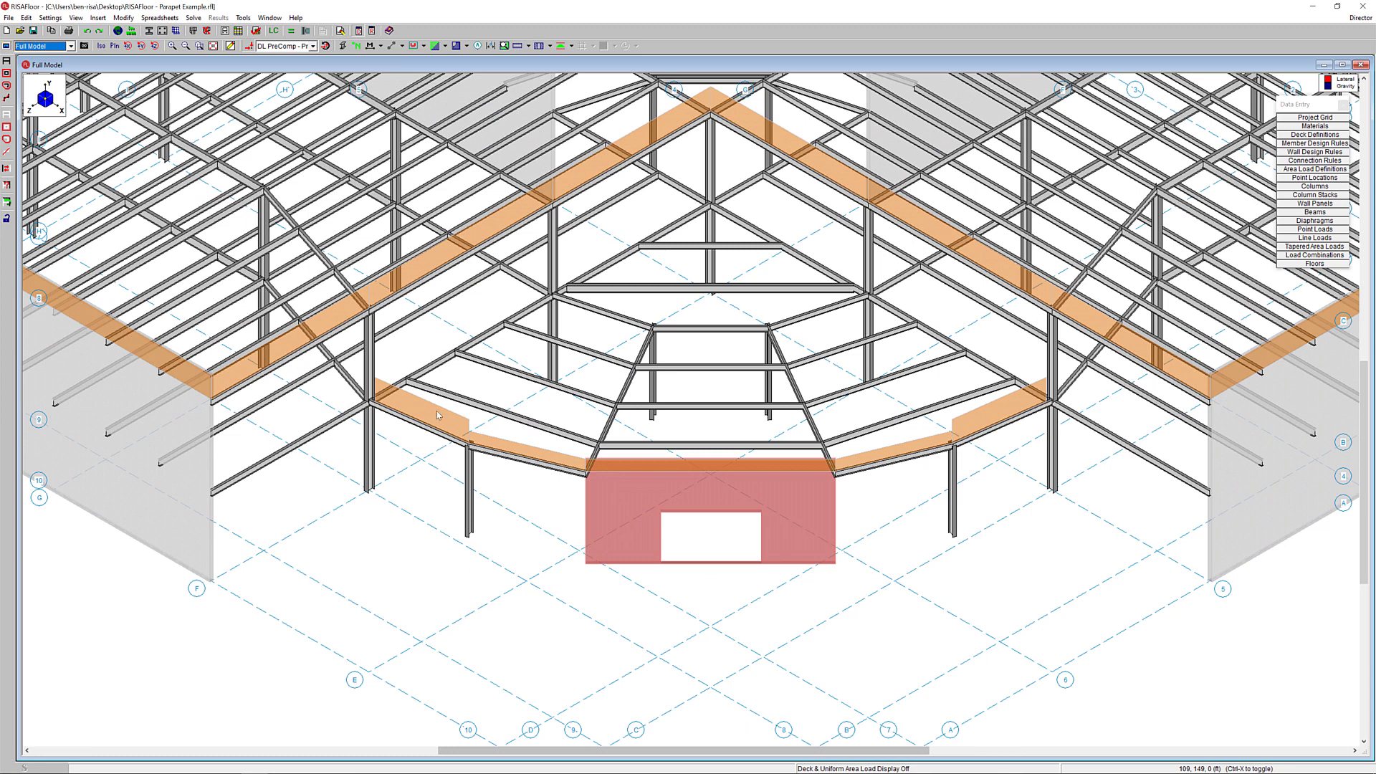
mouse_move(959, 475)
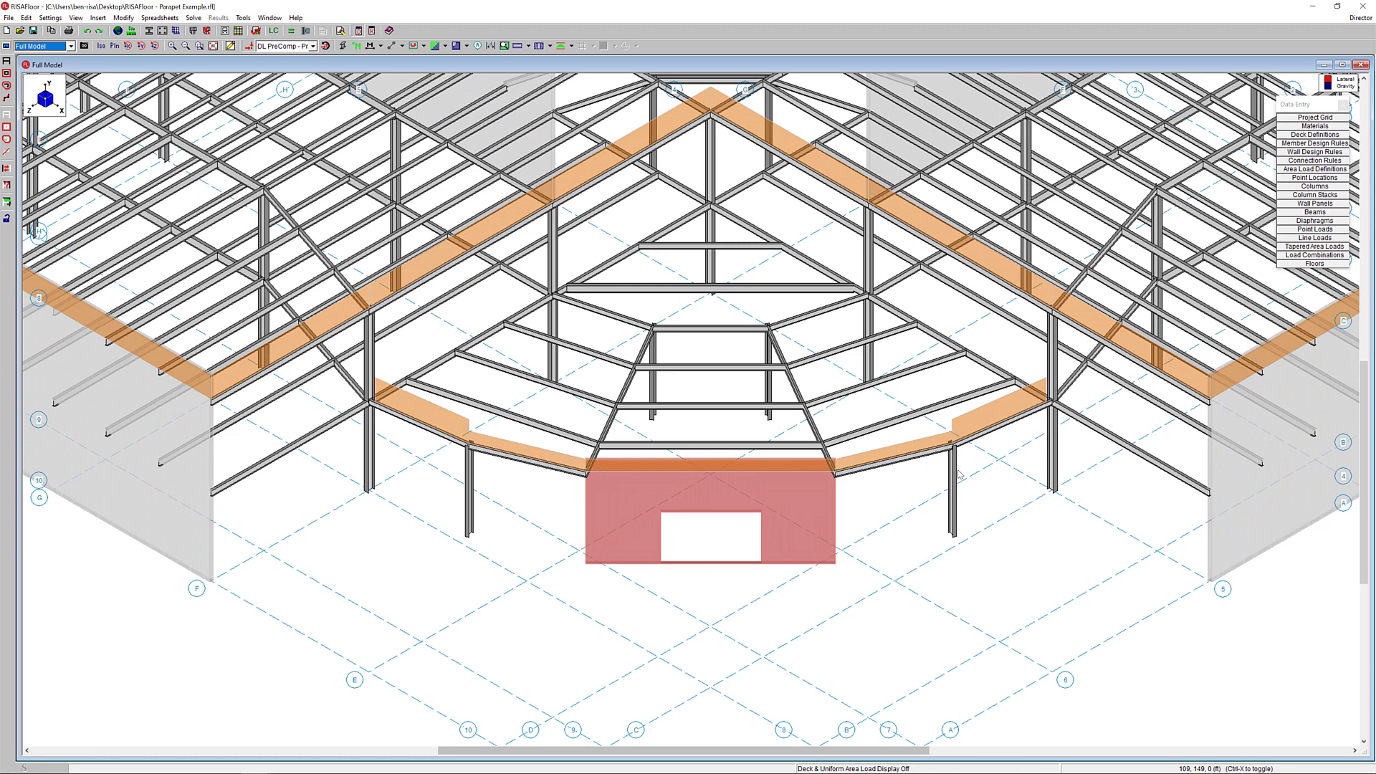
mouse_move(787, 484)
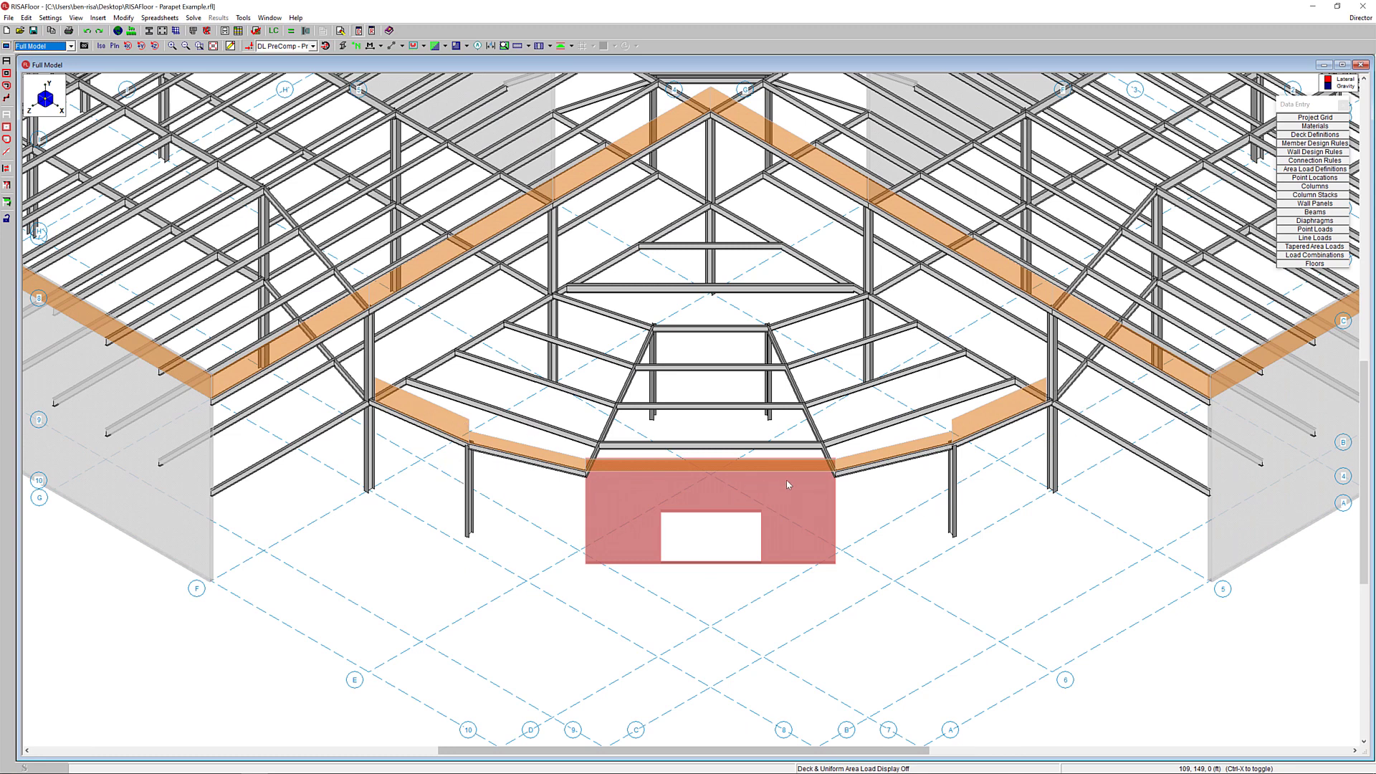
mouse_move(674, 480)
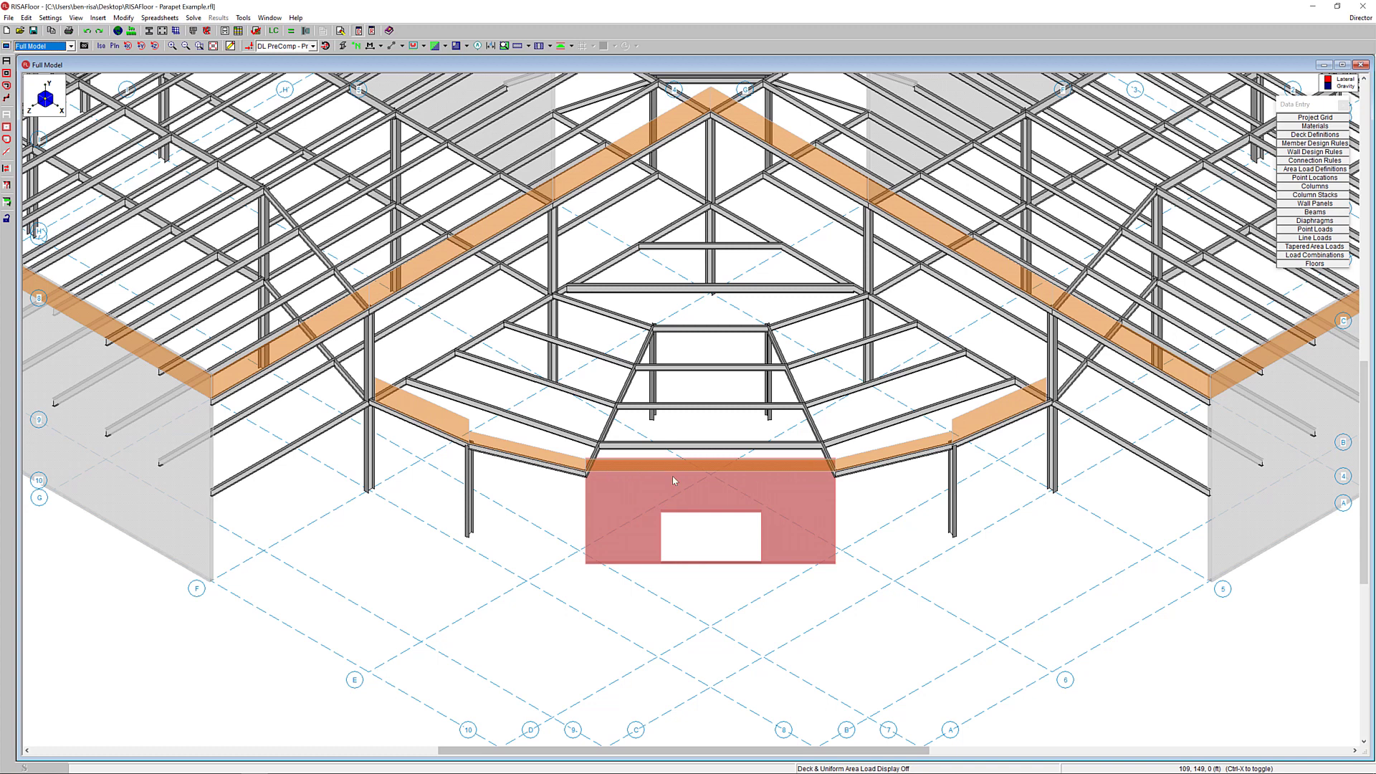
mouse_move(674, 480)
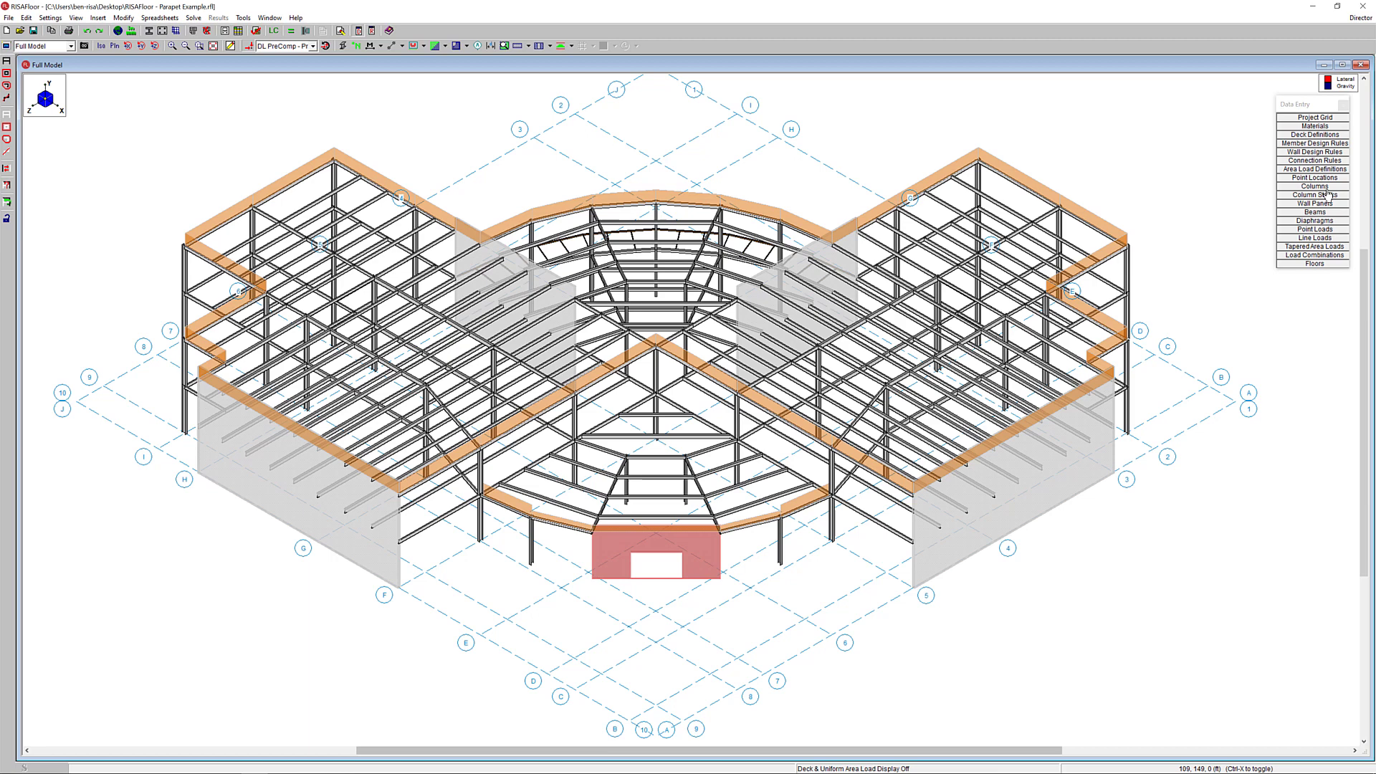
left_click(1314, 187)
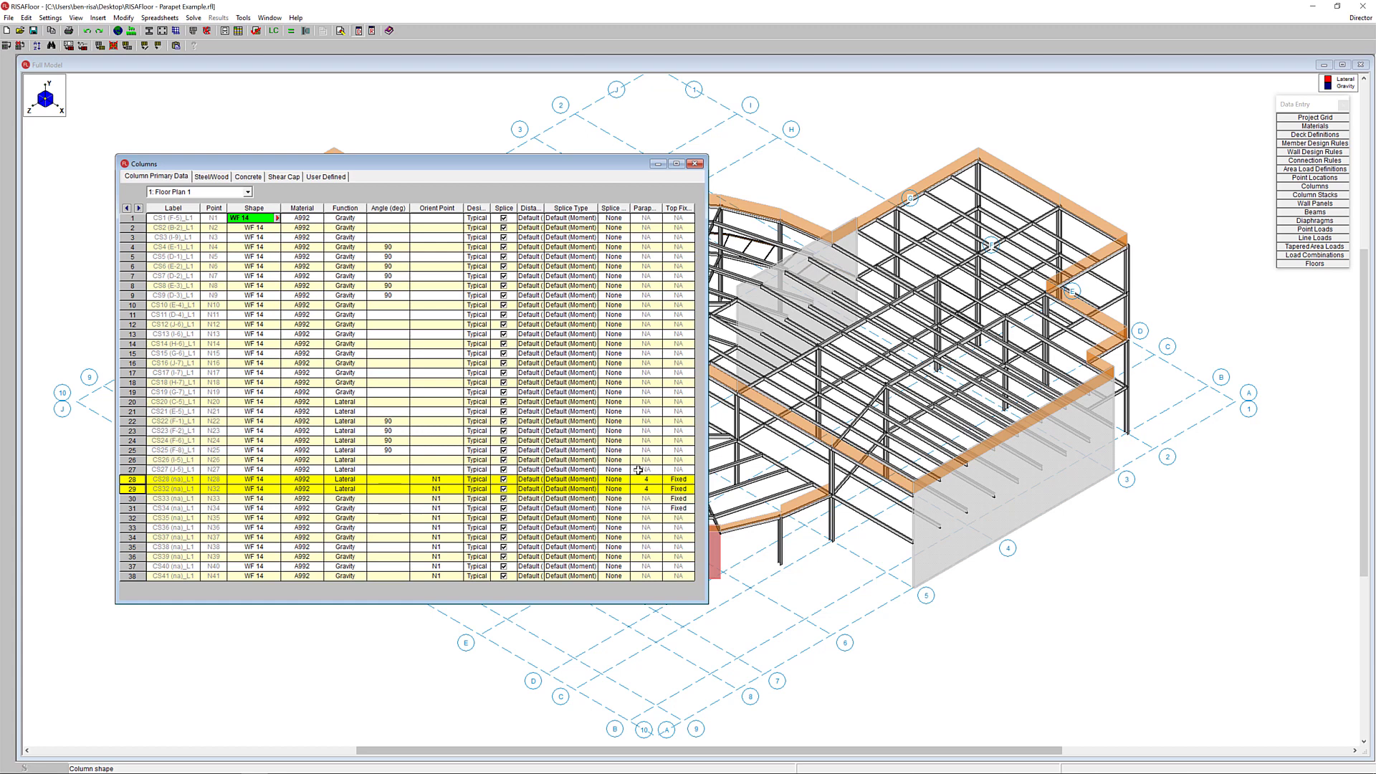
mouse_move(656, 510)
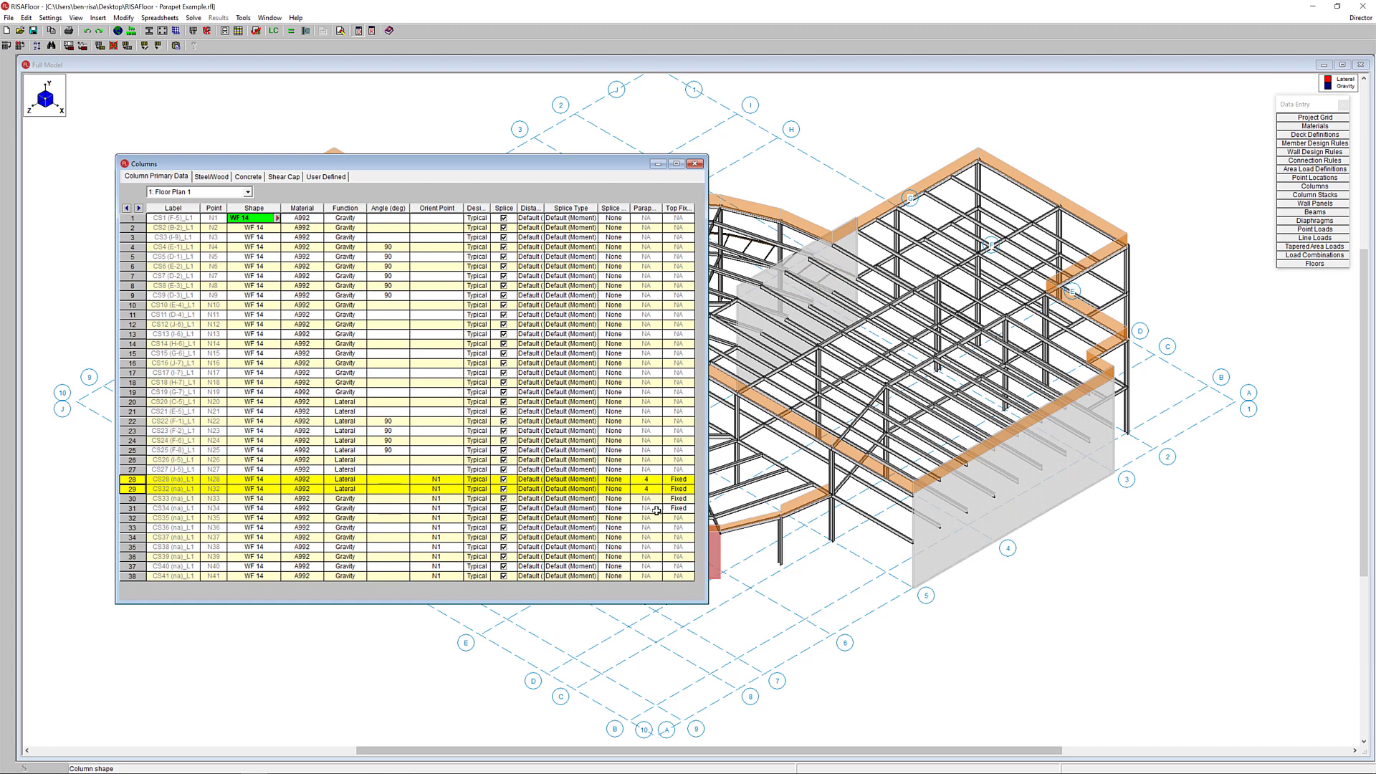
left_click(694, 164)
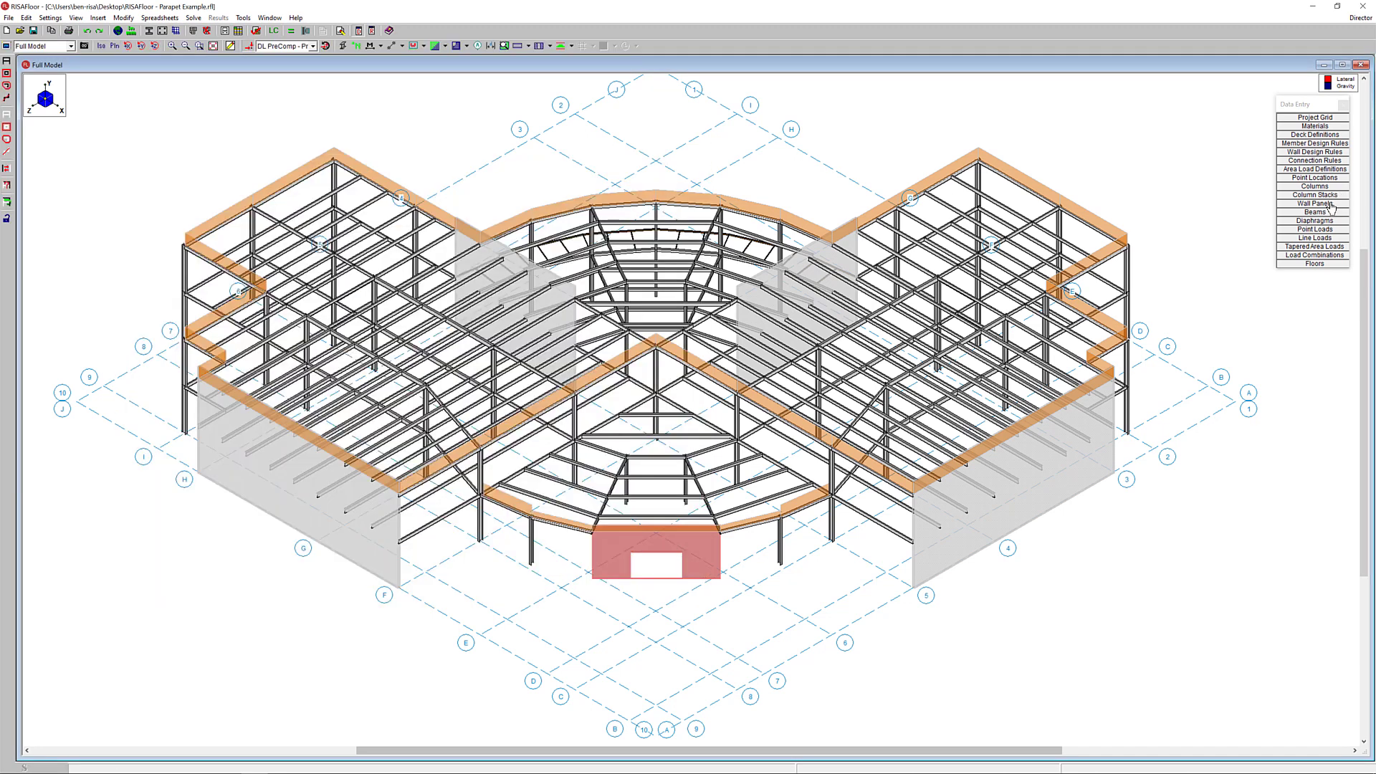
Step: Review the Wall Panels spreadsheet confirming the 2 ft masonry parapet, then close it
left_click(1315, 202)
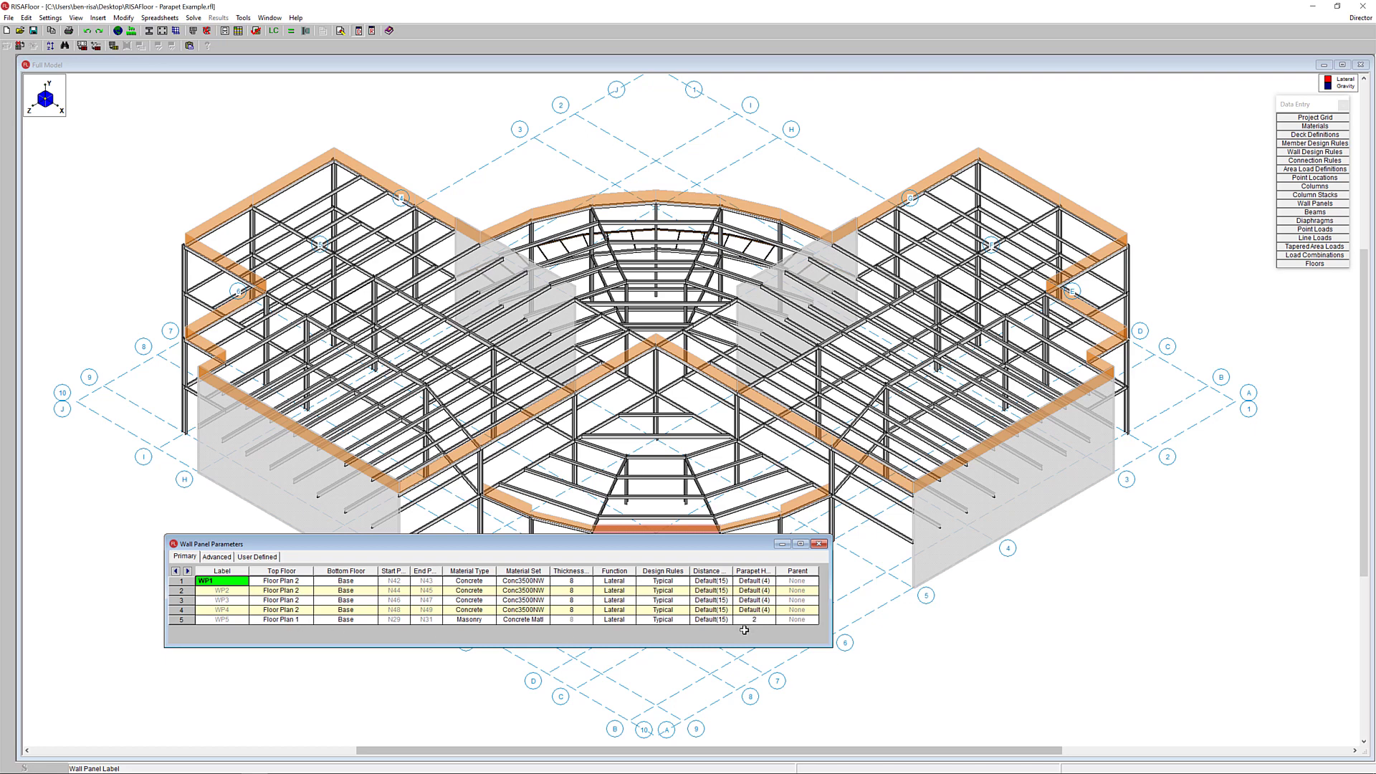
mouse_move(800, 596)
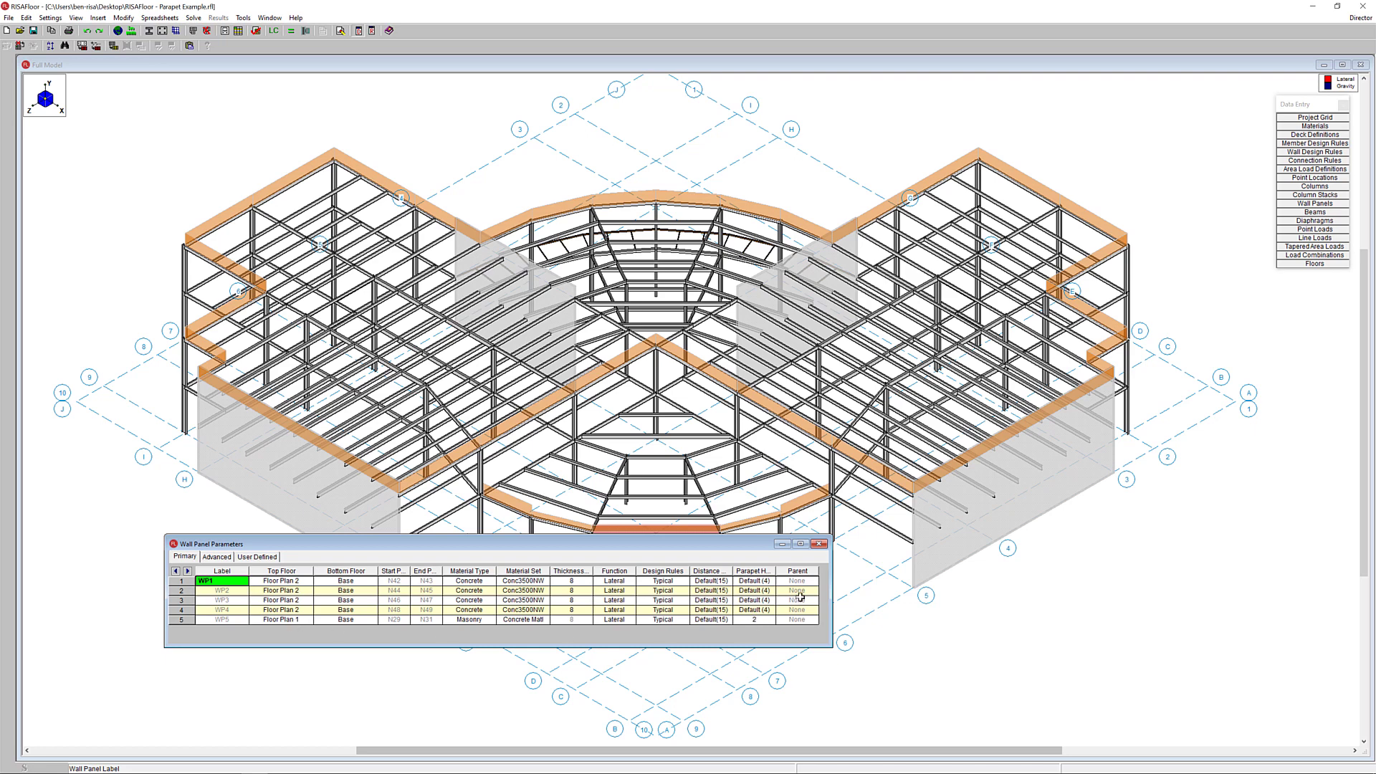
left_click(817, 545)
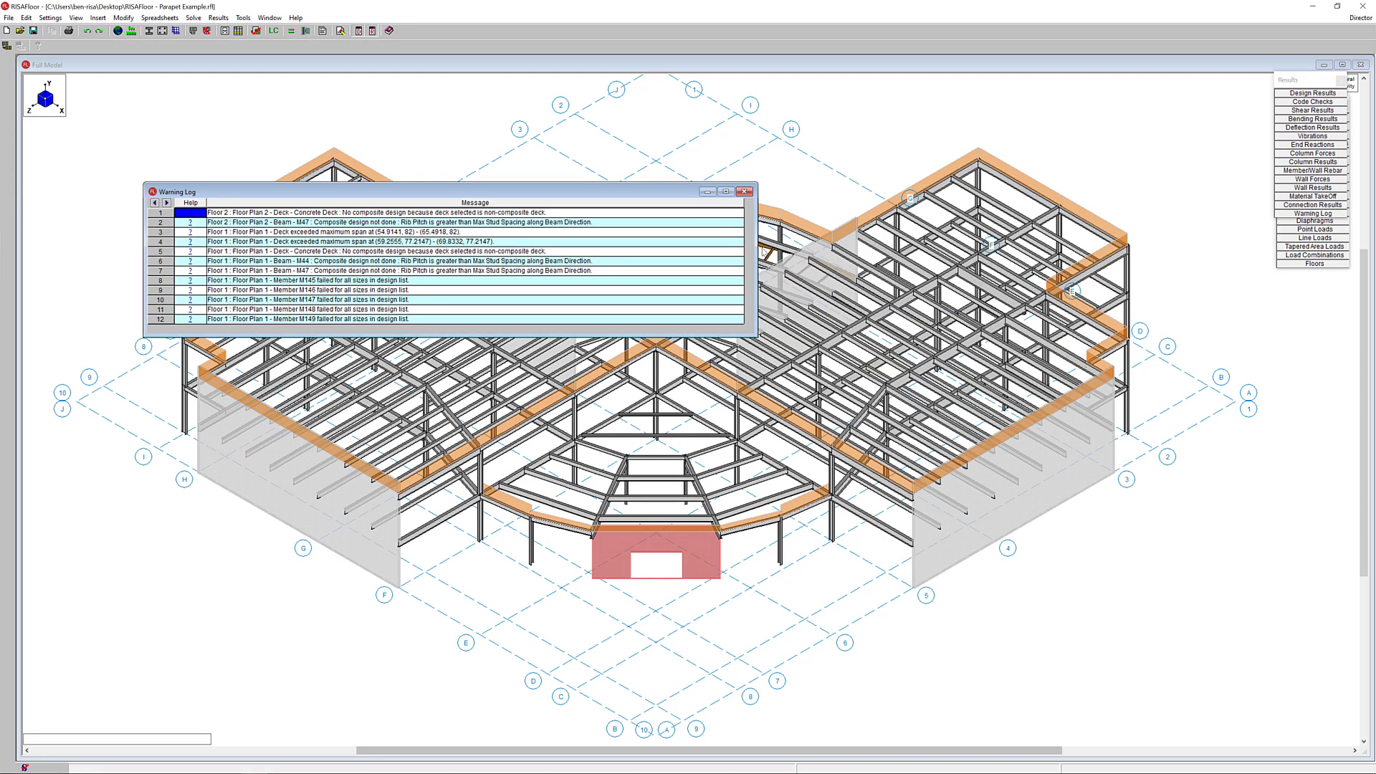
Step: Dismiss the Warning Log and bring up the Wind Loads dialog
left_click(748, 191)
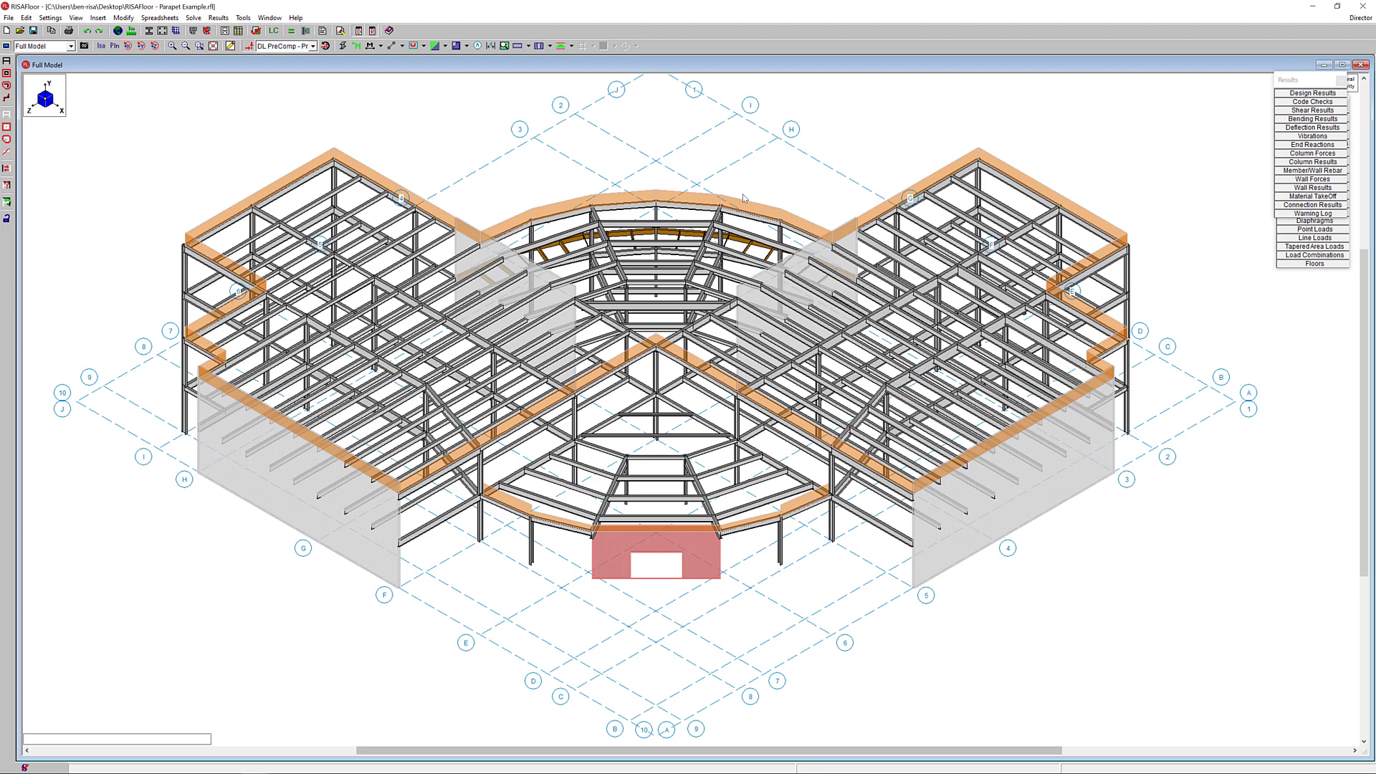
left_click(1360, 17)
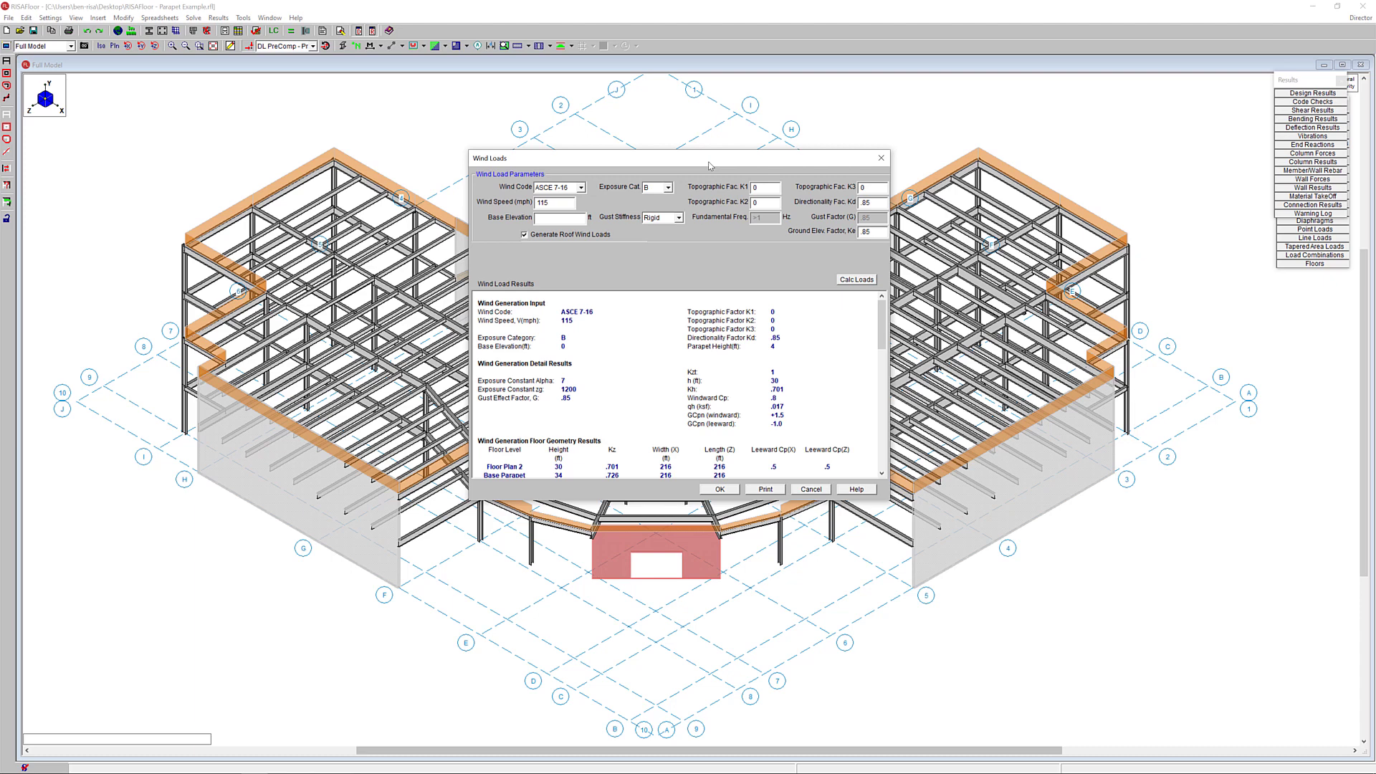
Step: Keep ASCE 7-16 as the wind code and review the recalculated floor geometry results
left_click(582, 187)
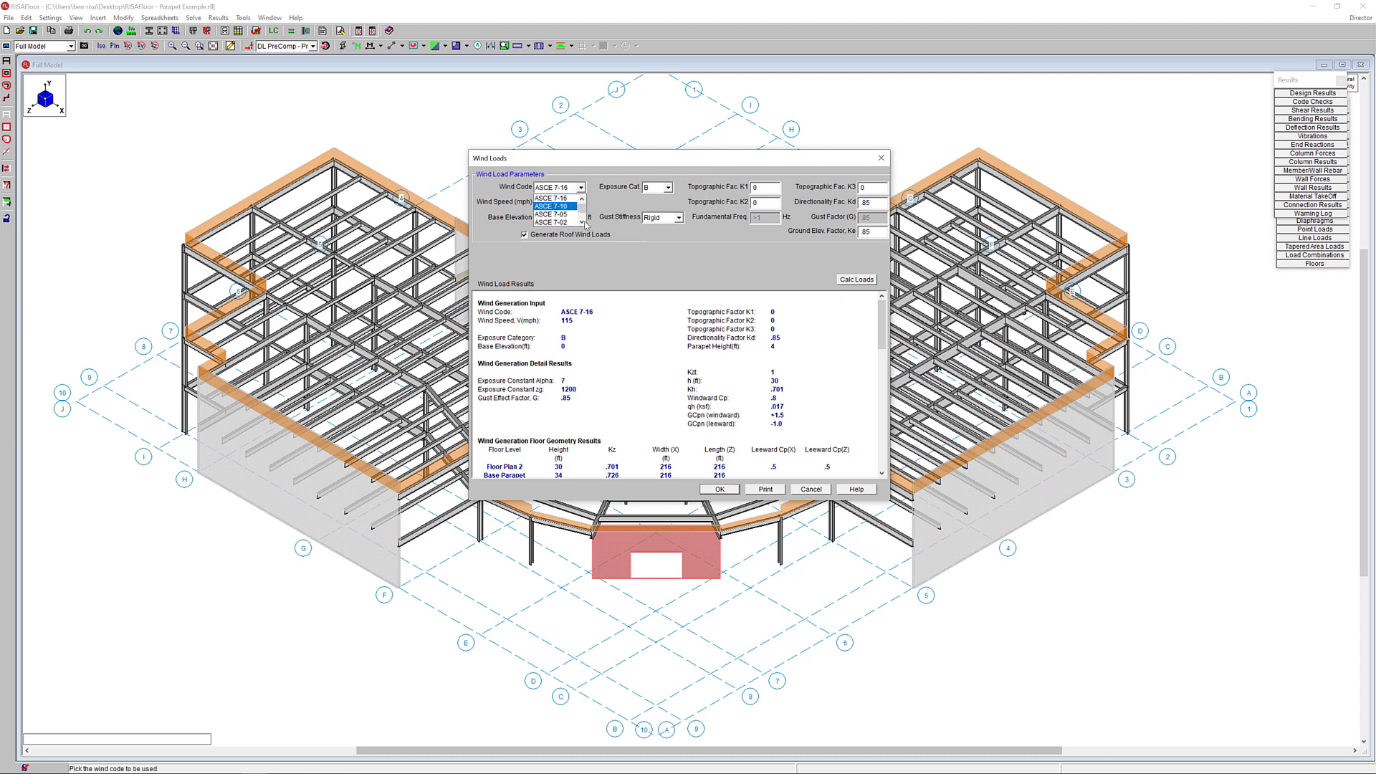
scroll("down", 3)
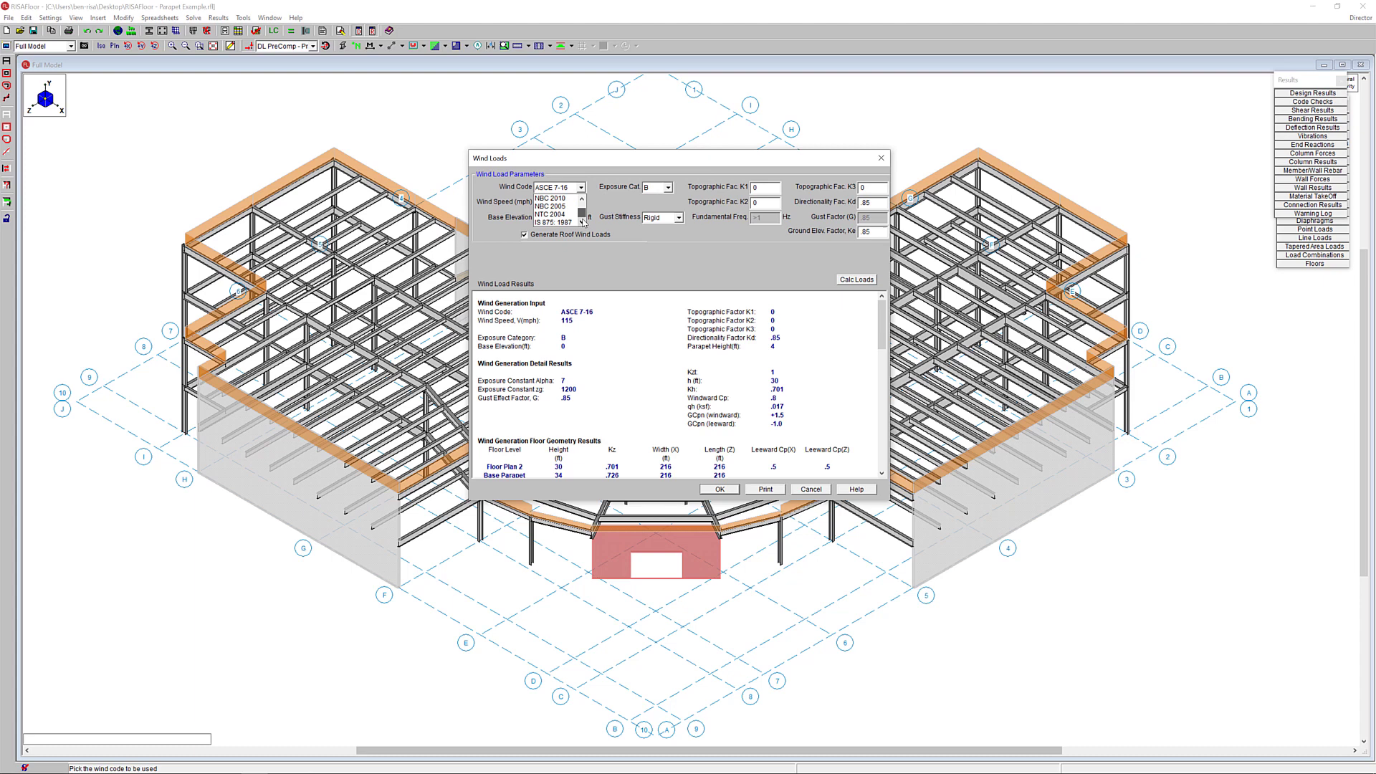
left_click(553, 186)
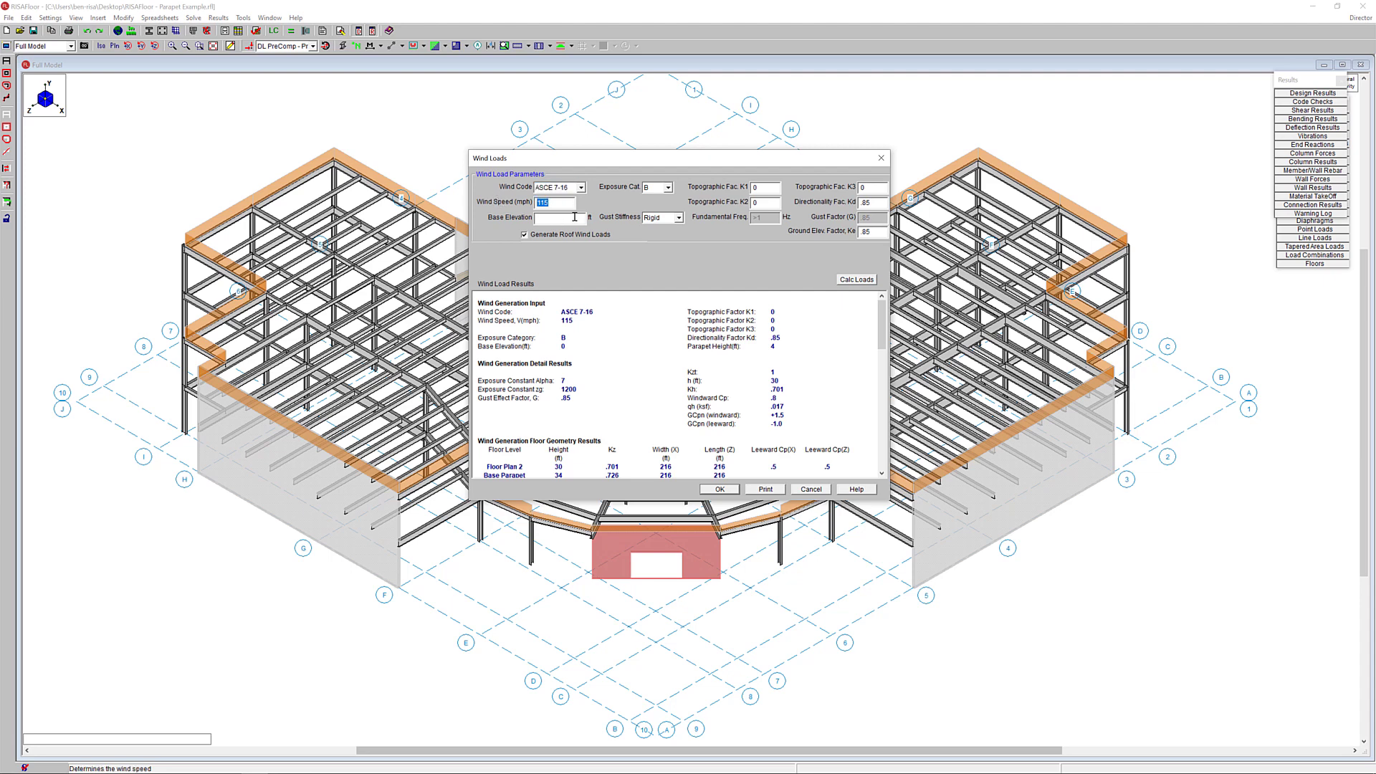
mouse_move(569, 216)
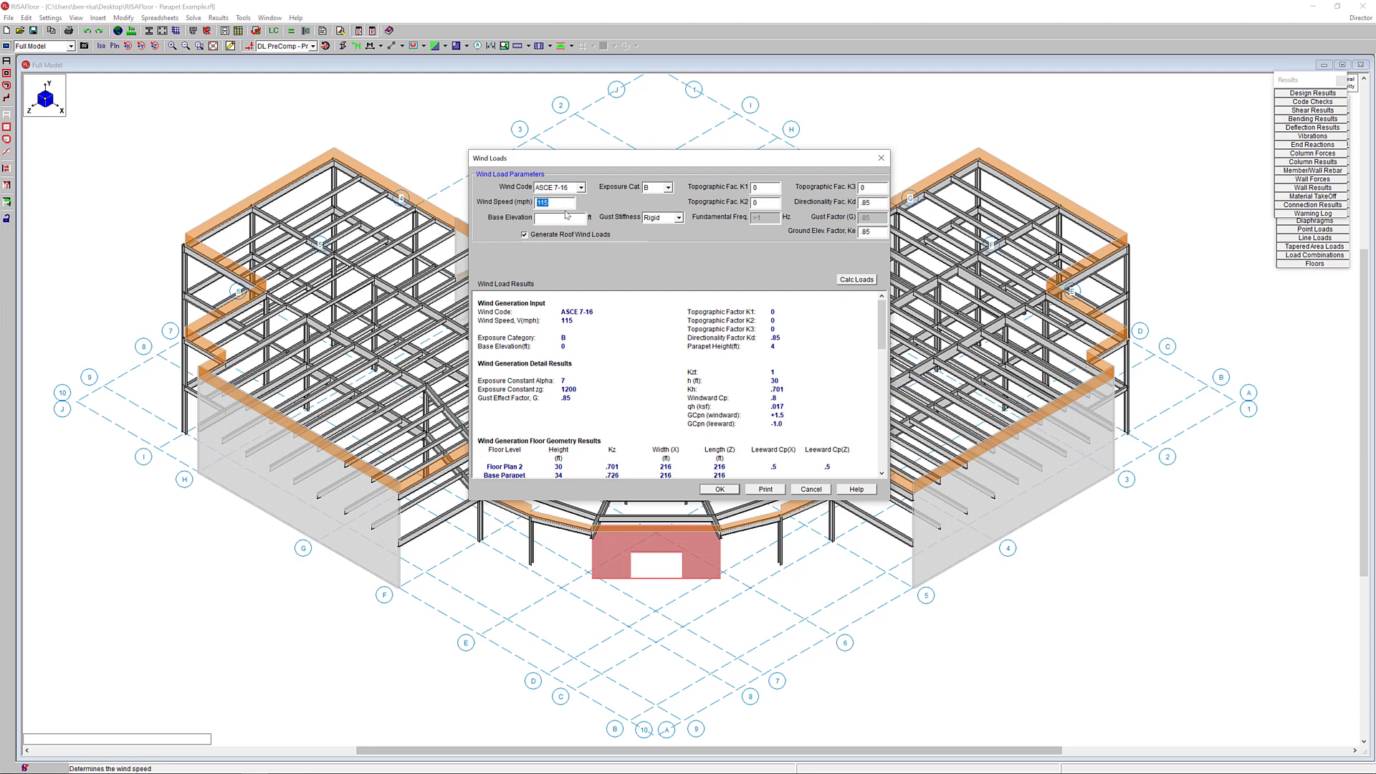
mouse_move(682, 238)
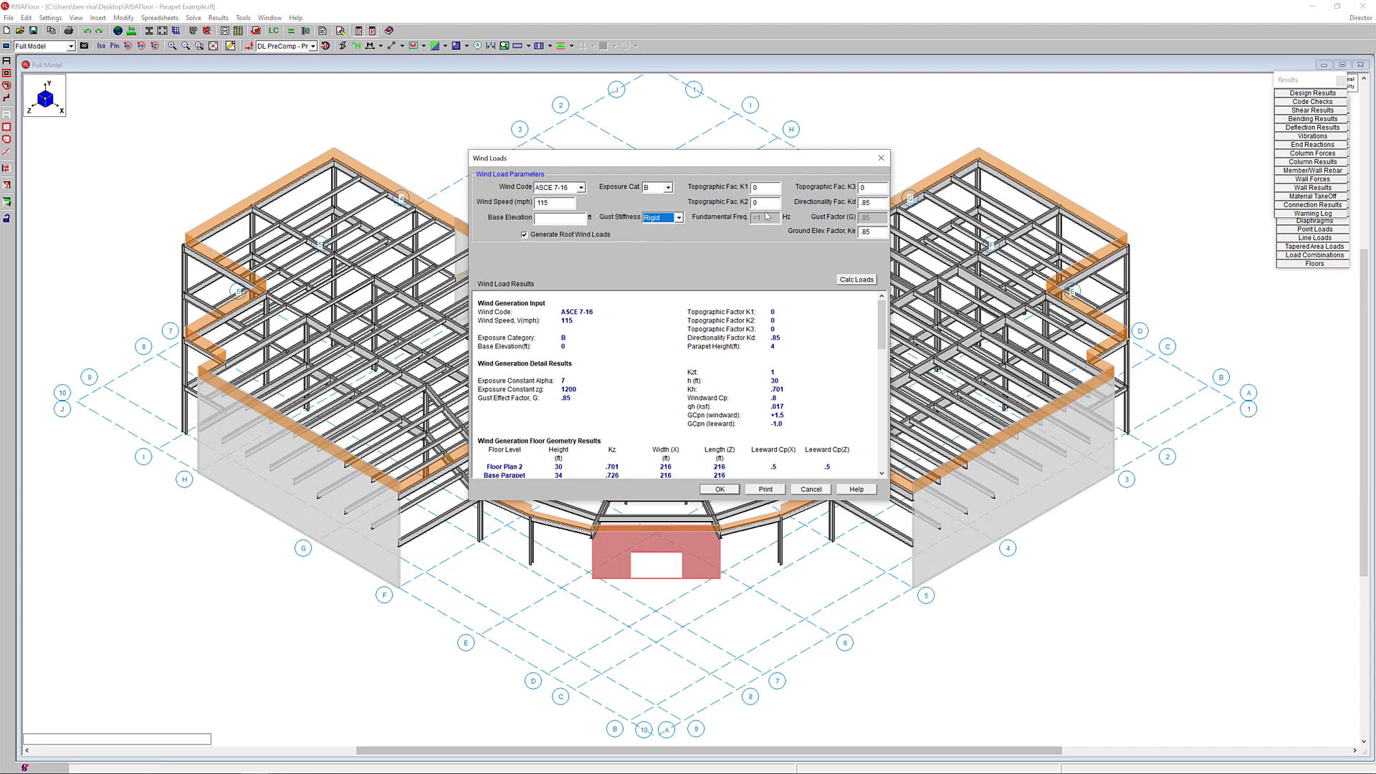
mouse_move(801, 240)
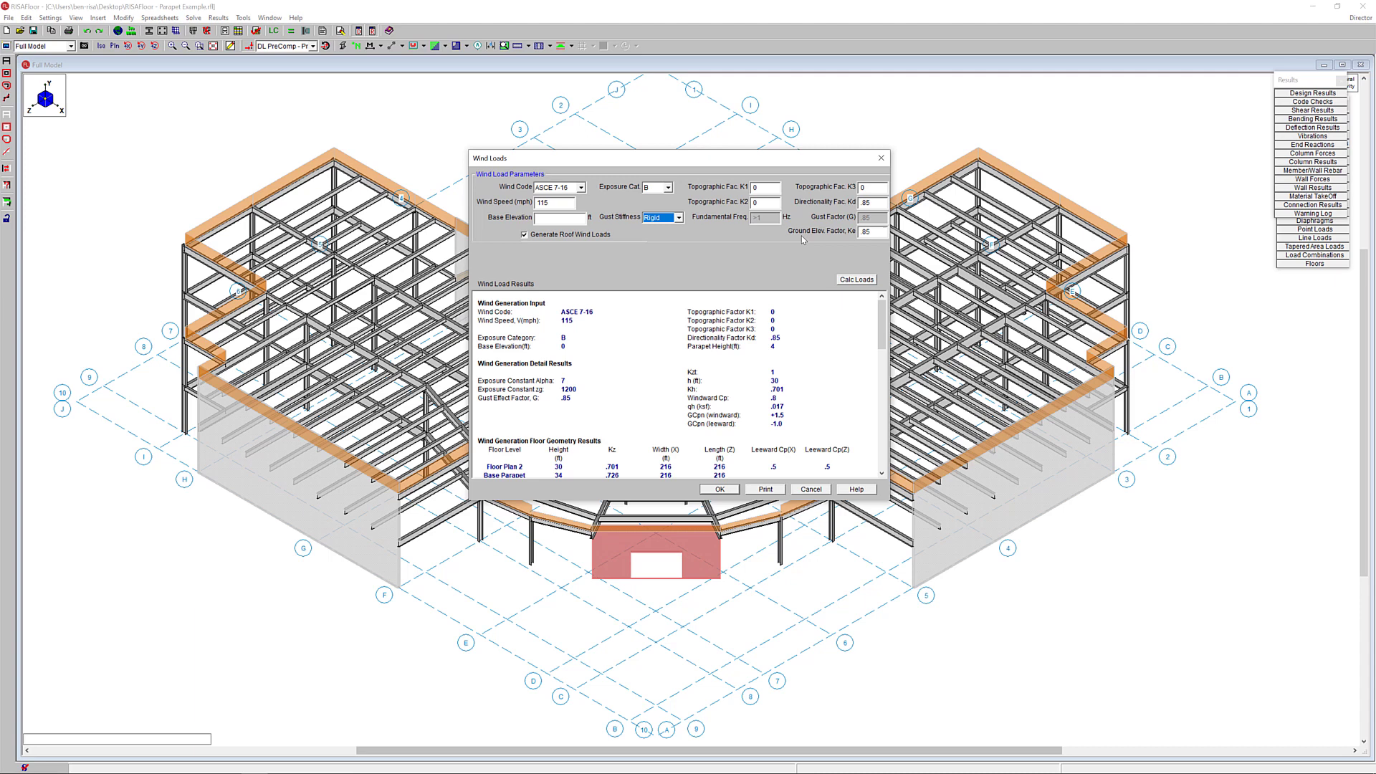
mouse_move(585, 257)
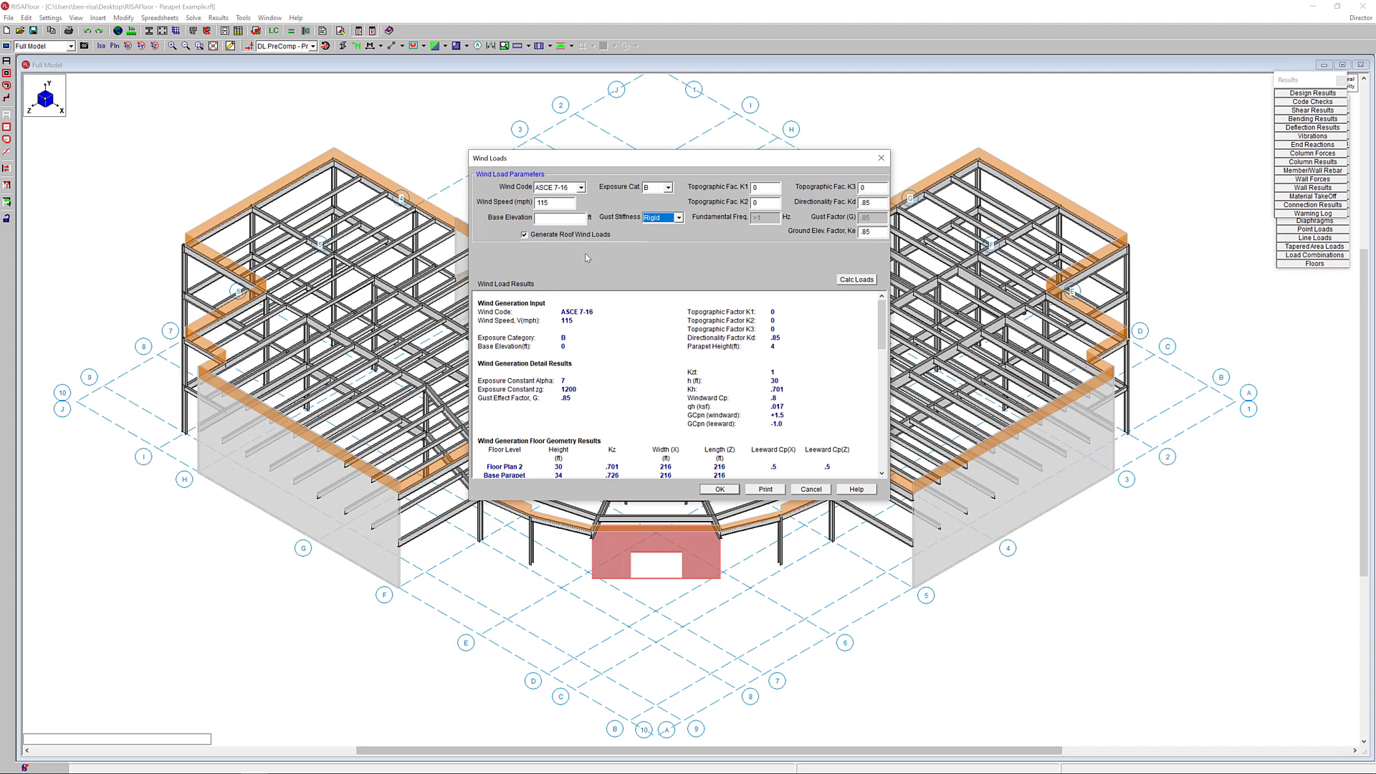
mouse_move(495, 436)
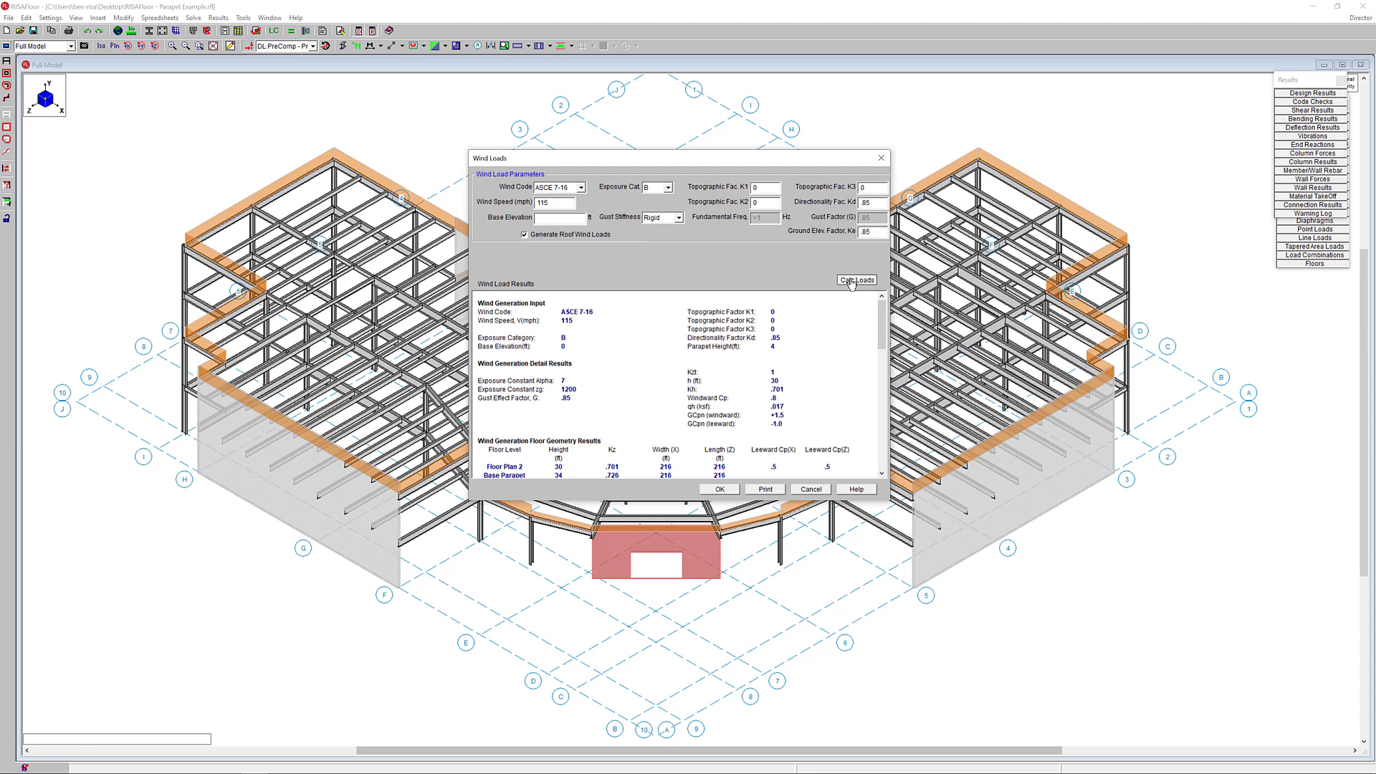
mouse_move(800, 449)
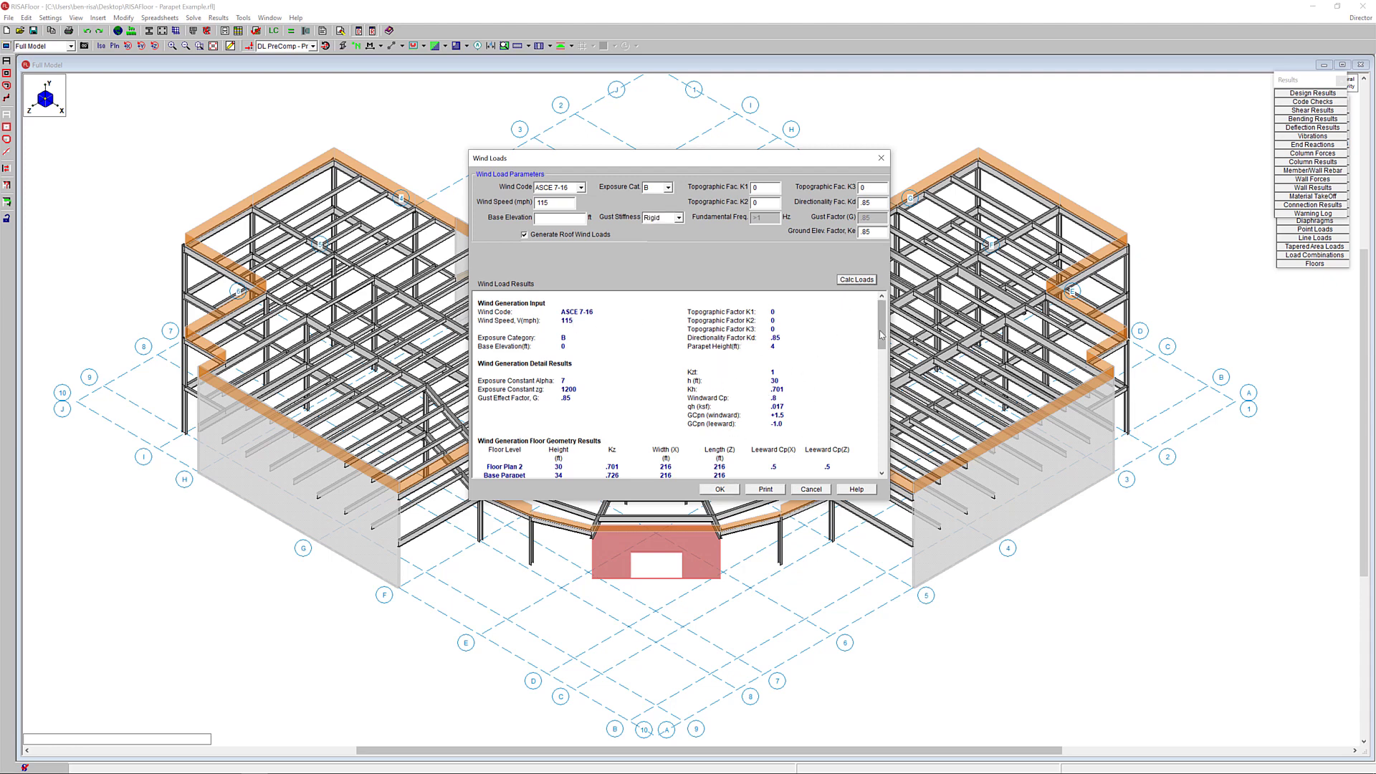
scroll("down", 3)
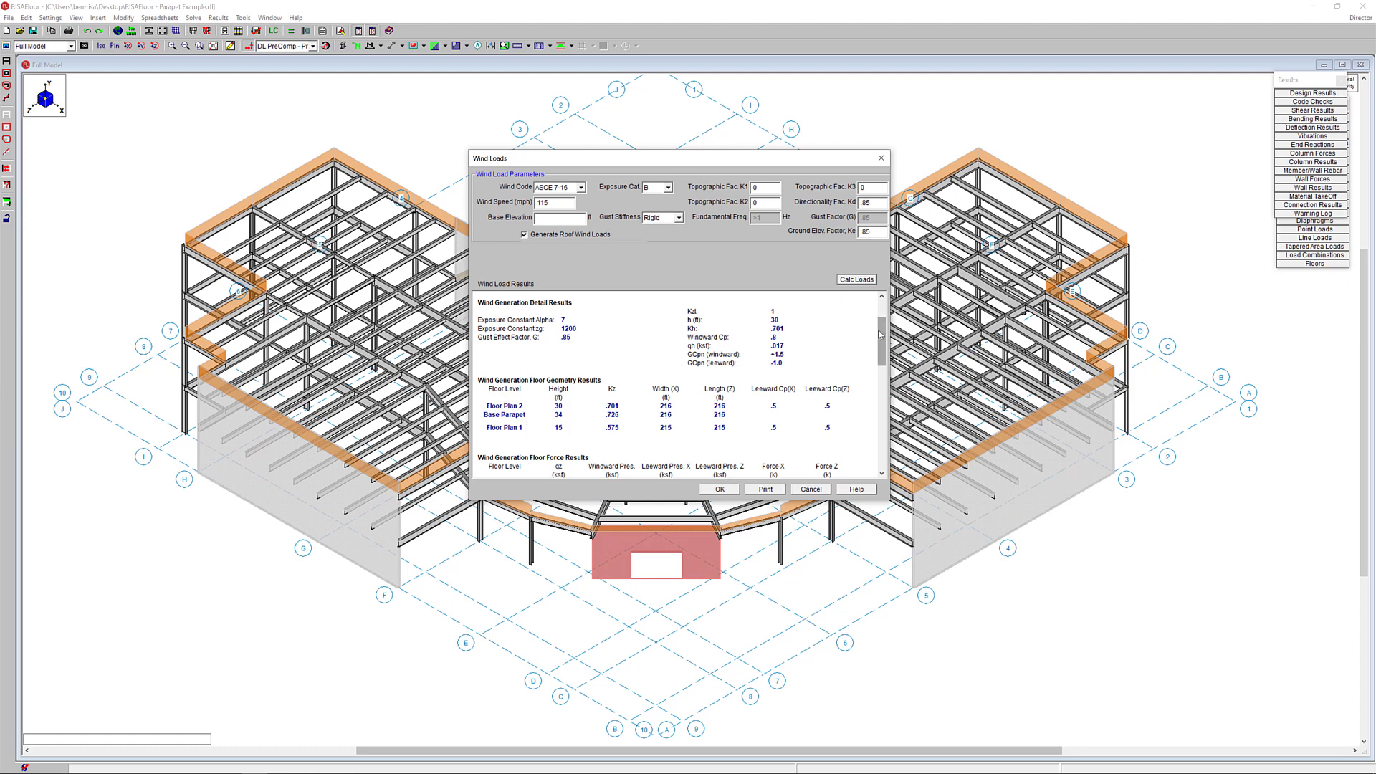
scroll("down", 3)
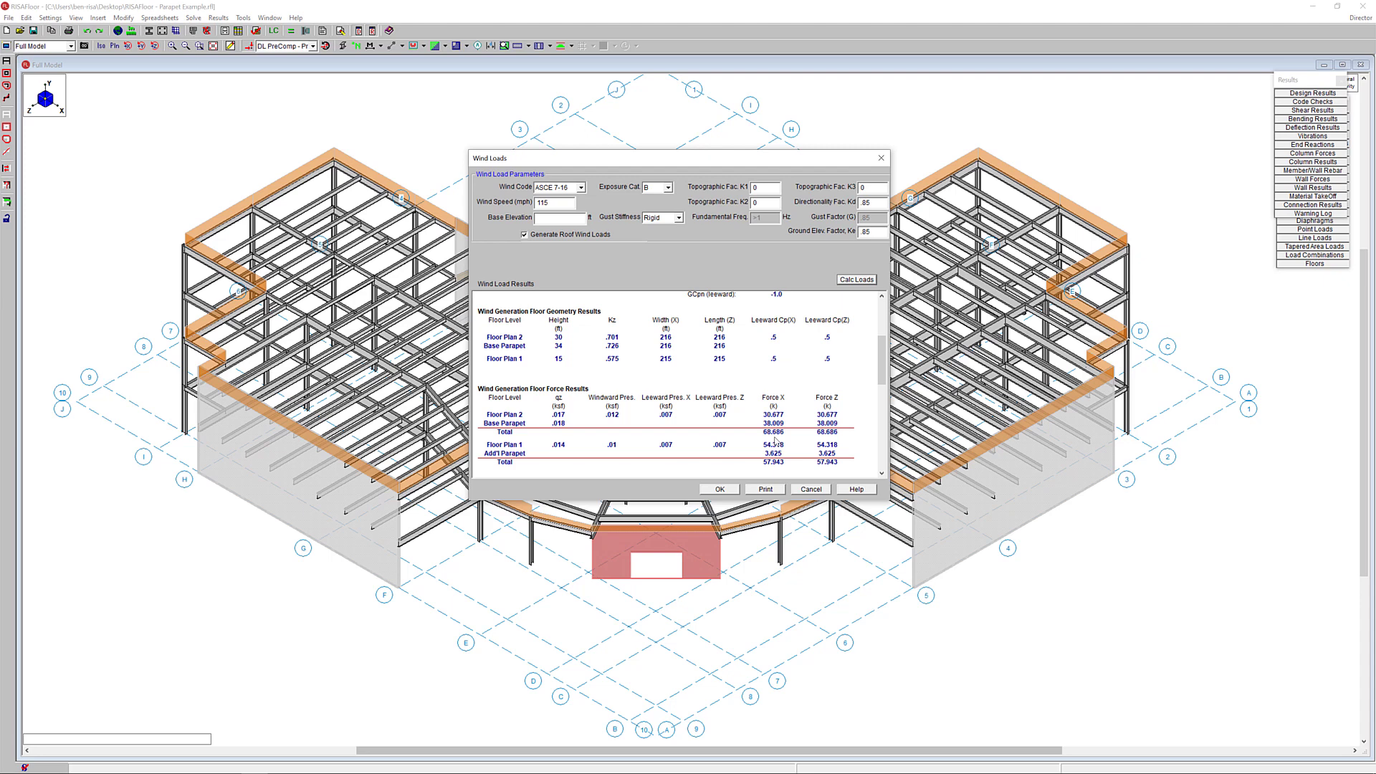
mouse_move(562, 460)
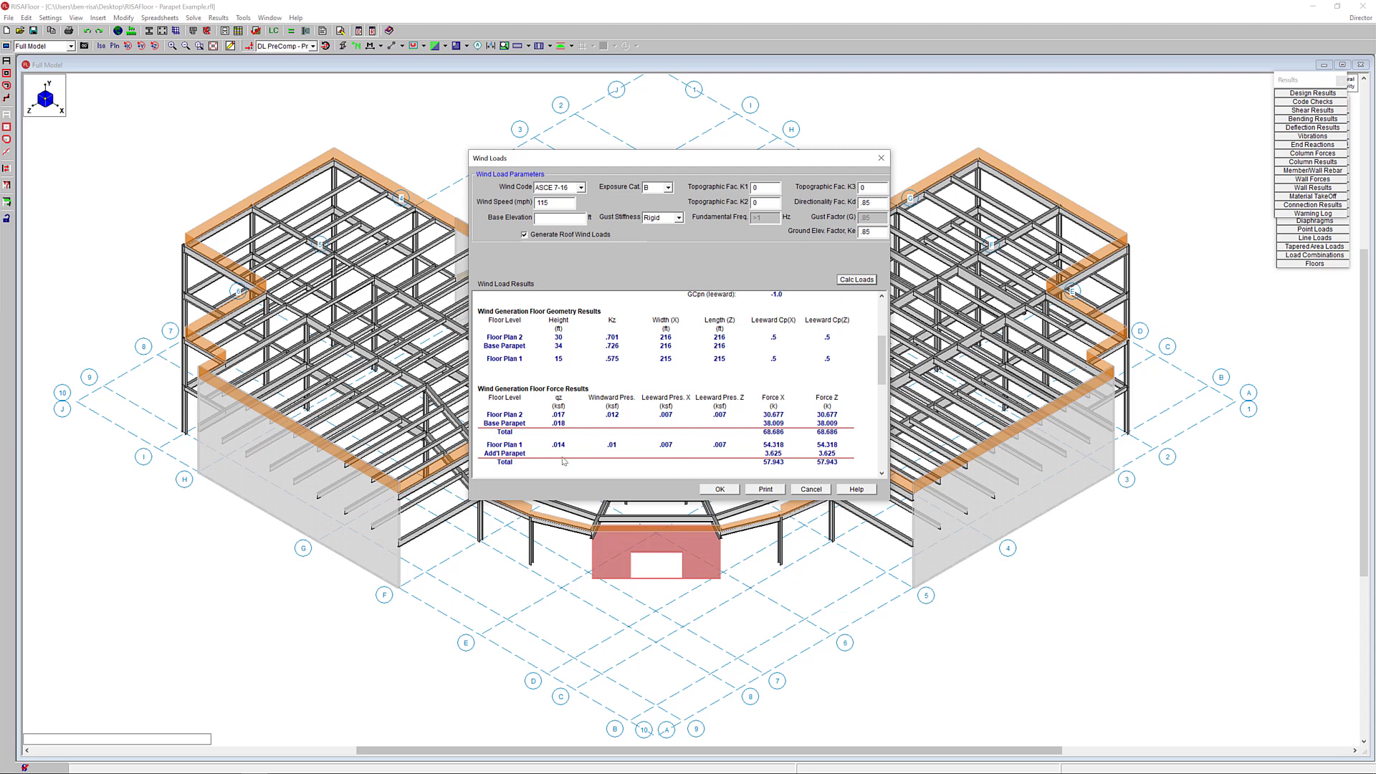
mouse_move(639, 448)
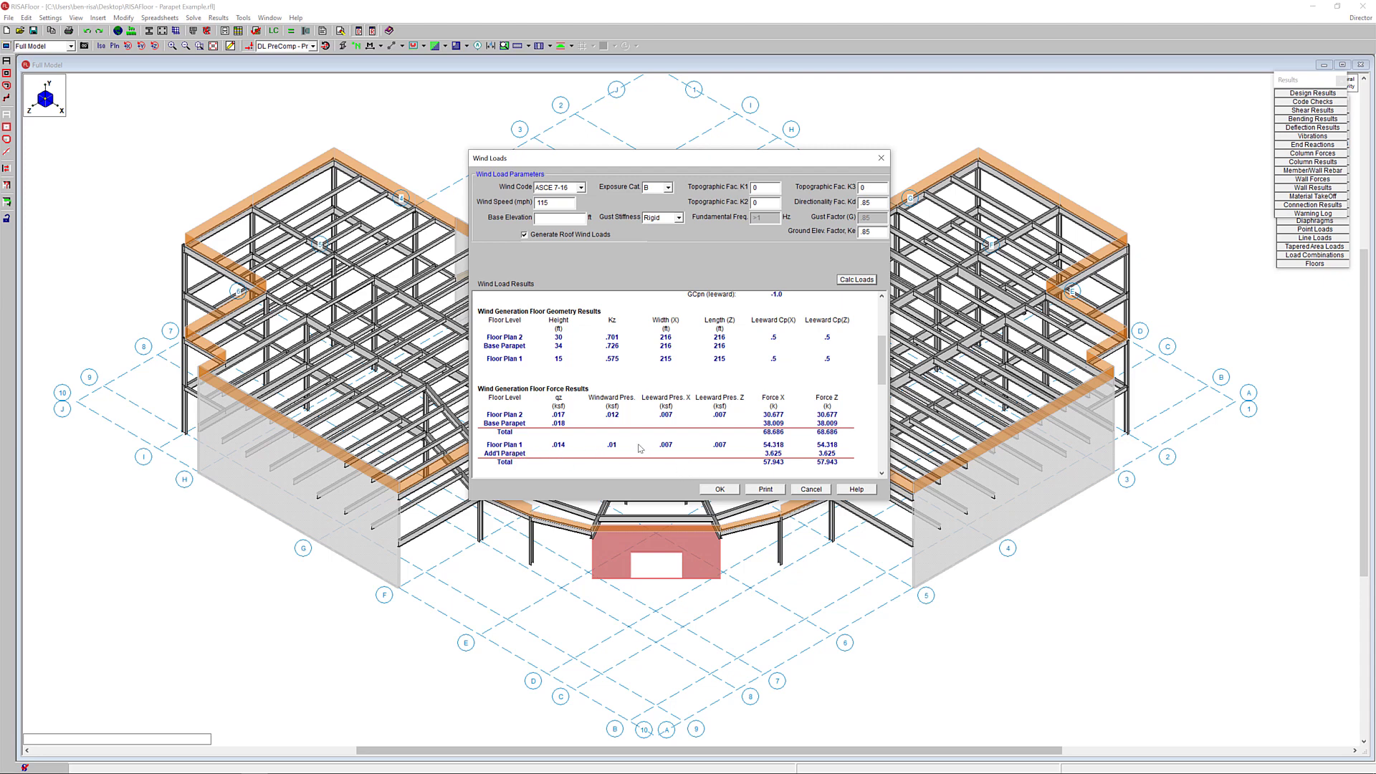
mouse_move(777, 502)
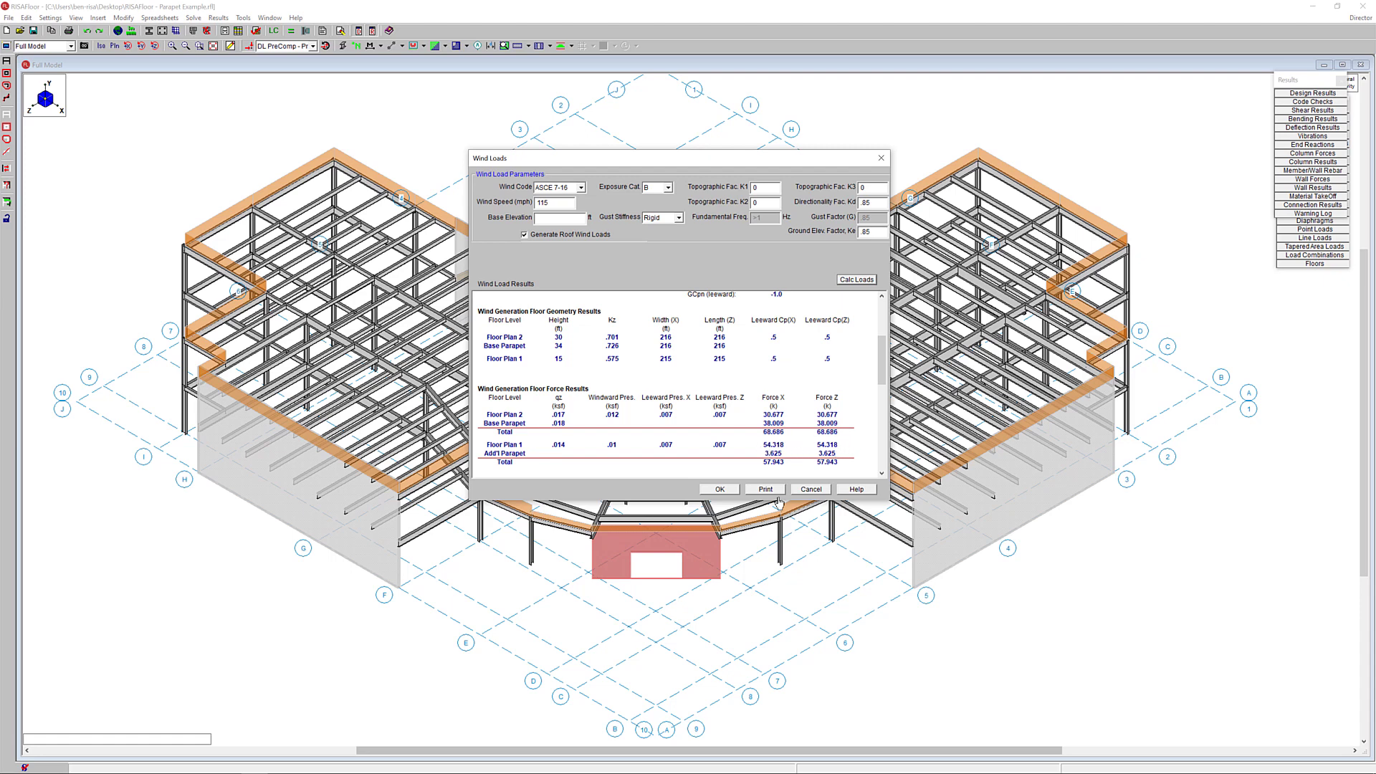
mouse_move(829, 488)
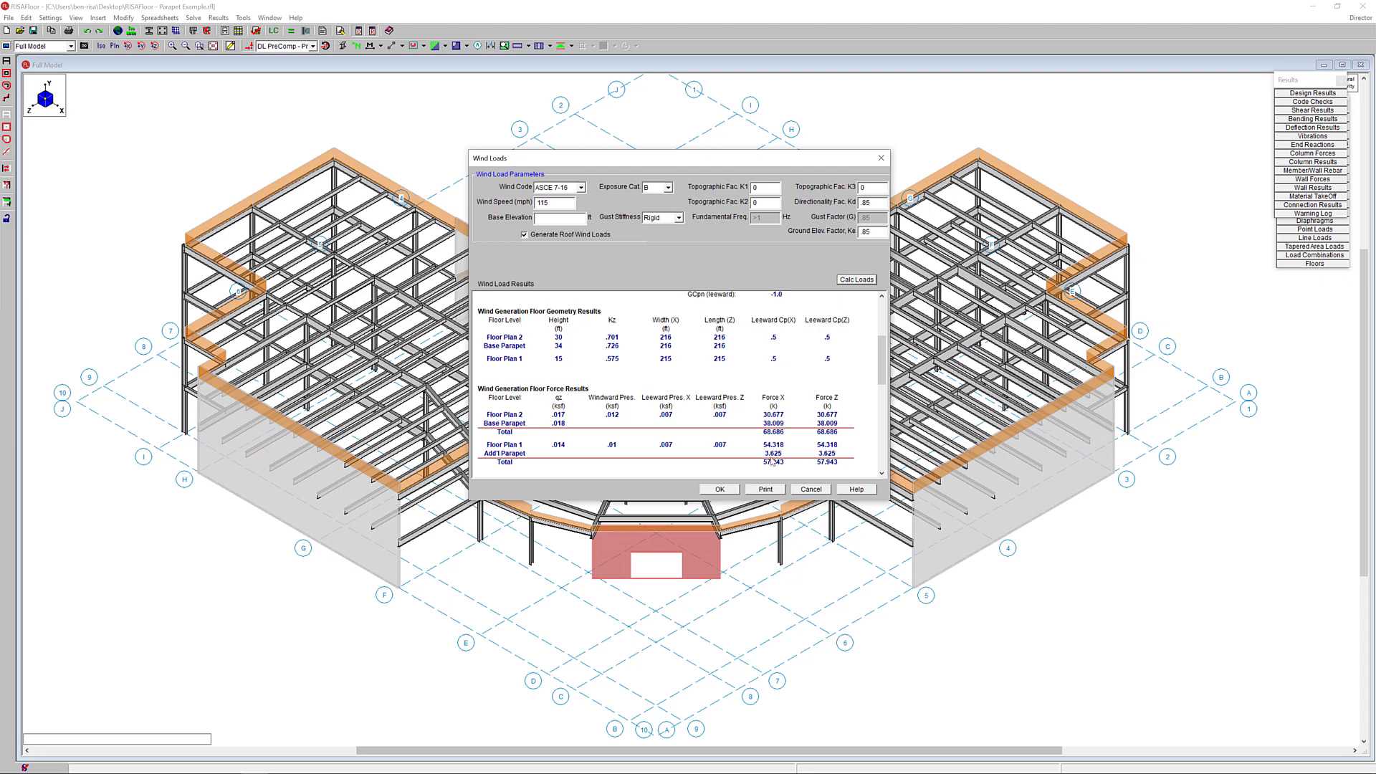
mouse_move(537, 460)
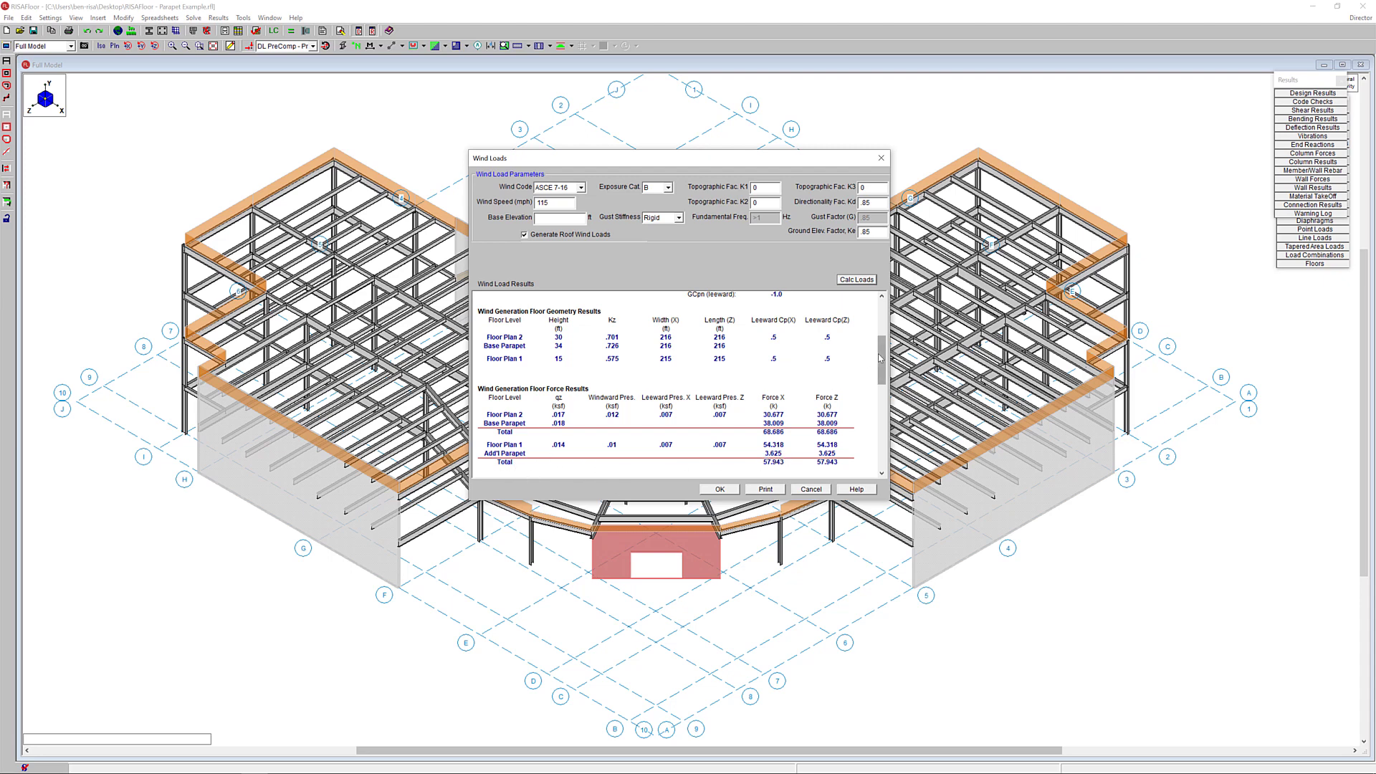
Step: Scroll through the Wind Load Results to review the Parapet Summary wind forces
scroll("down", 3)
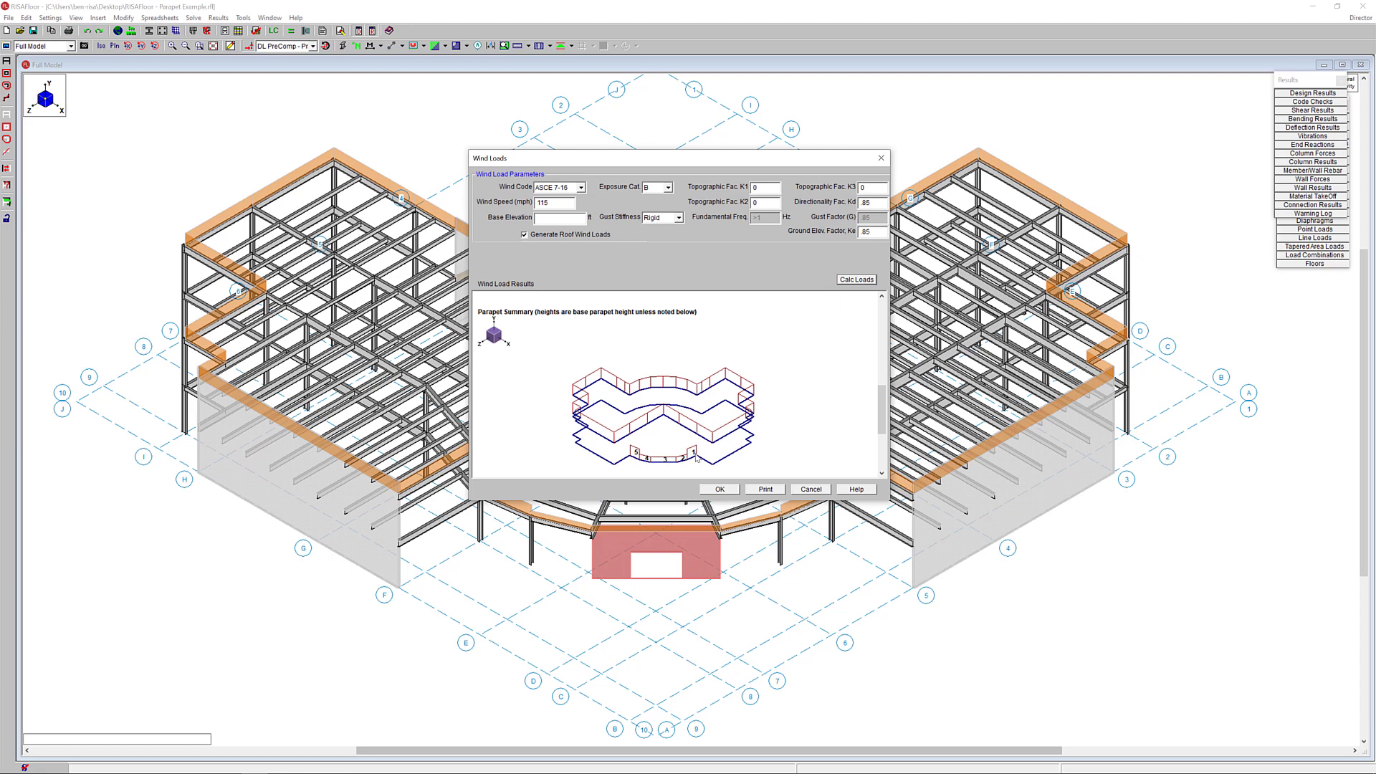
mouse_move(835, 413)
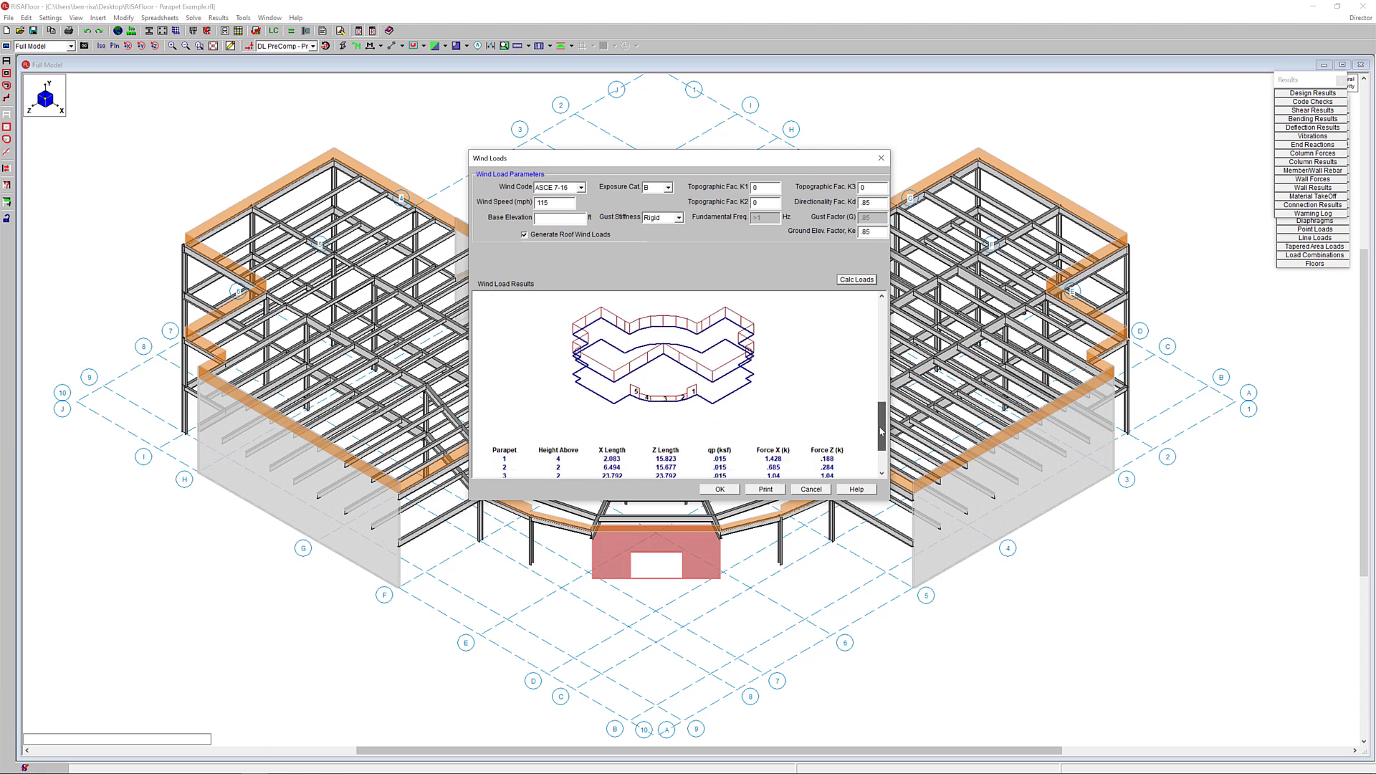
scroll("down", 3)
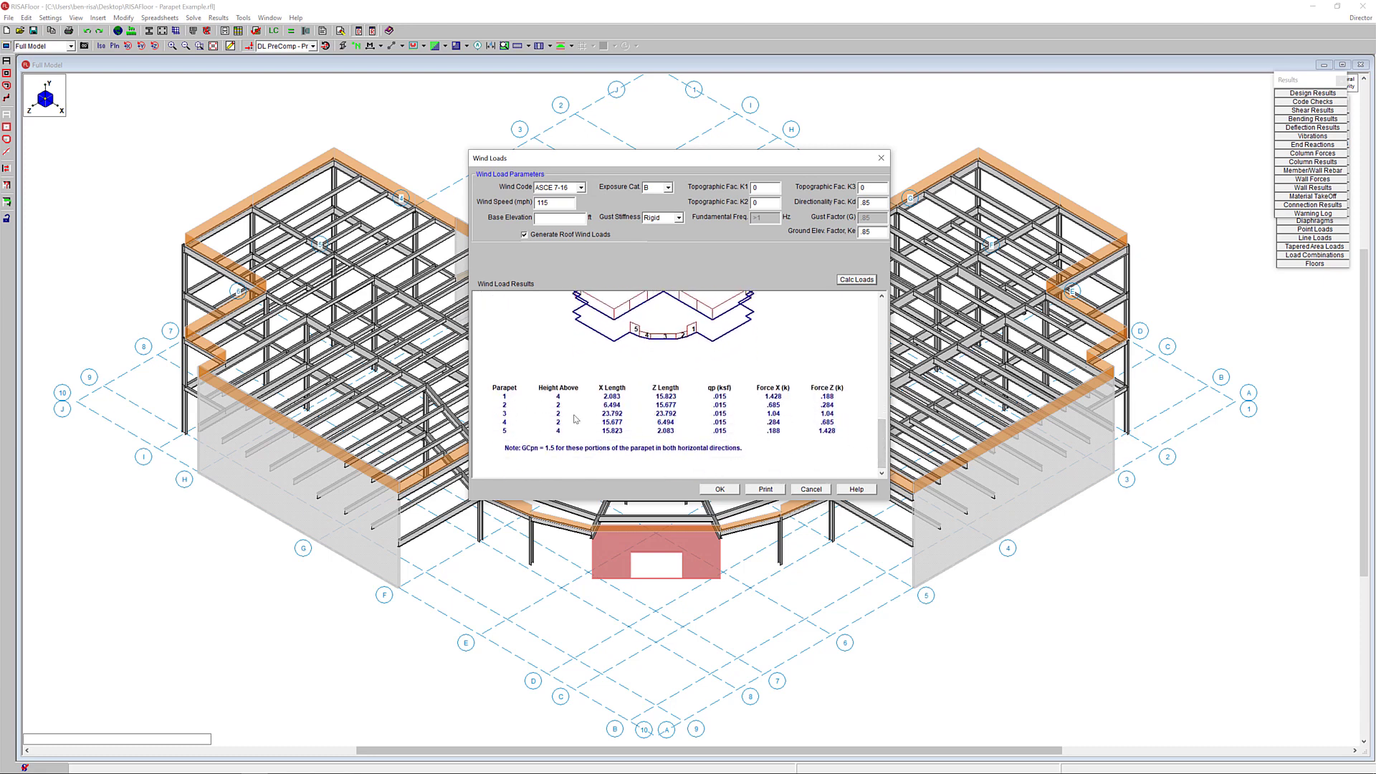
mouse_move(562, 401)
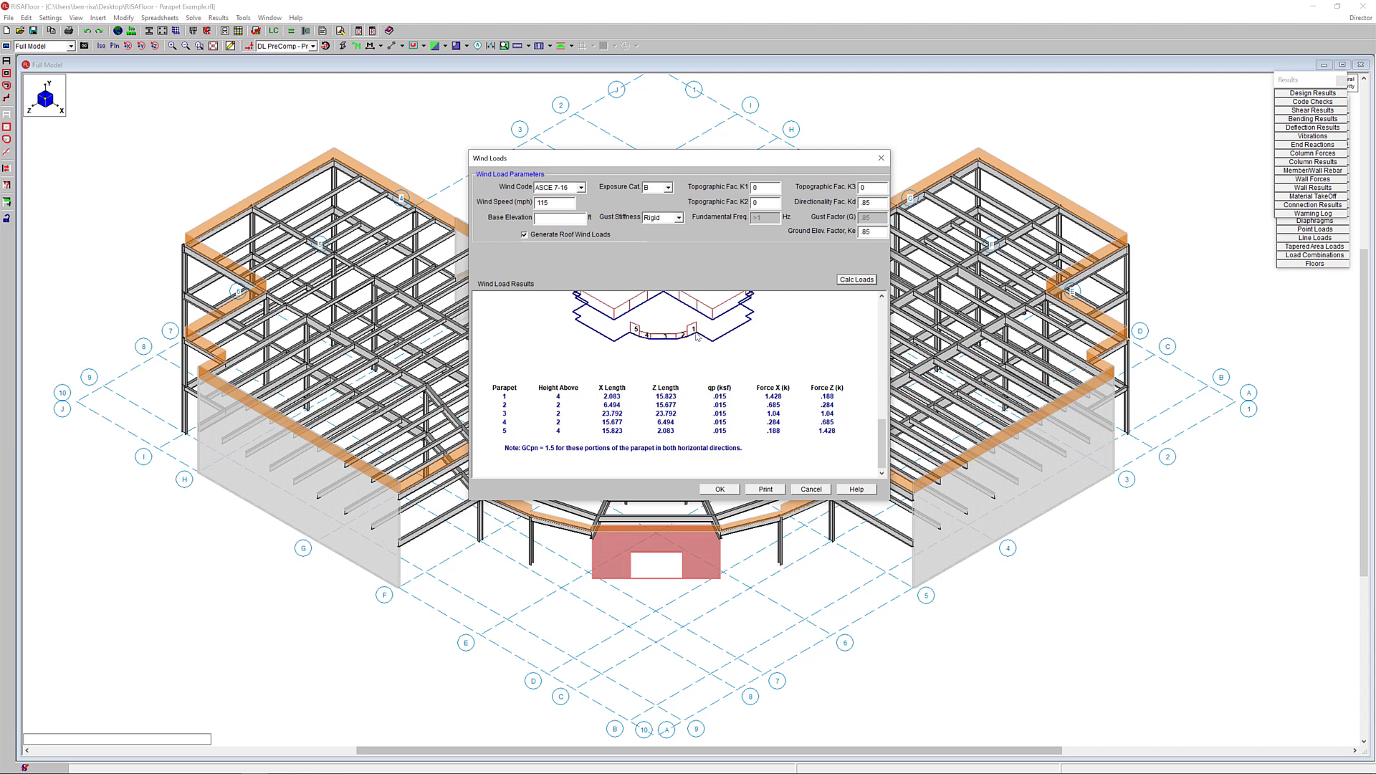
mouse_move(649, 345)
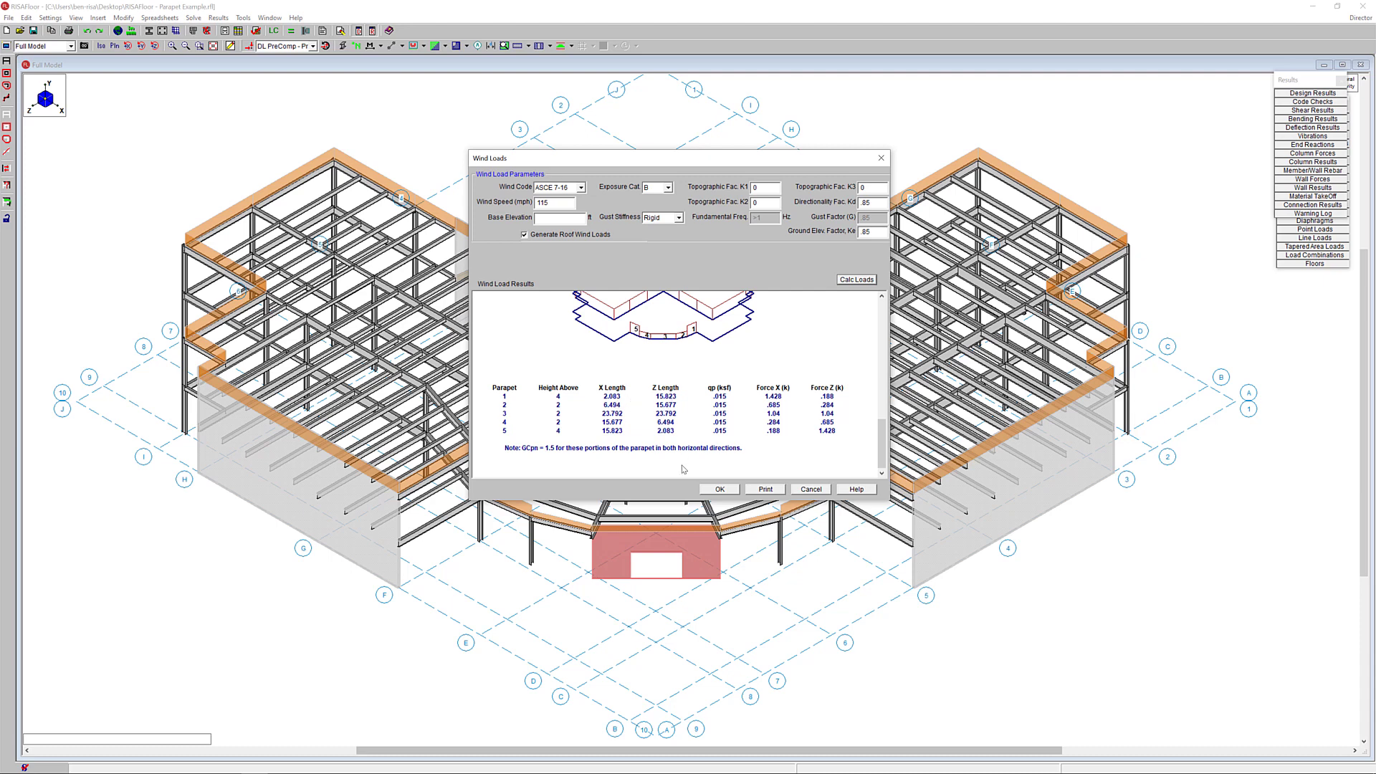
mouse_move(768, 413)
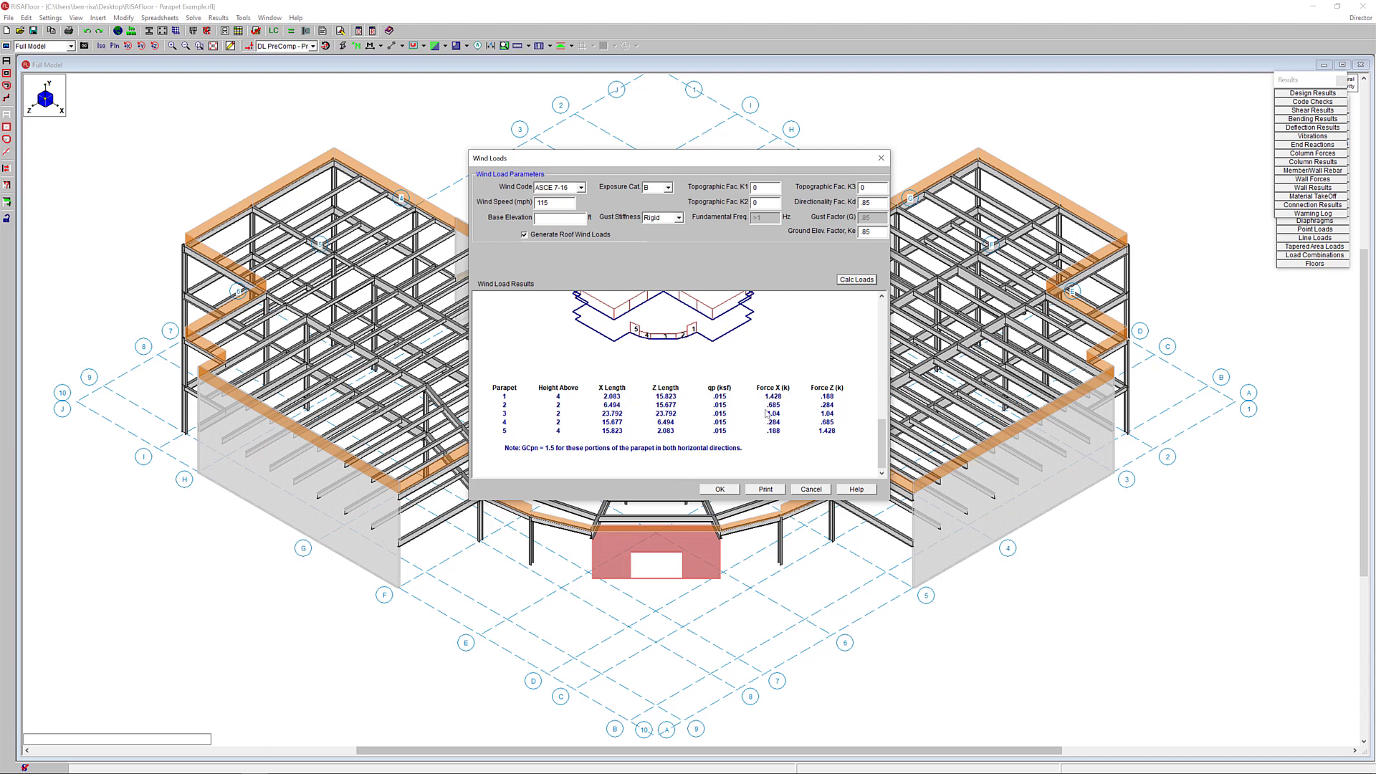
mouse_move(791, 417)
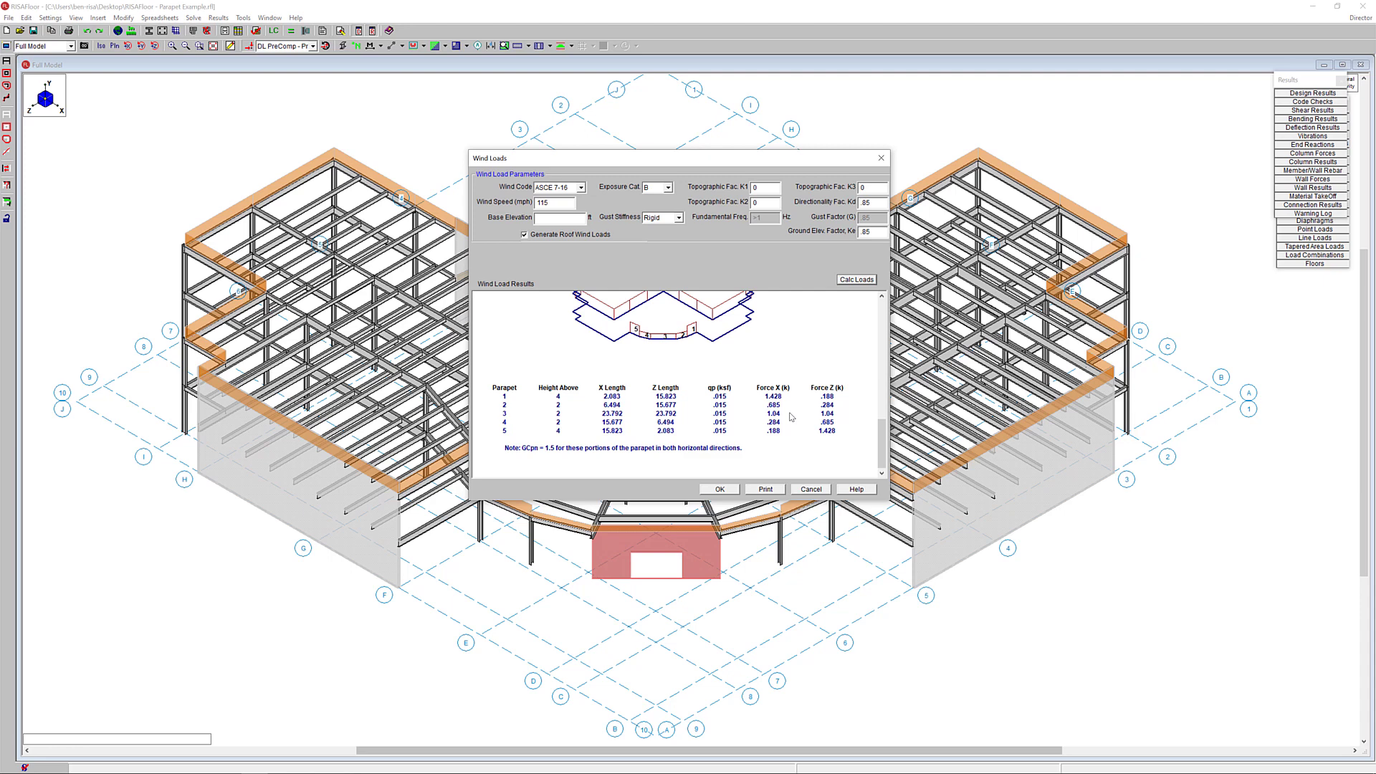
mouse_move(780, 438)
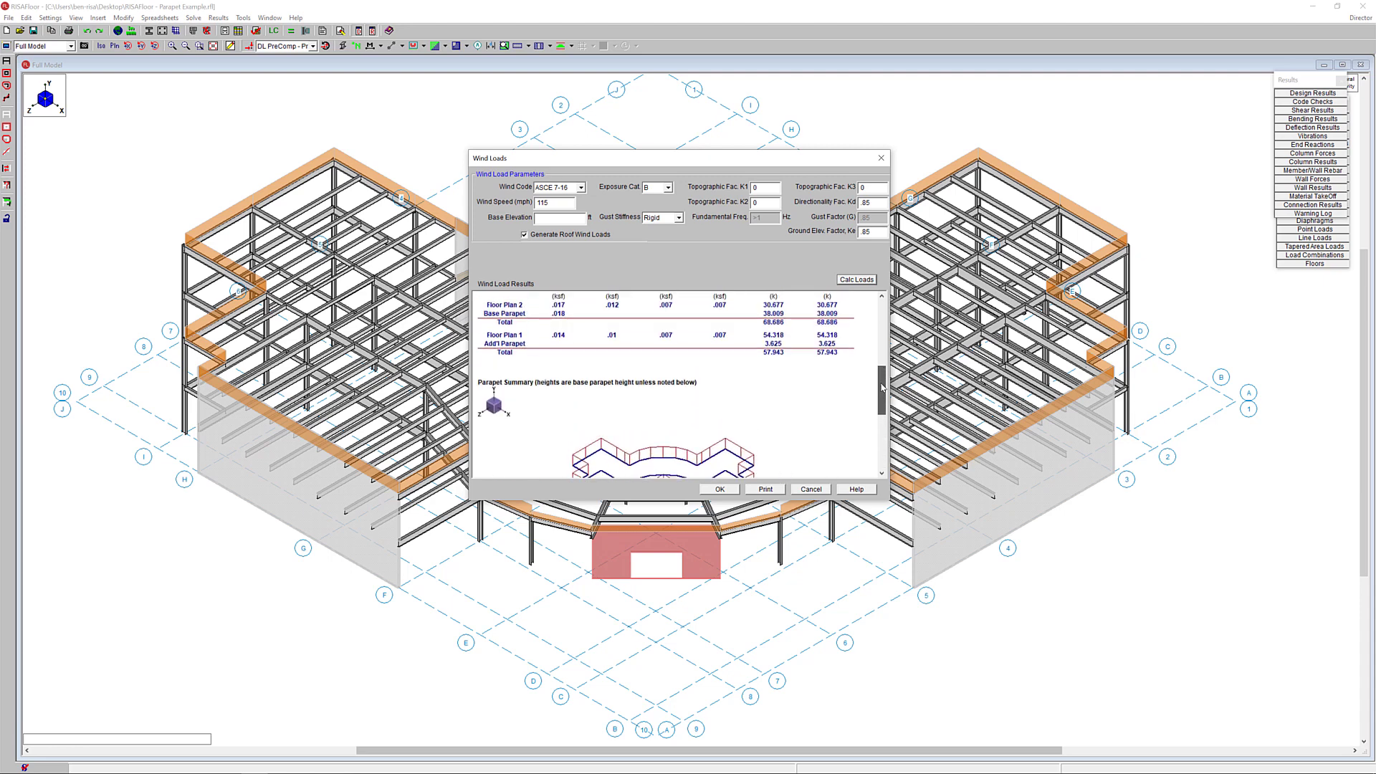
scroll("up", 3)
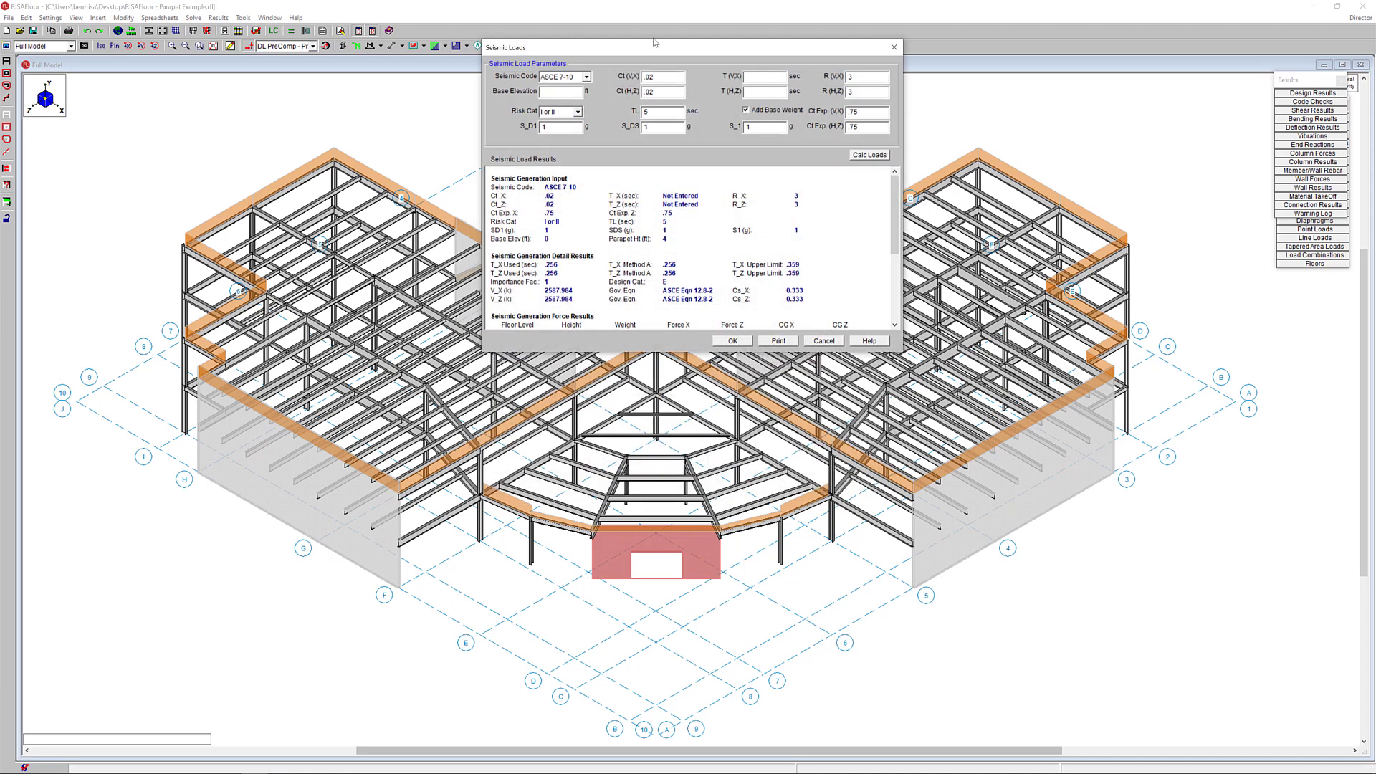
Step: Move the Seismic Loads dialog into view, review the ASCE 7-10 results and close it with OK
left_click_drag(654, 46, 674, 146)
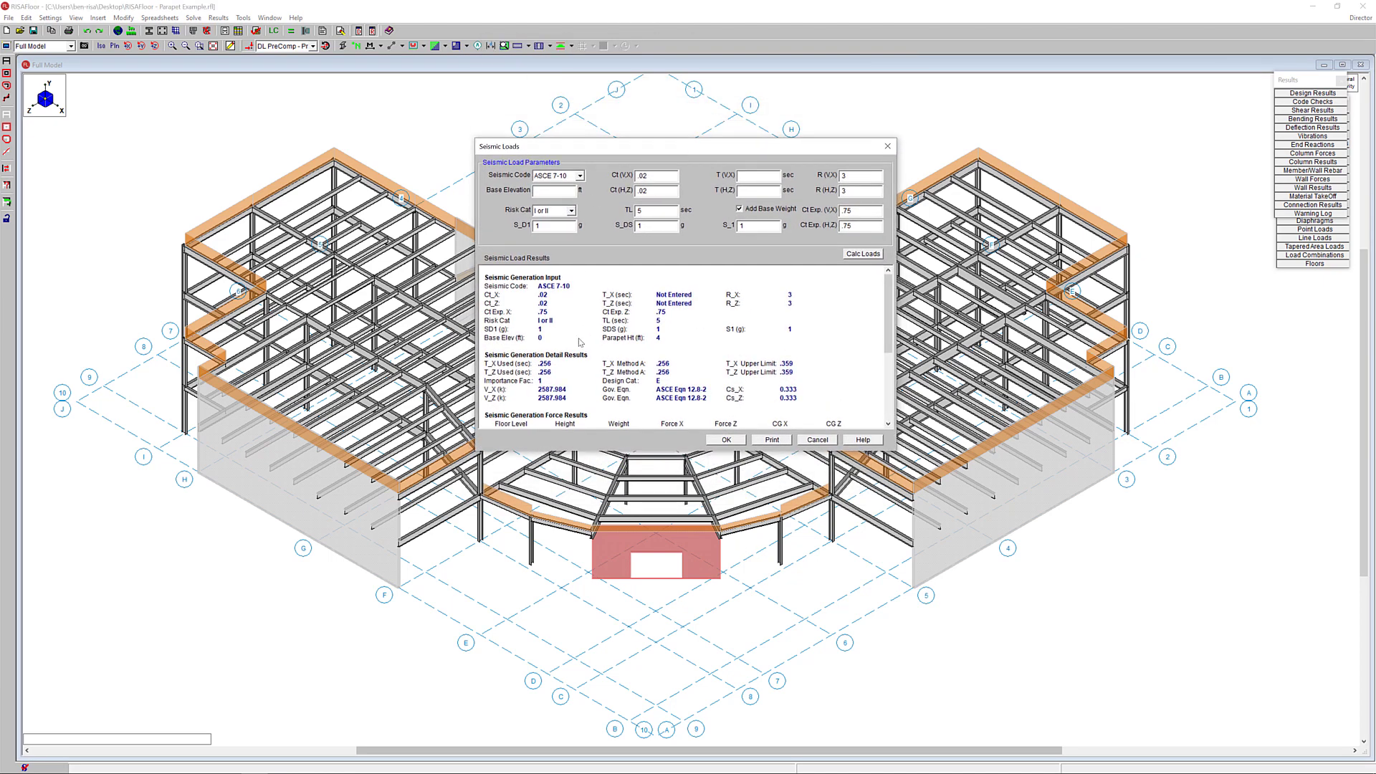
left_click(725, 438)
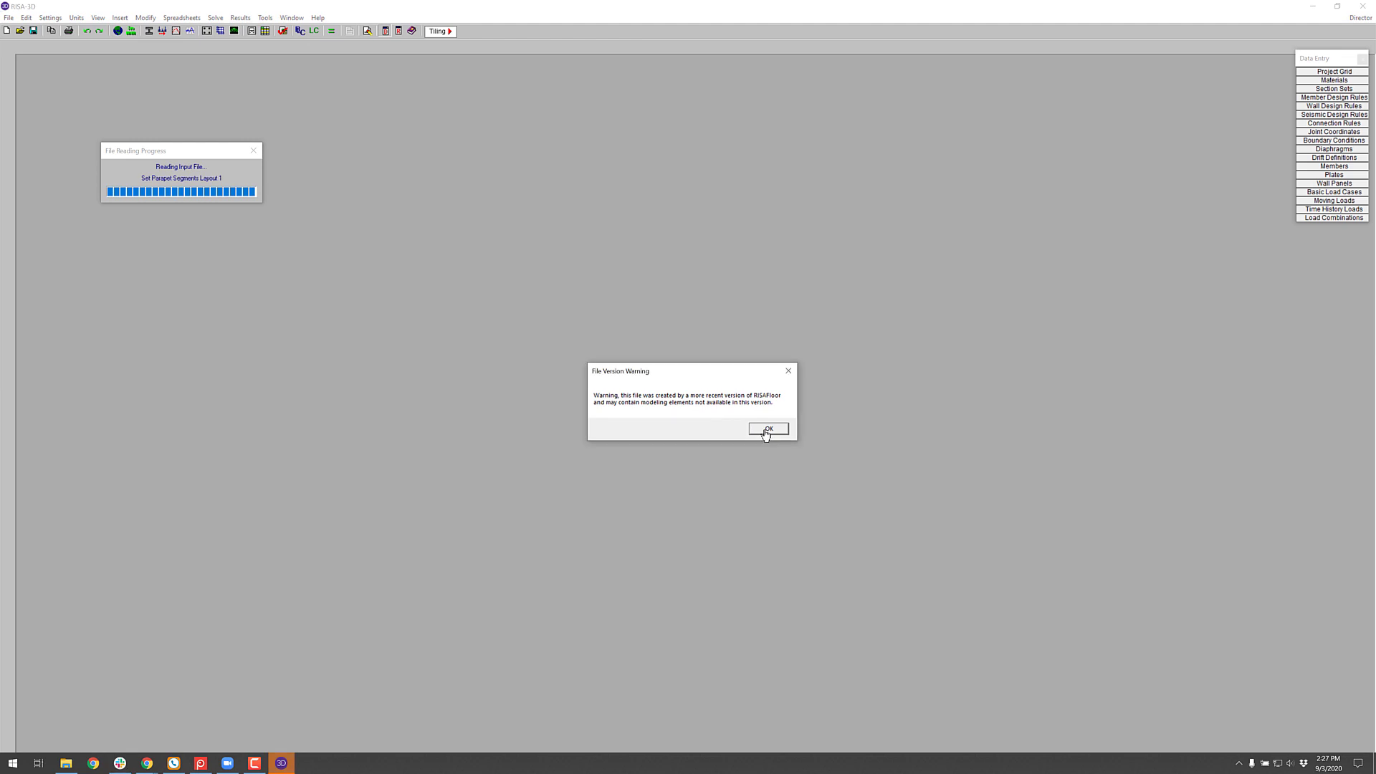
left_click(767, 428)
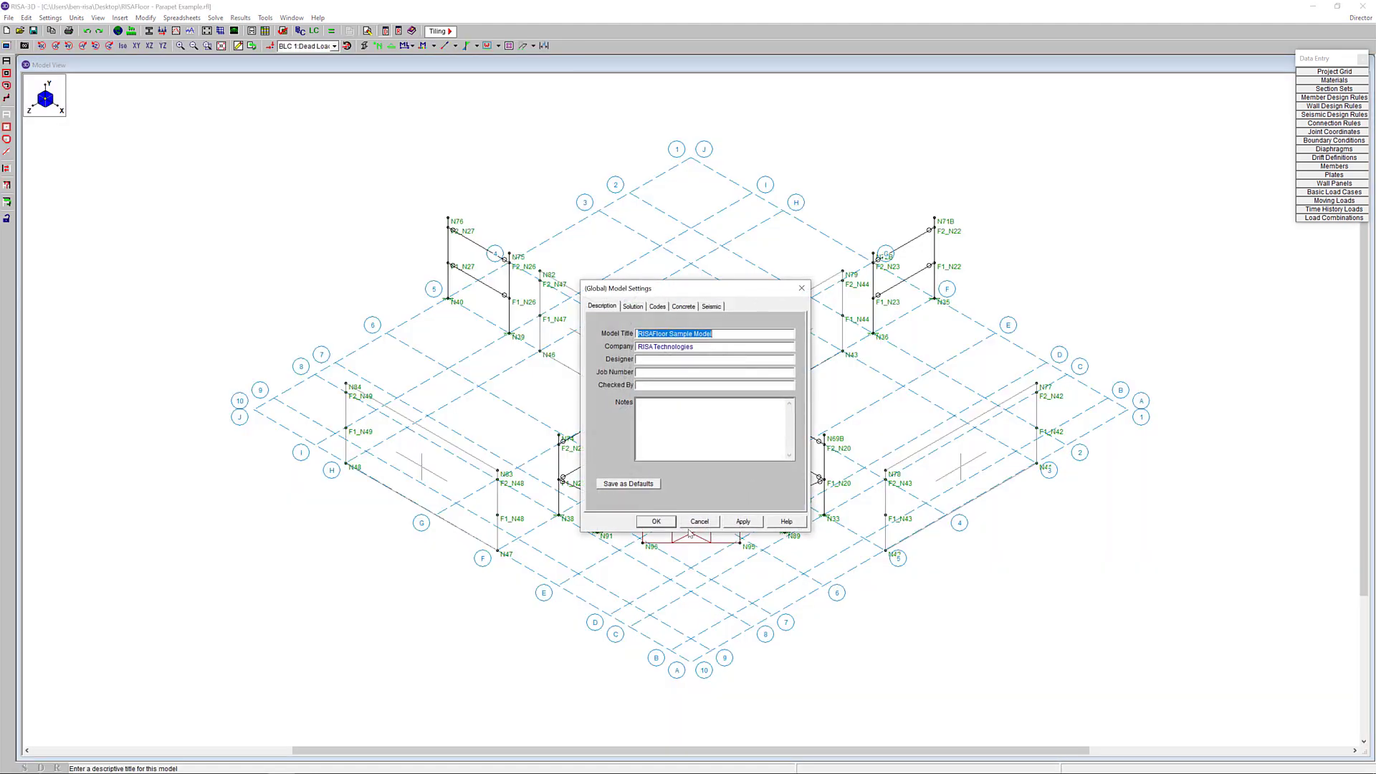
left_click(656, 522)
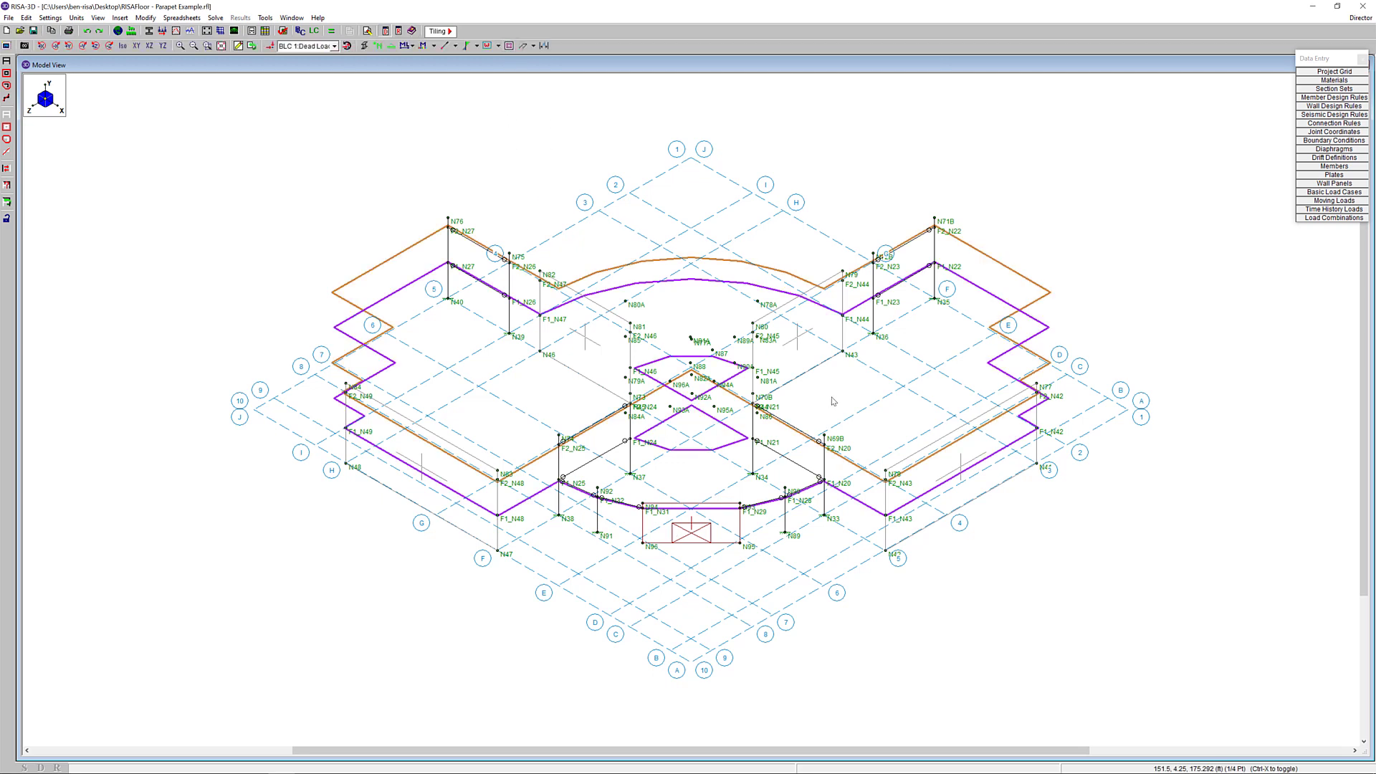
mouse_move(432, 480)
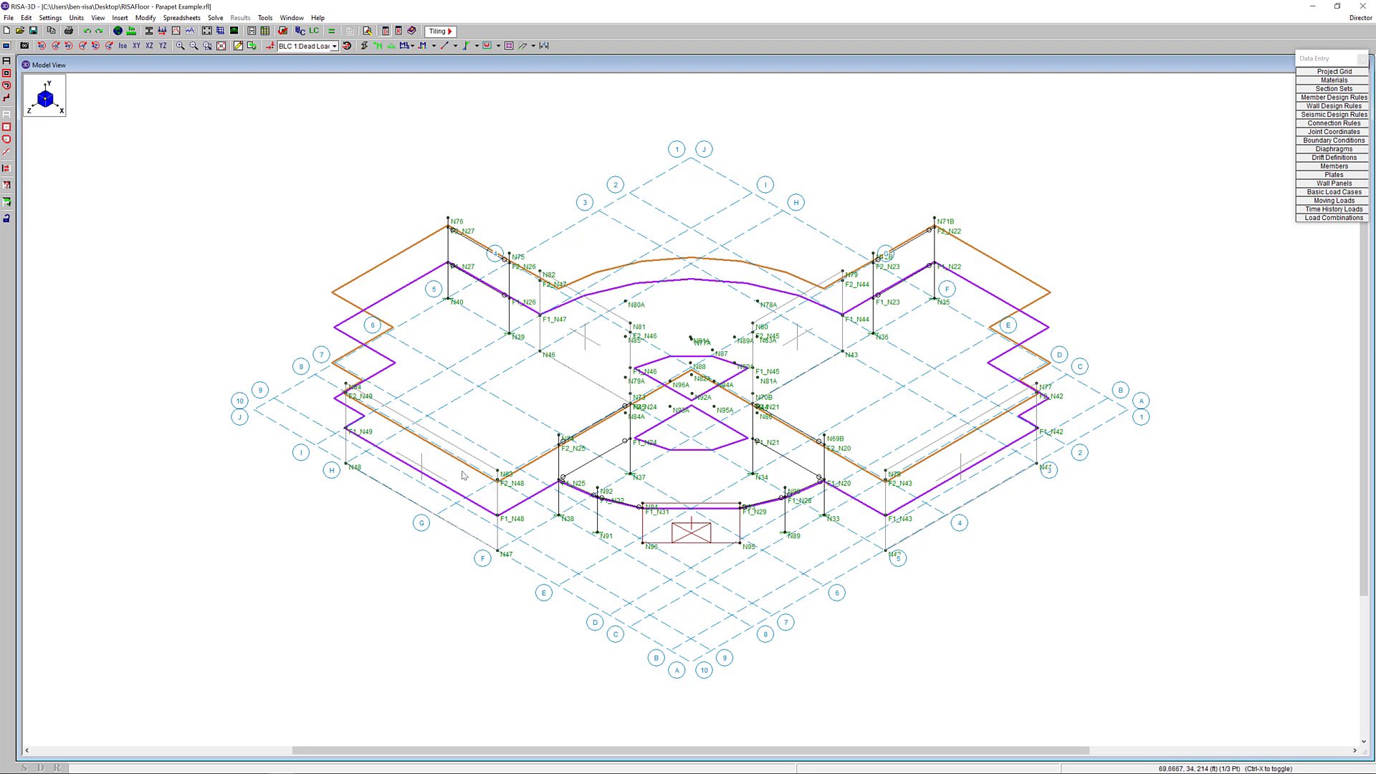
mouse_move(390, 423)
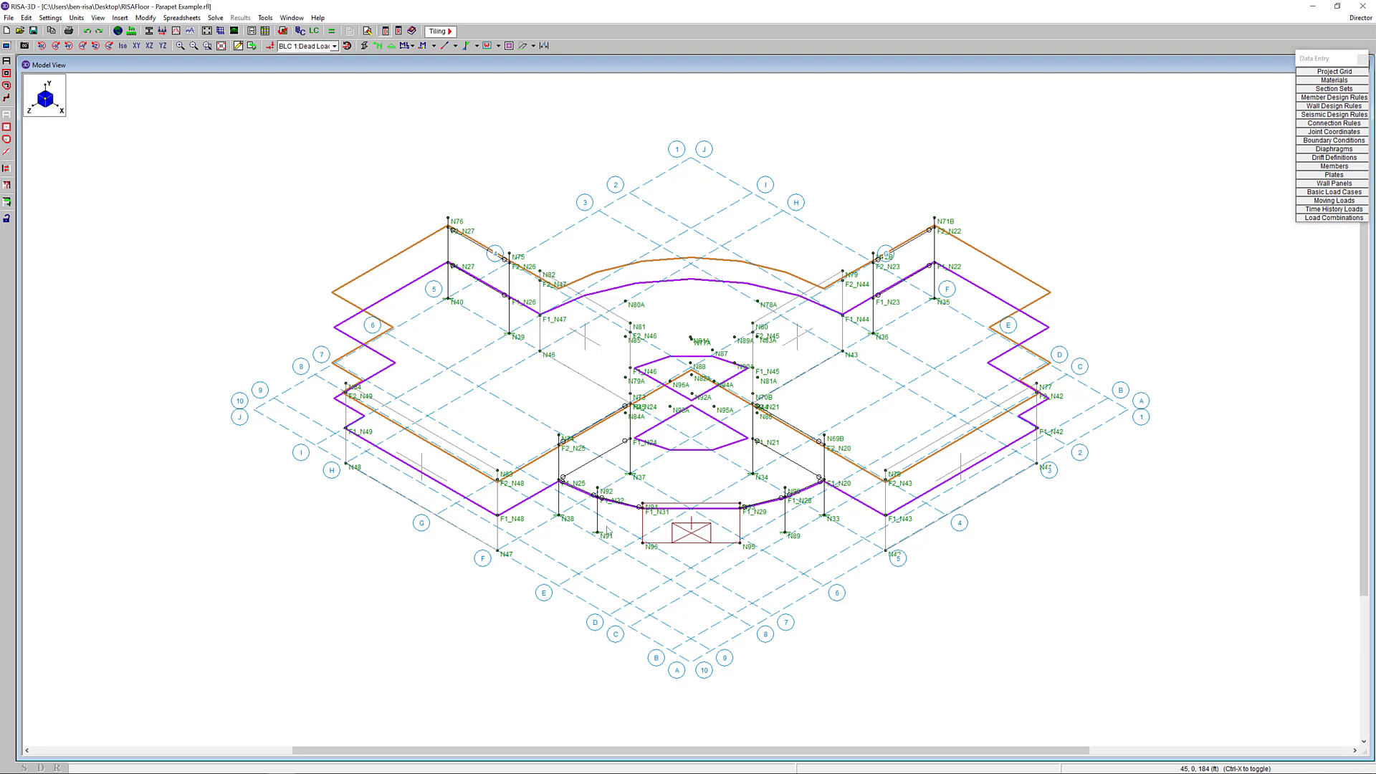
mouse_move(581, 416)
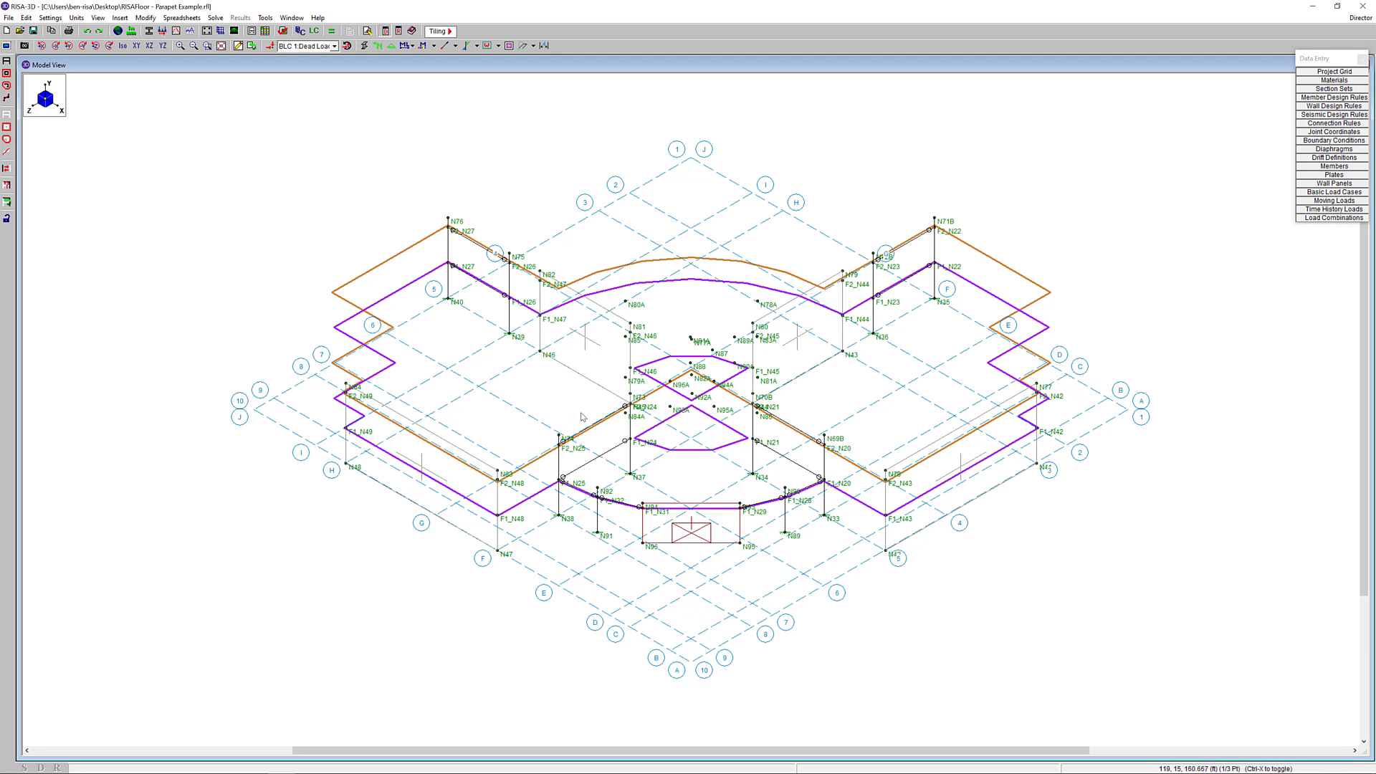
mouse_move(502, 8)
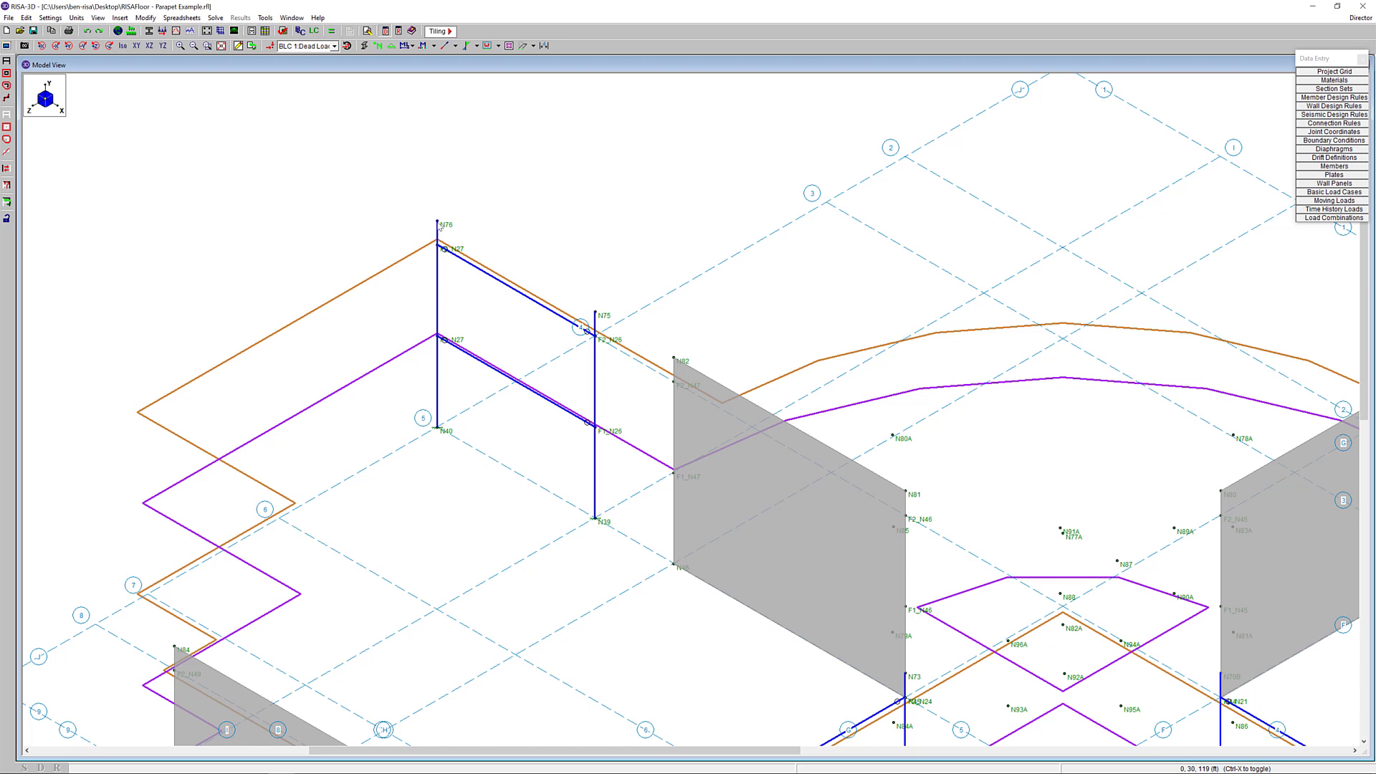
mouse_move(439, 227)
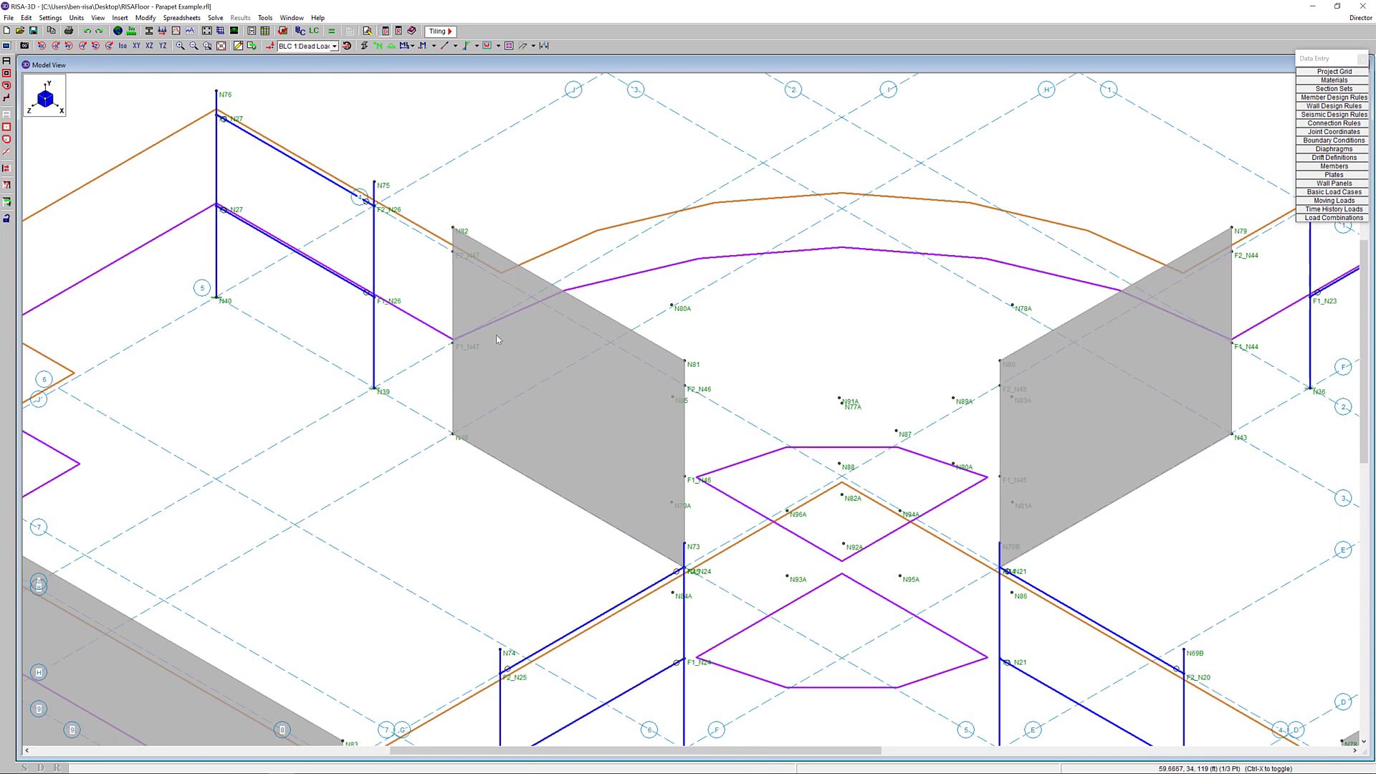
mouse_move(451, 229)
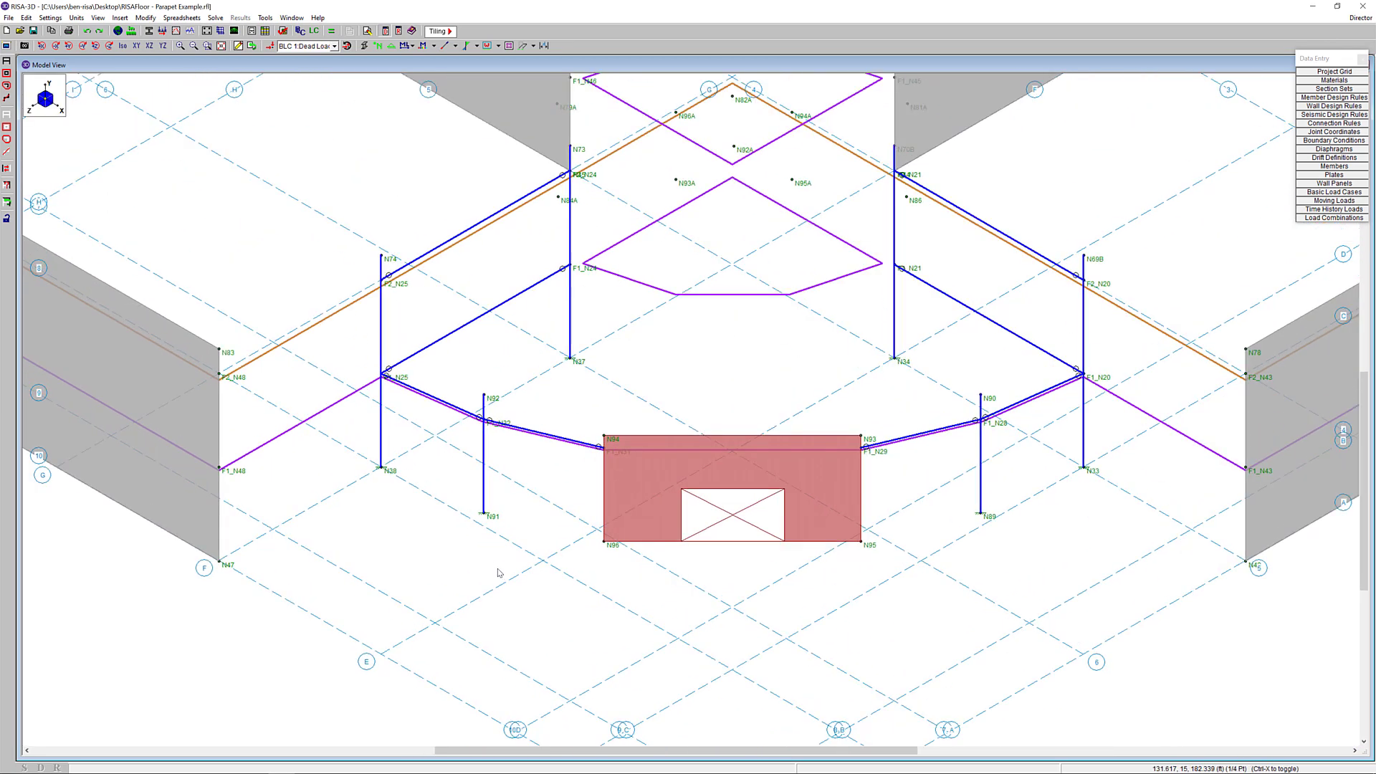
mouse_move(495, 406)
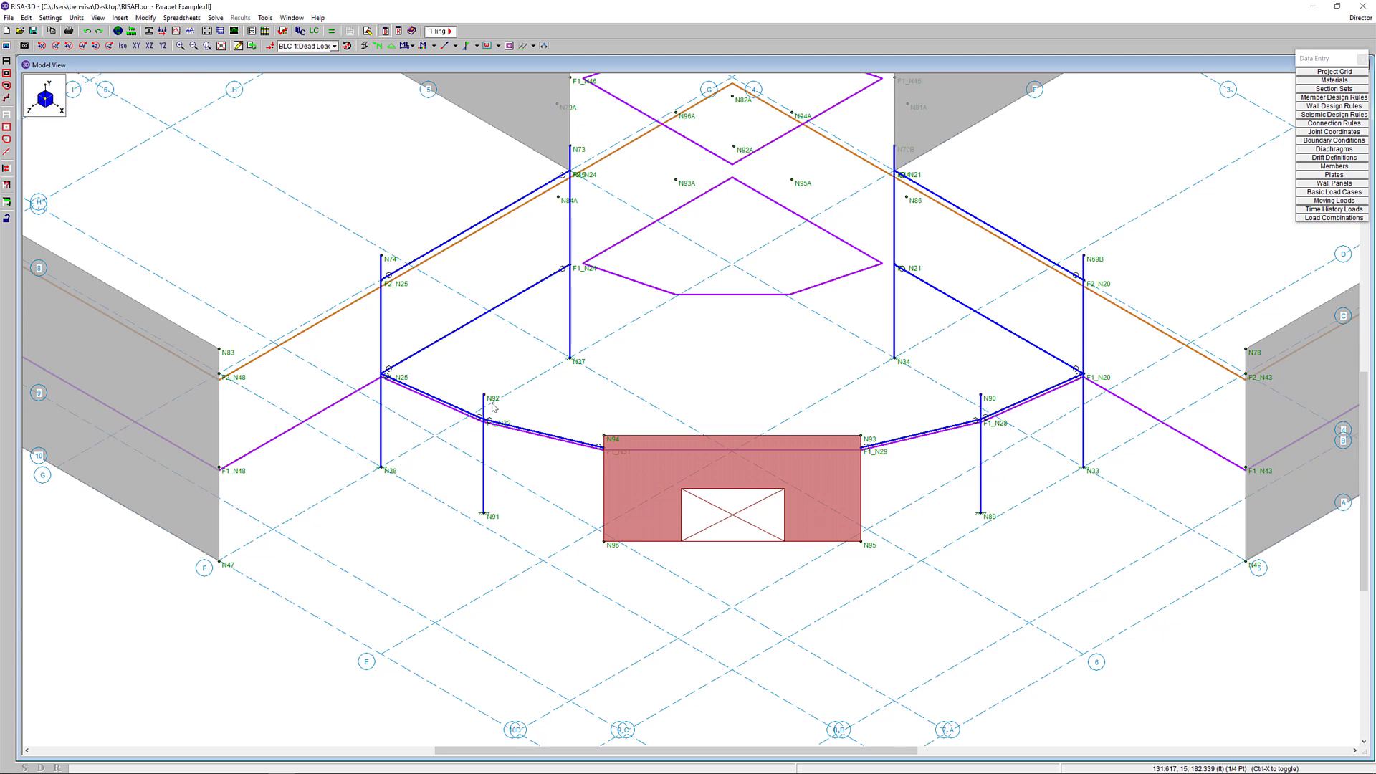
mouse_move(484, 397)
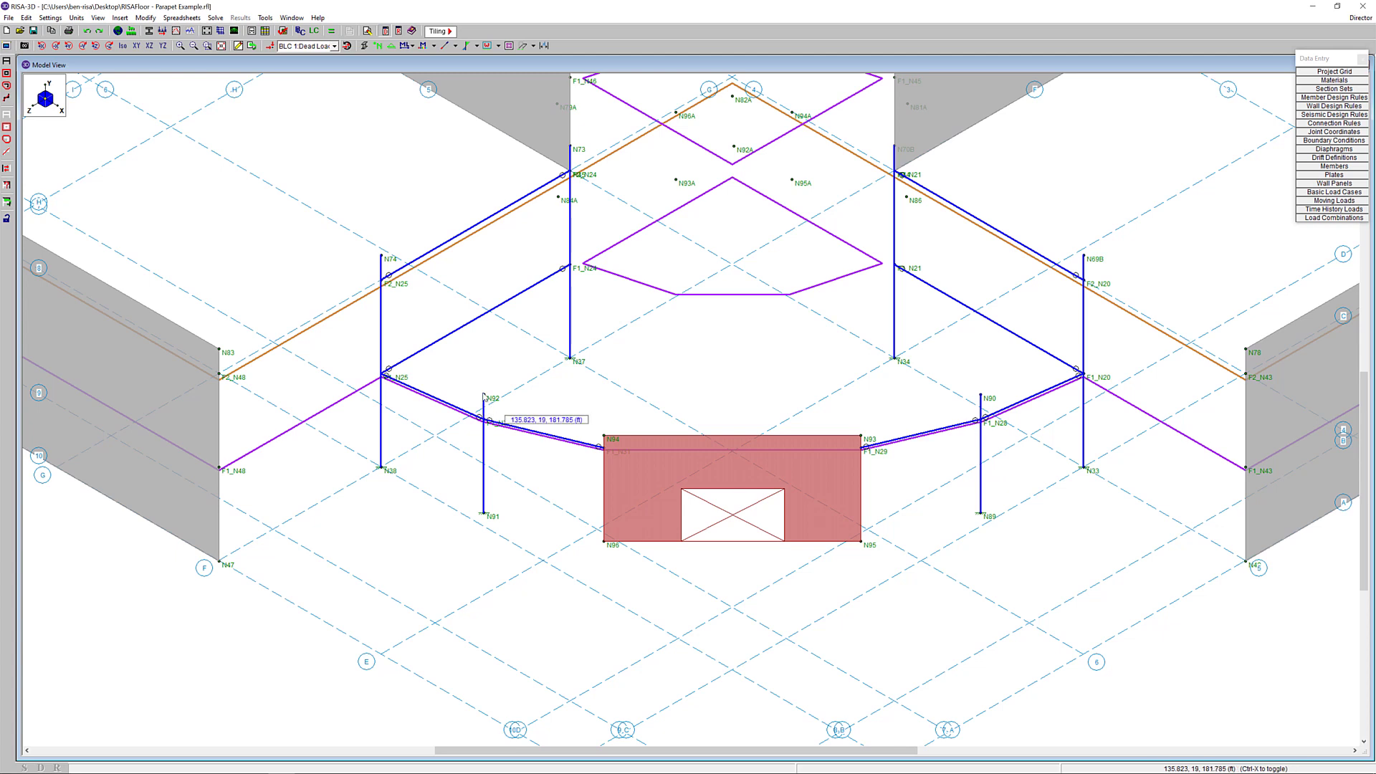
mouse_move(485, 415)
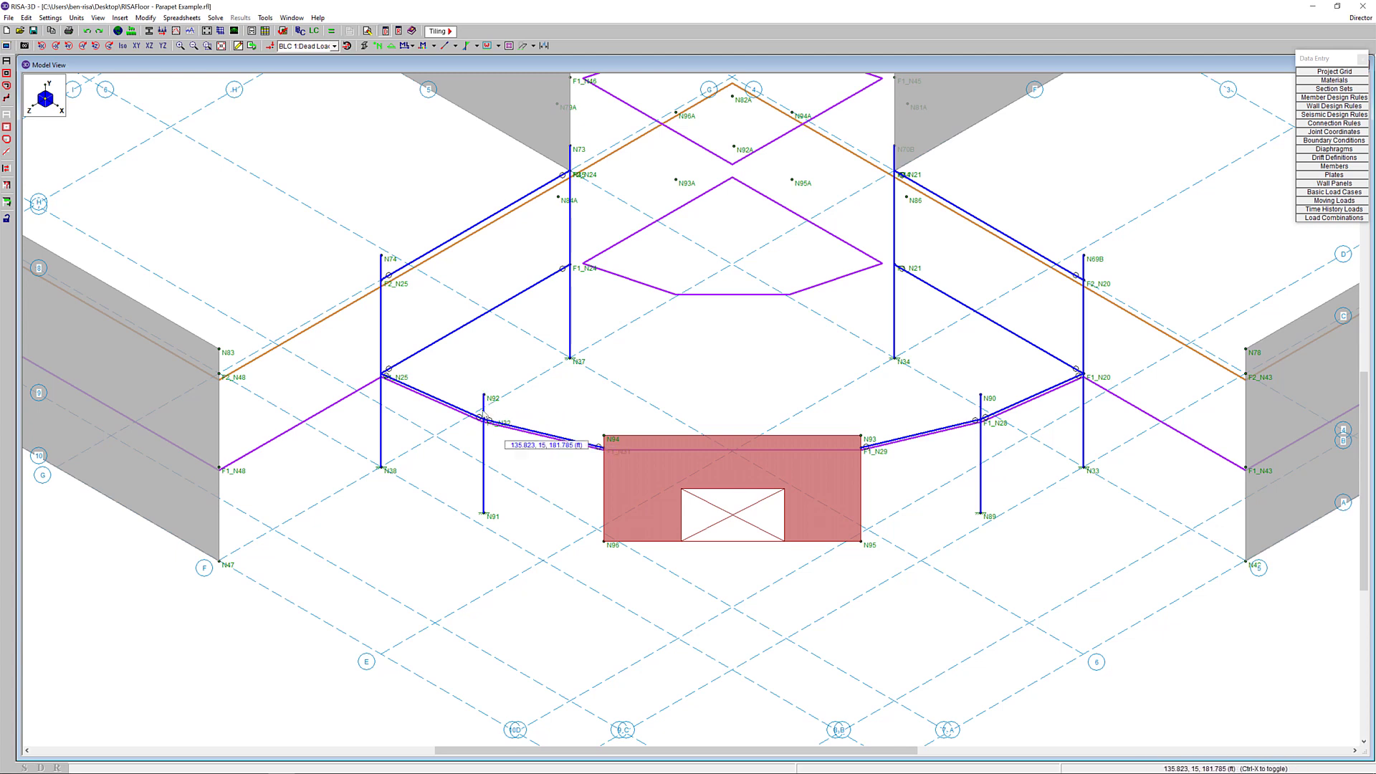
mouse_move(1025, 377)
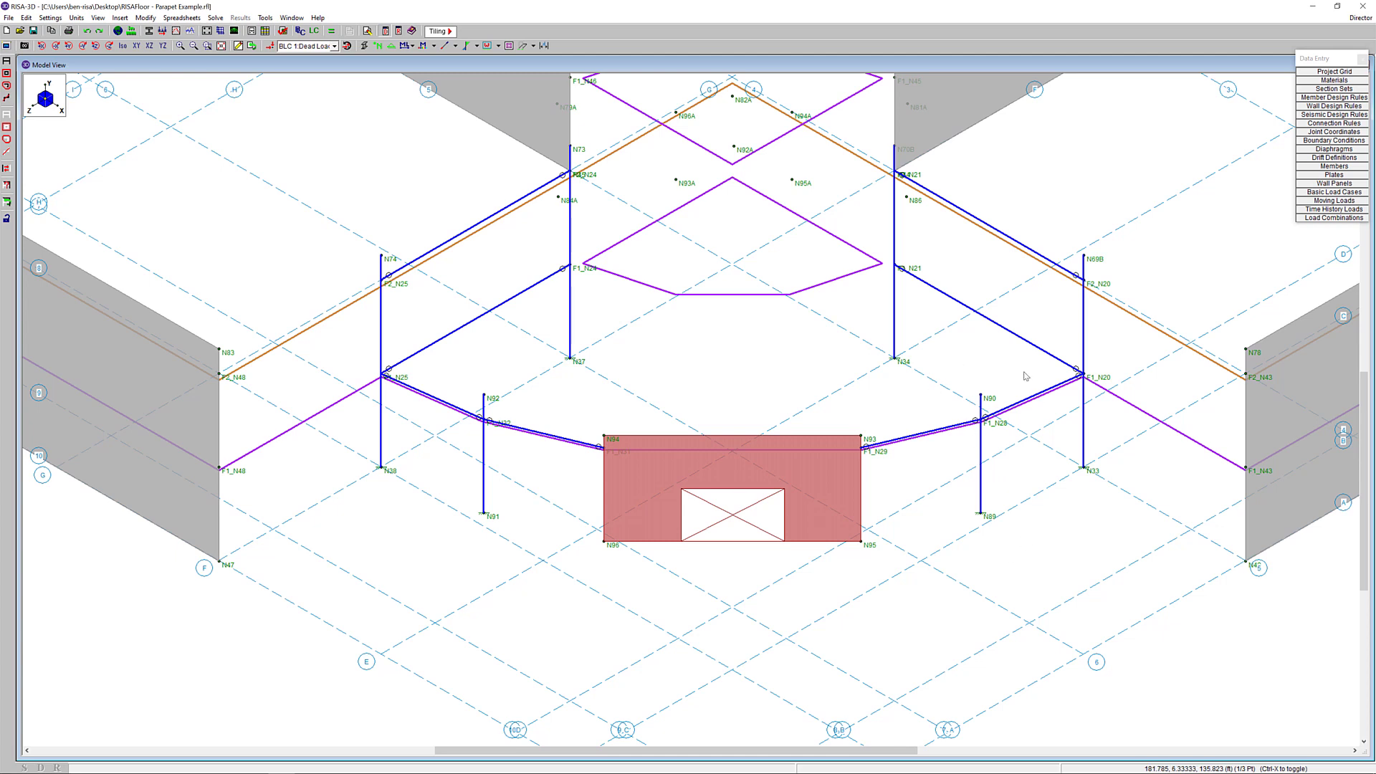
mouse_move(734, 441)
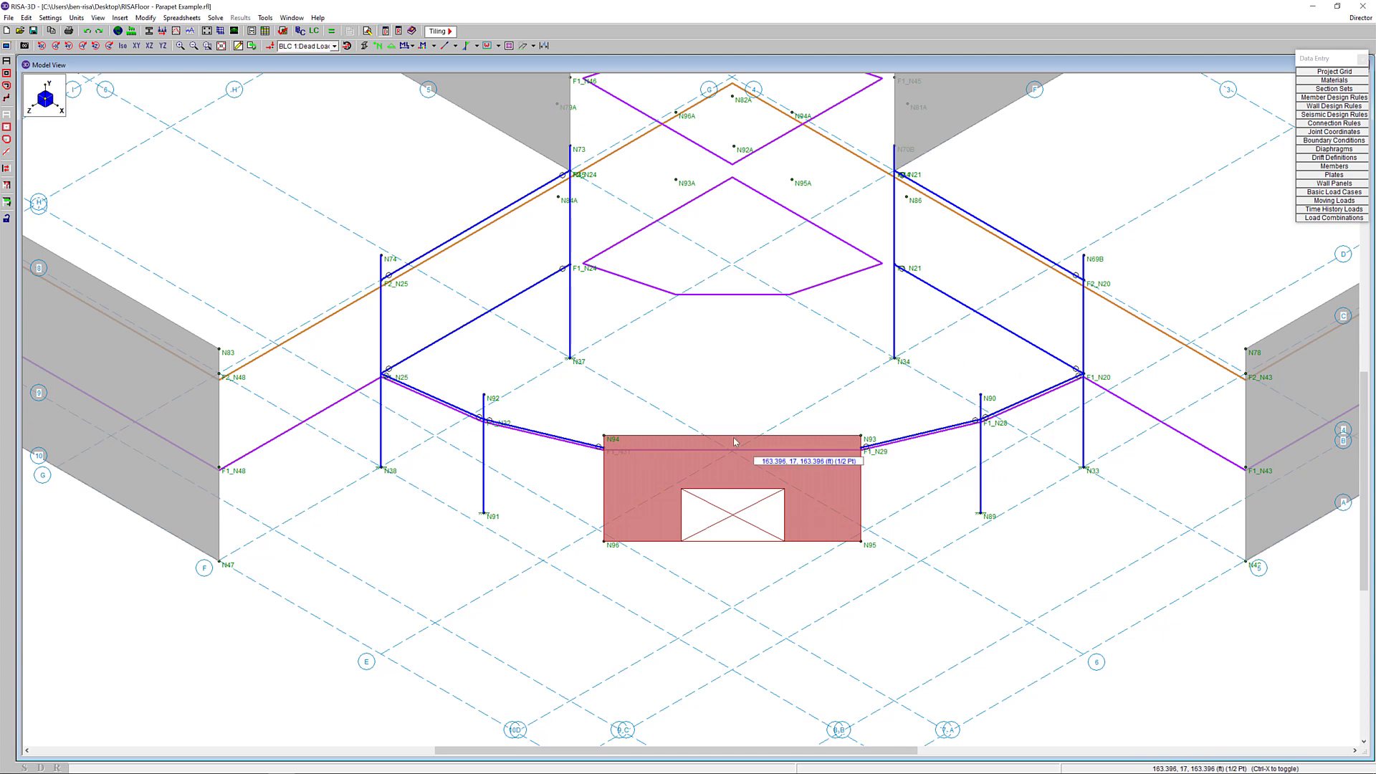
mouse_move(818, 566)
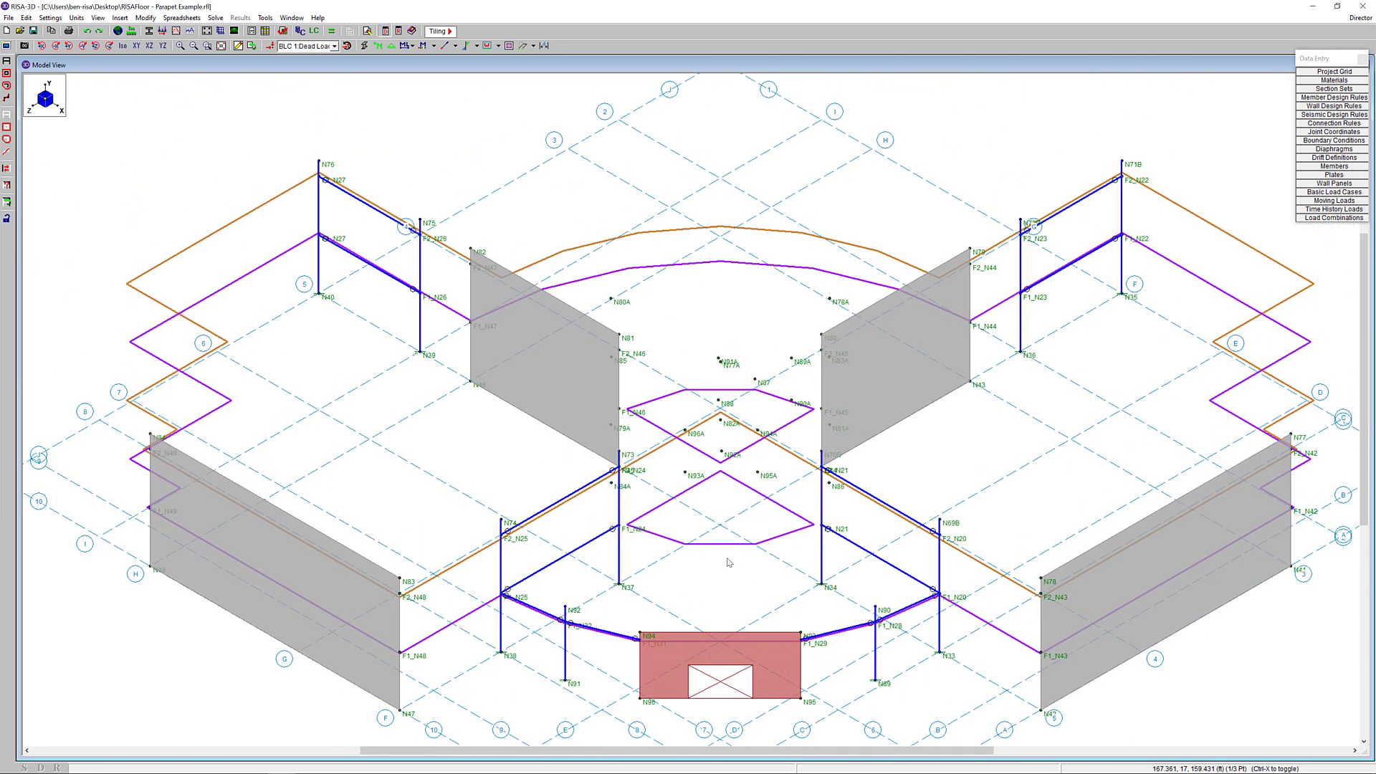
mouse_move(401, 193)
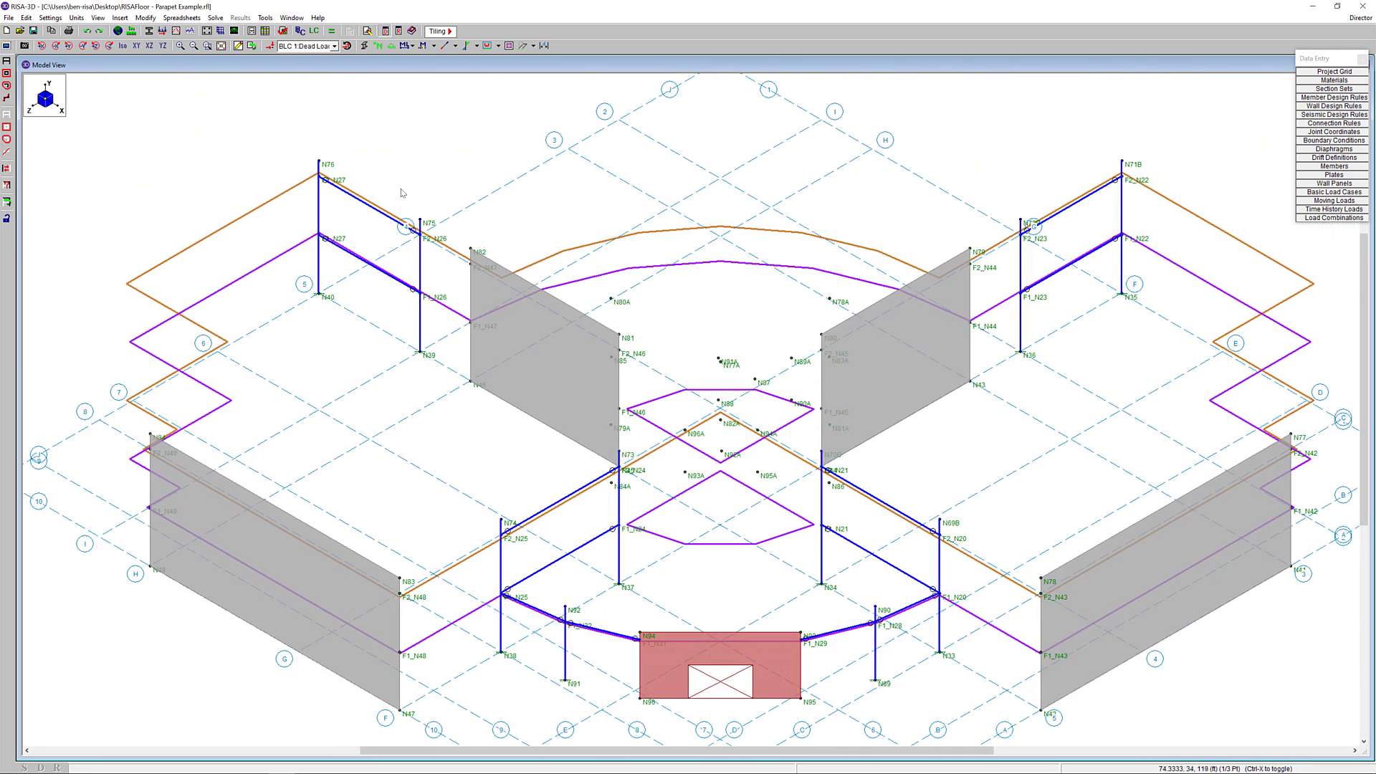
Step: Display basic load case BLC 8 Wind Load X on the RISA-3D model
left_click(341, 46)
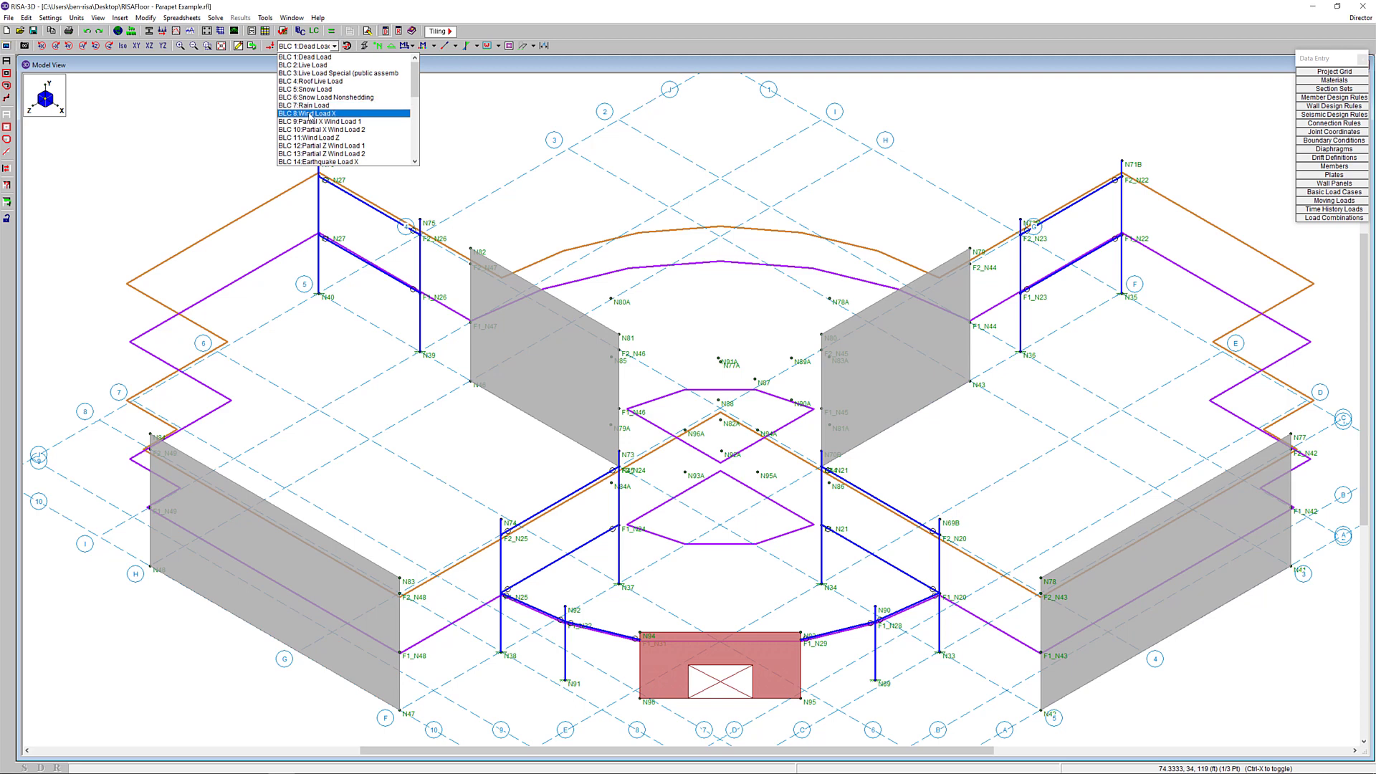
left_click(343, 112)
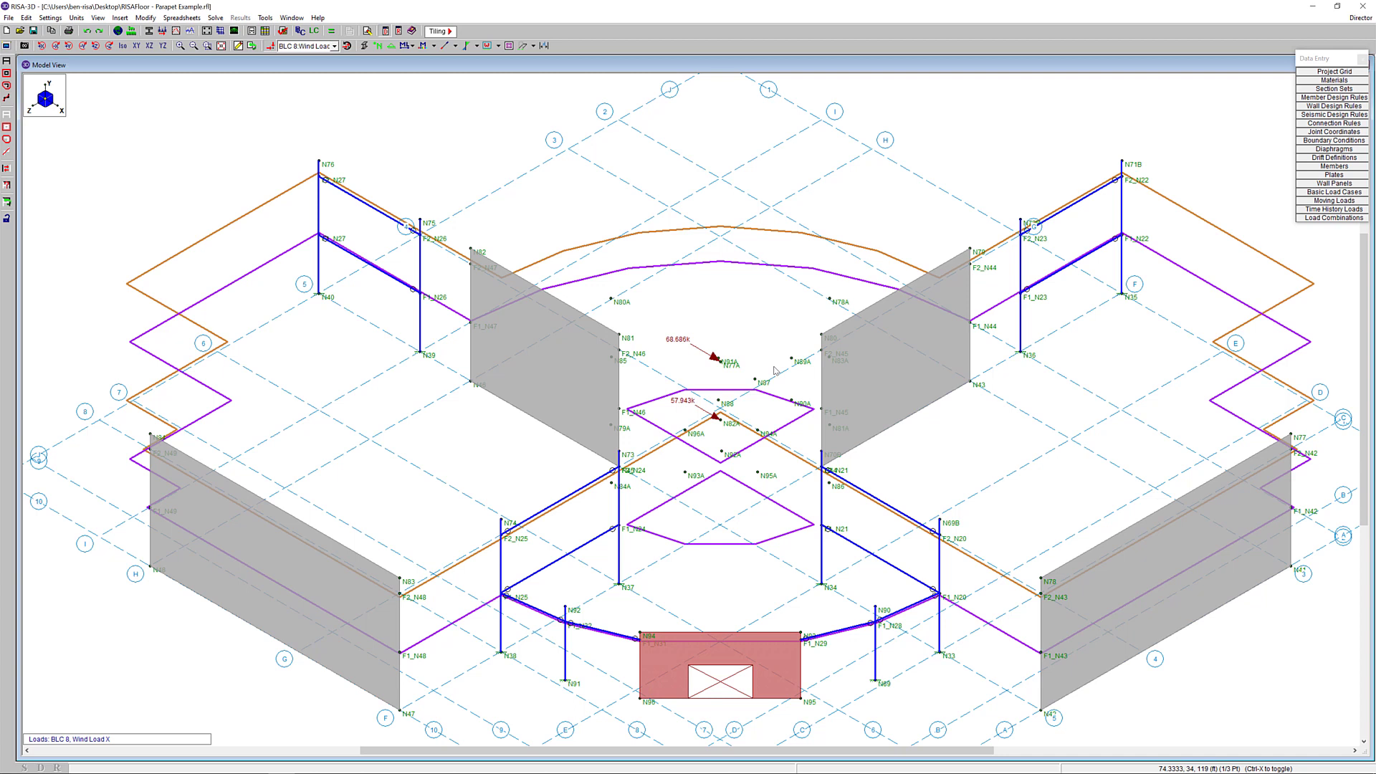
mouse_move(664, 336)
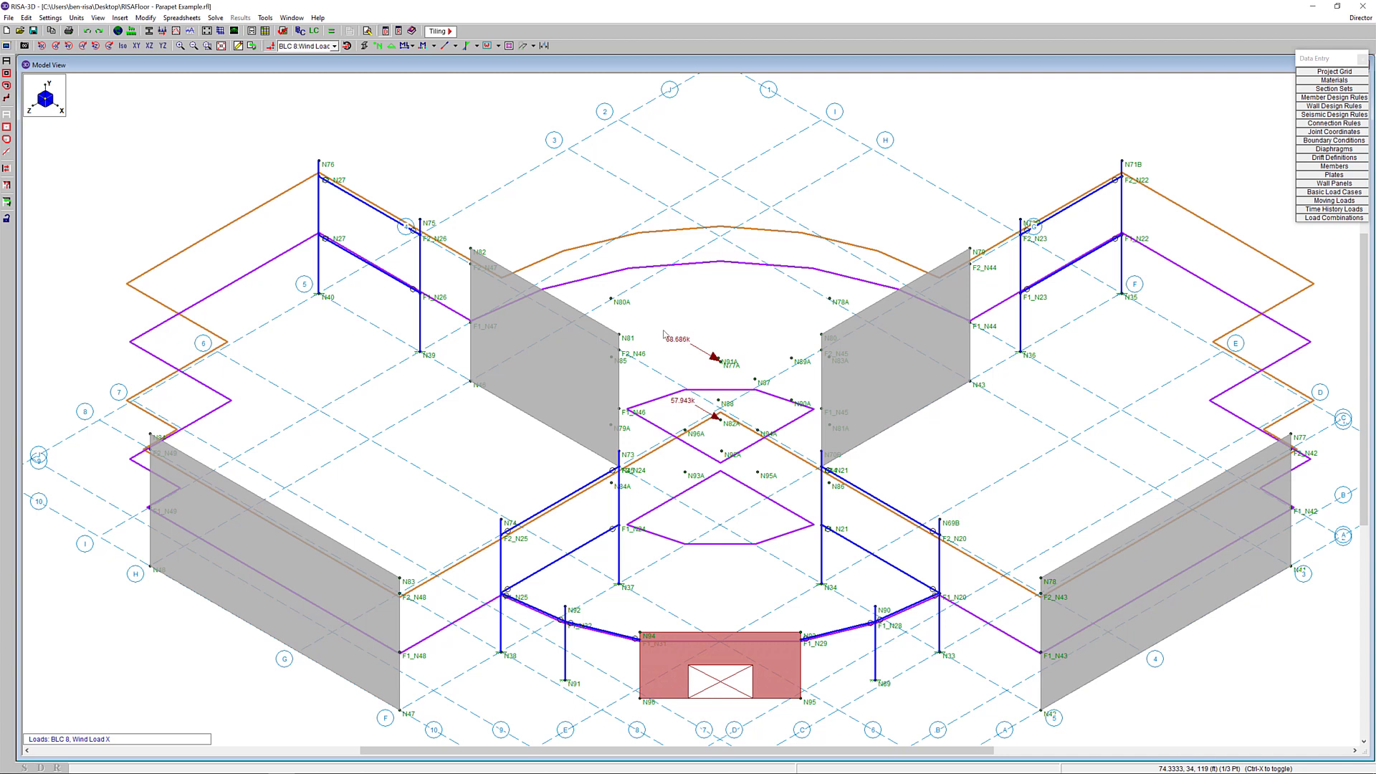
mouse_move(679, 331)
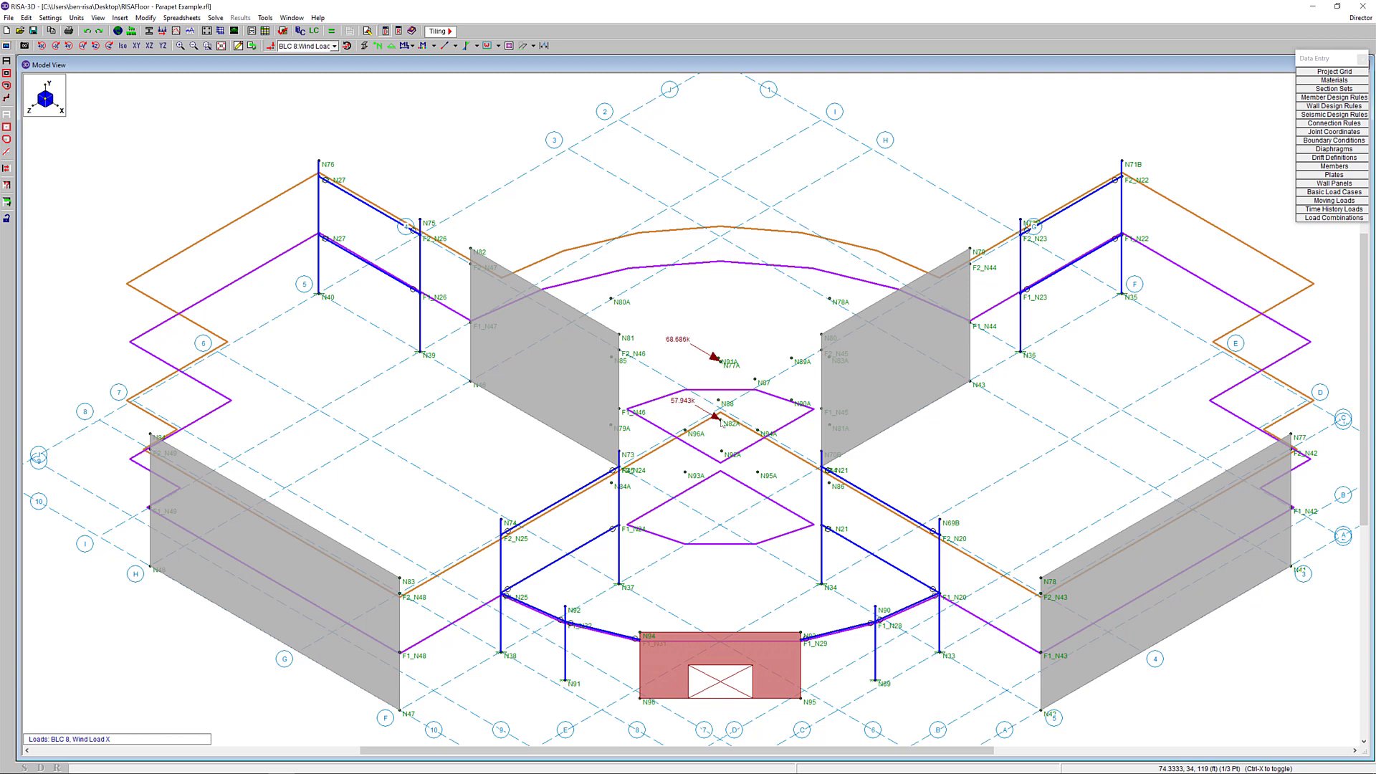
mouse_move(708, 436)
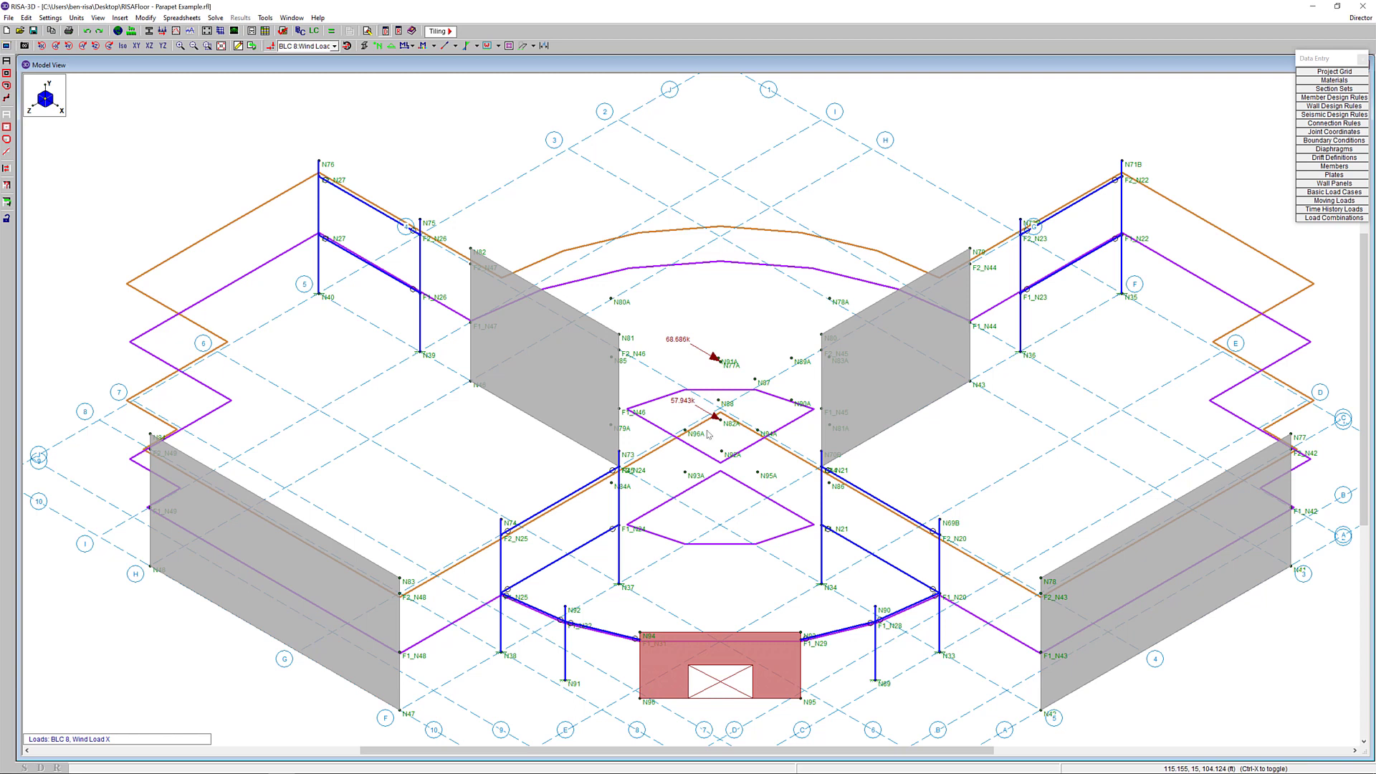
Step: Display BLC 11 Wind Load Z on the model, then return to the RISAFloor model
left_click(332, 46)
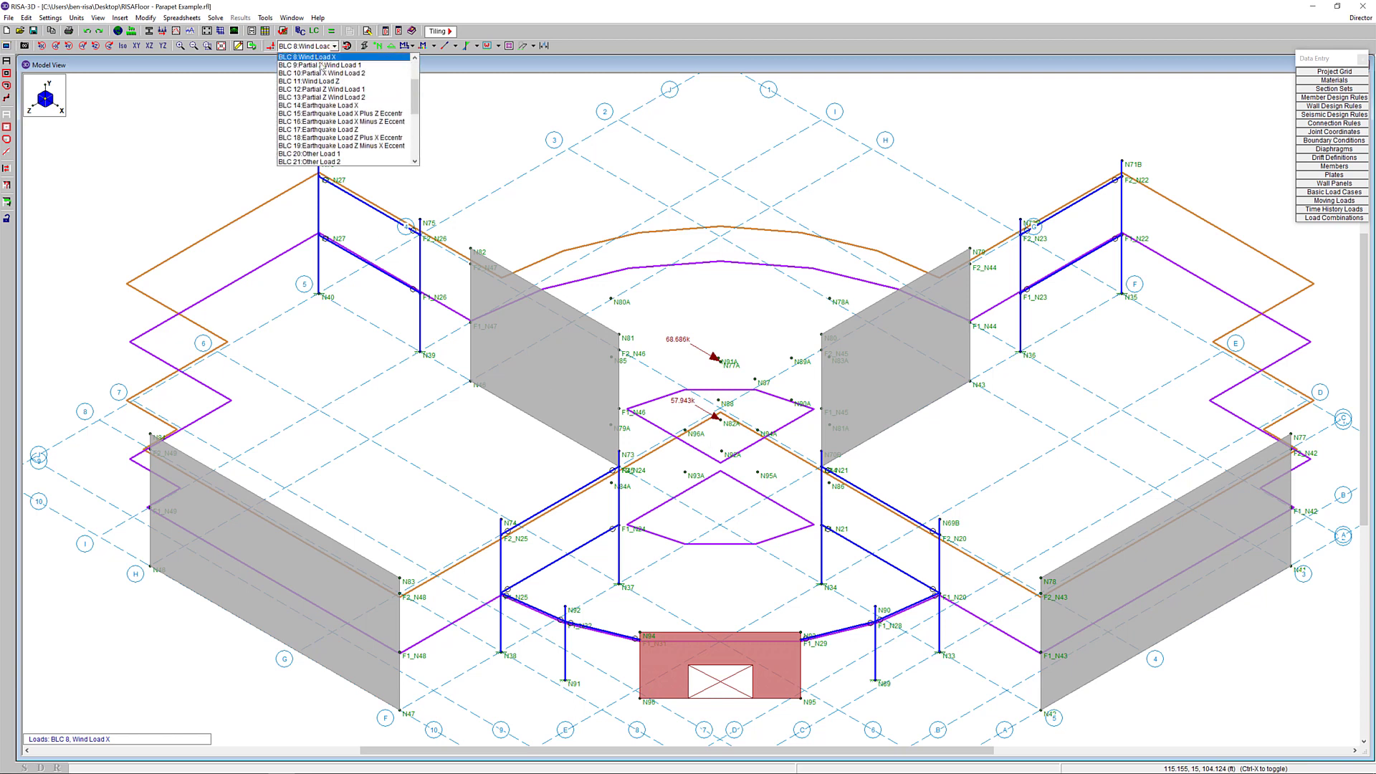
left_click(315, 80)
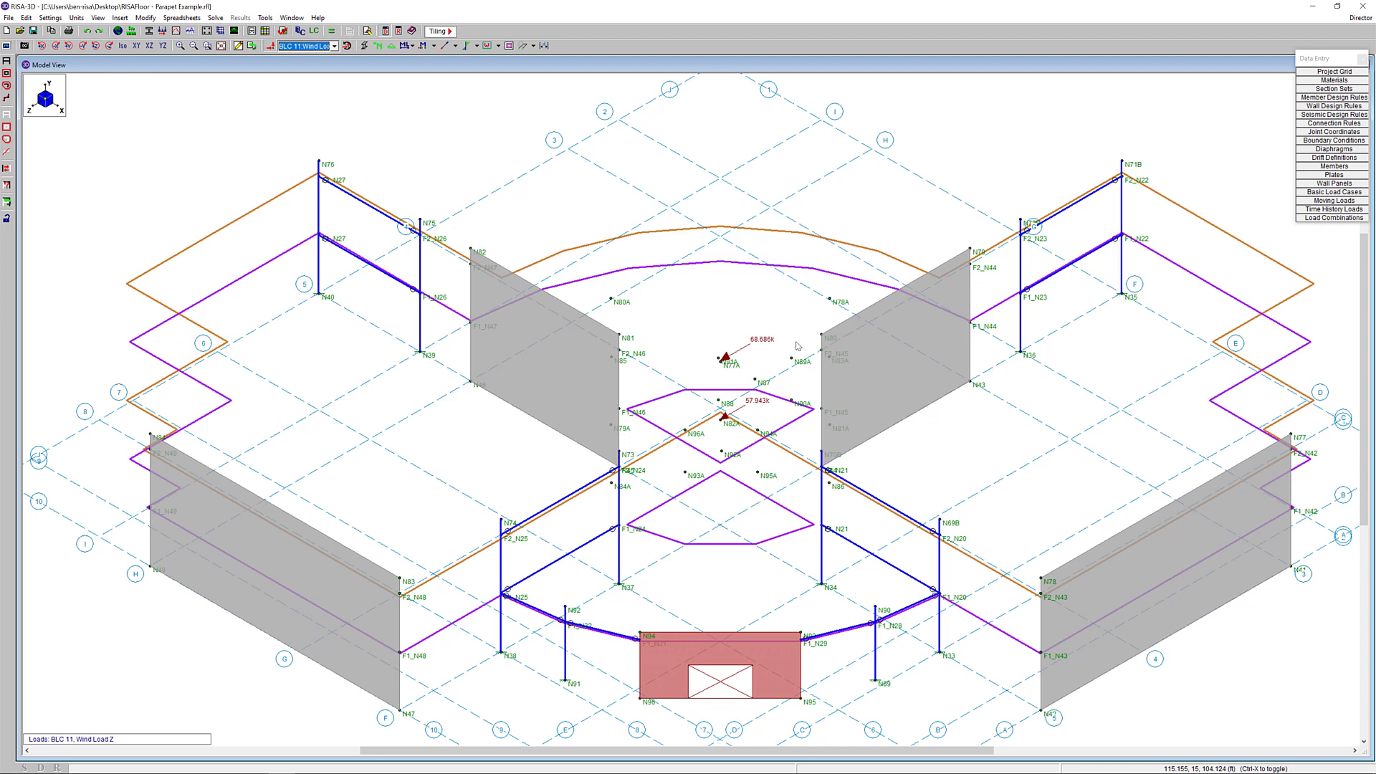
left_click(1358, 17)
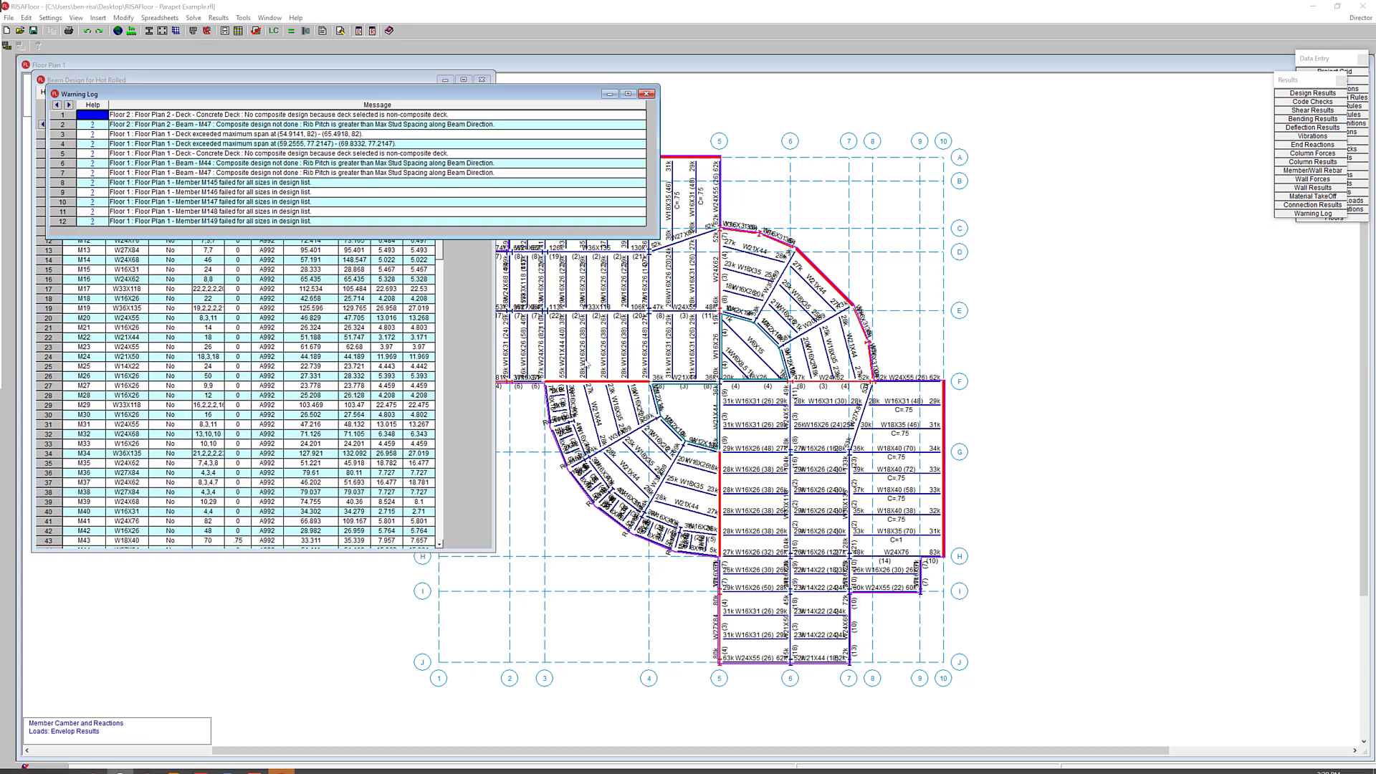
Step: Set Floor Plan 2 parapet height to 6 ft in the Floors spreadsheet, accepting the cleared results
left_click(647, 95)
type("6")
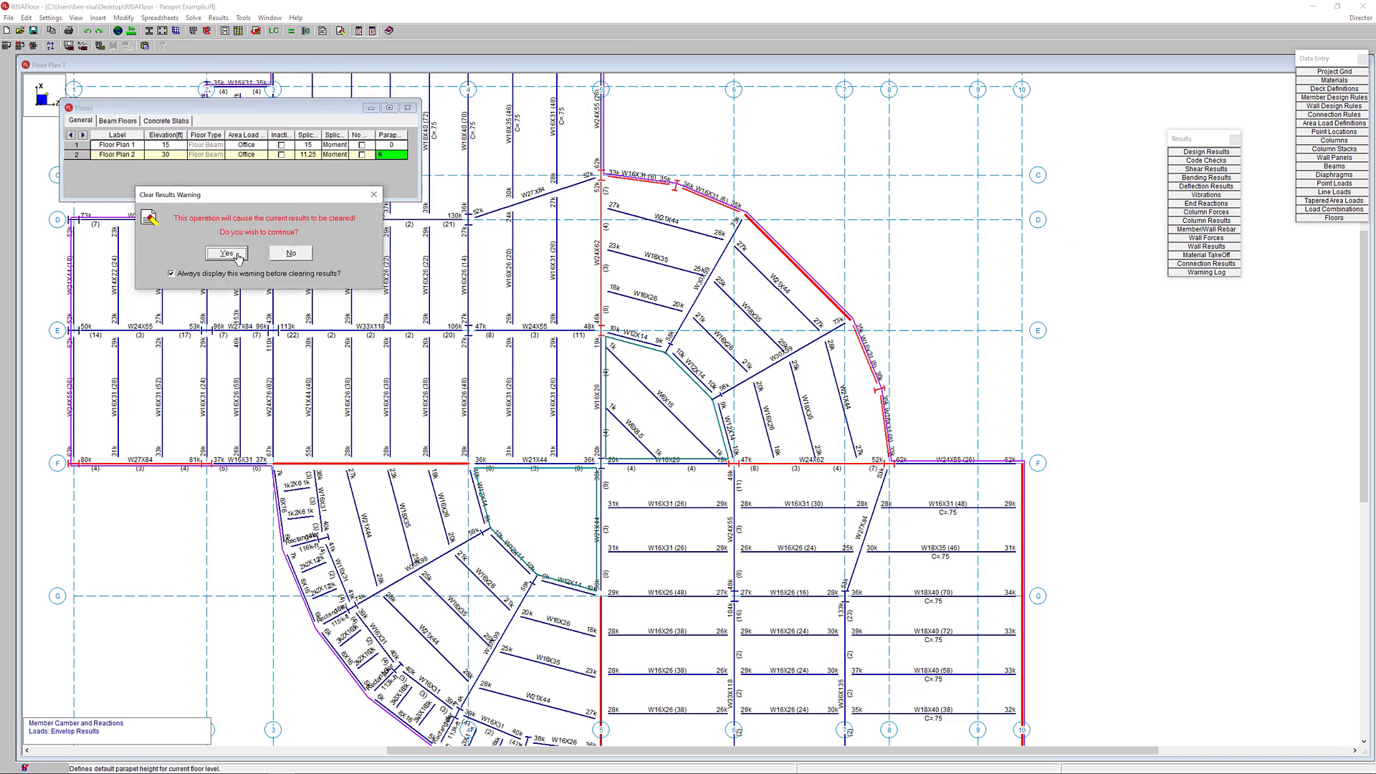
left_click(225, 252)
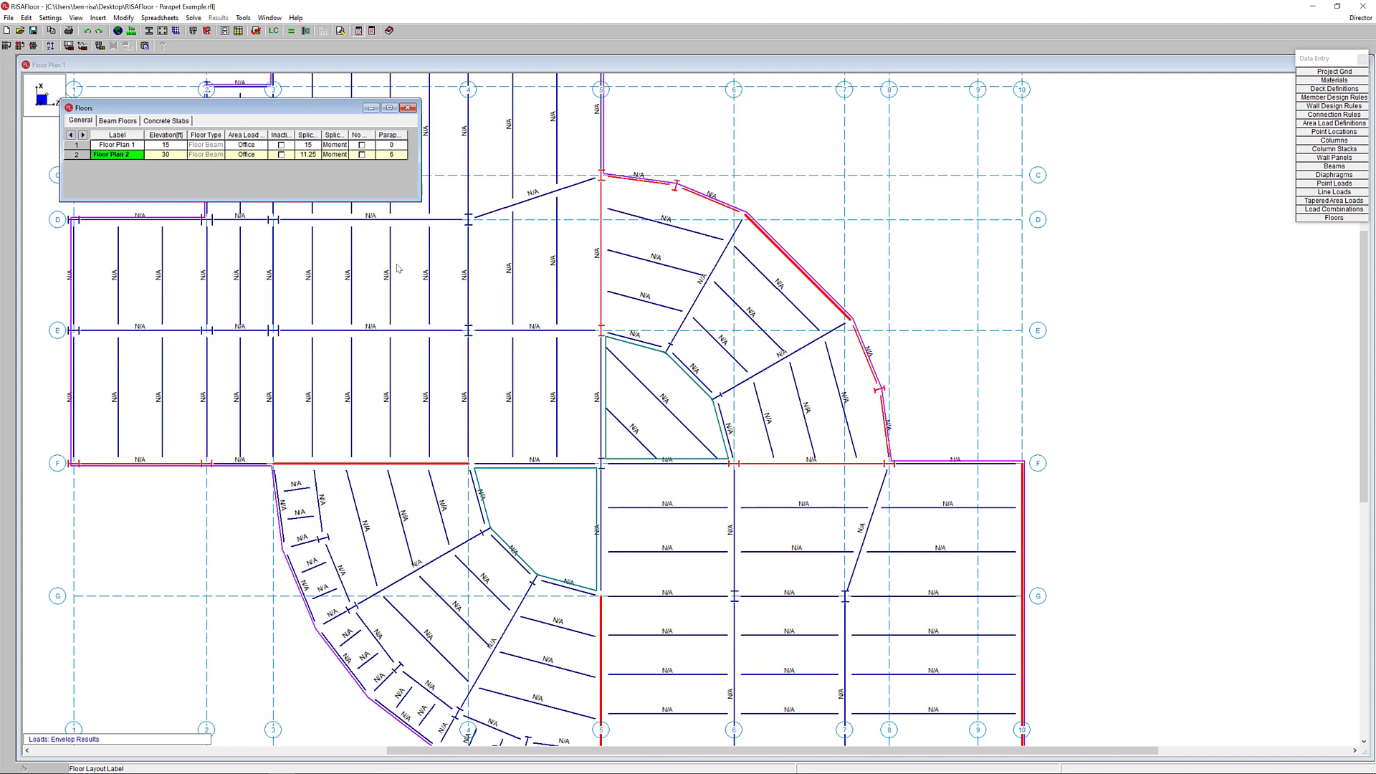
left_click(409, 108)
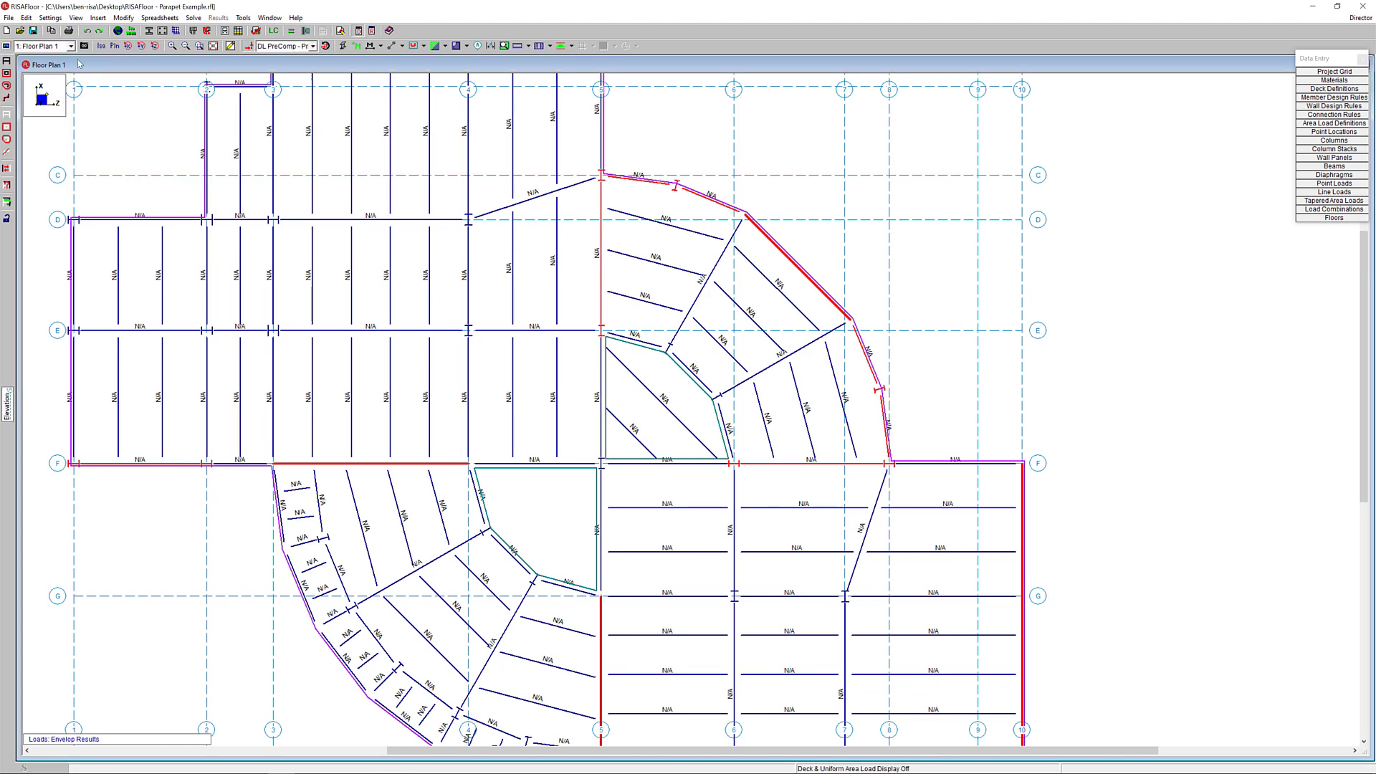